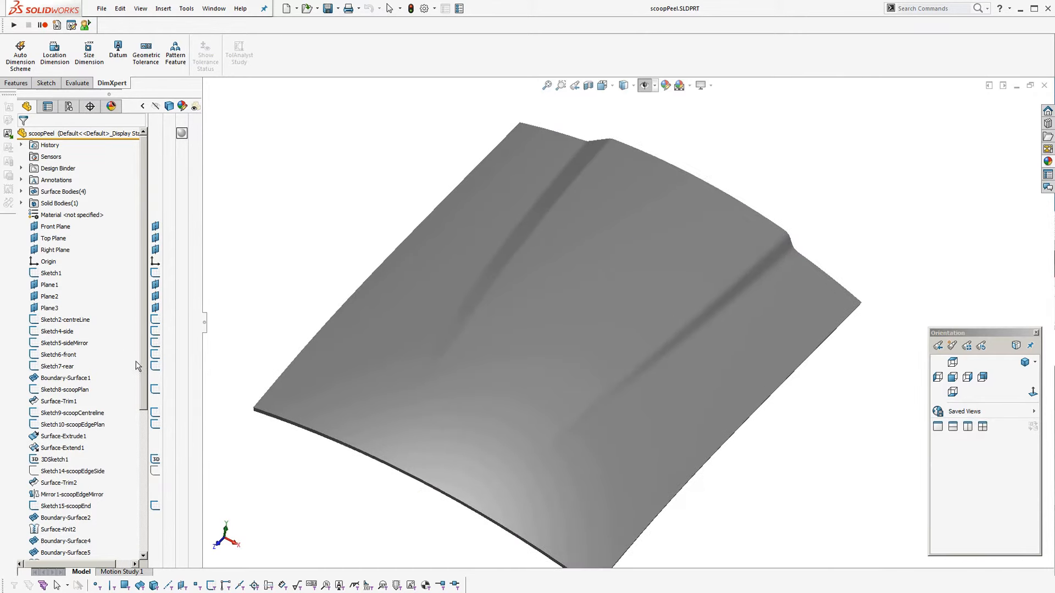
Roll the scoopPeel part back so only the rectangular Sketch1 remains
scroll(down, 3)
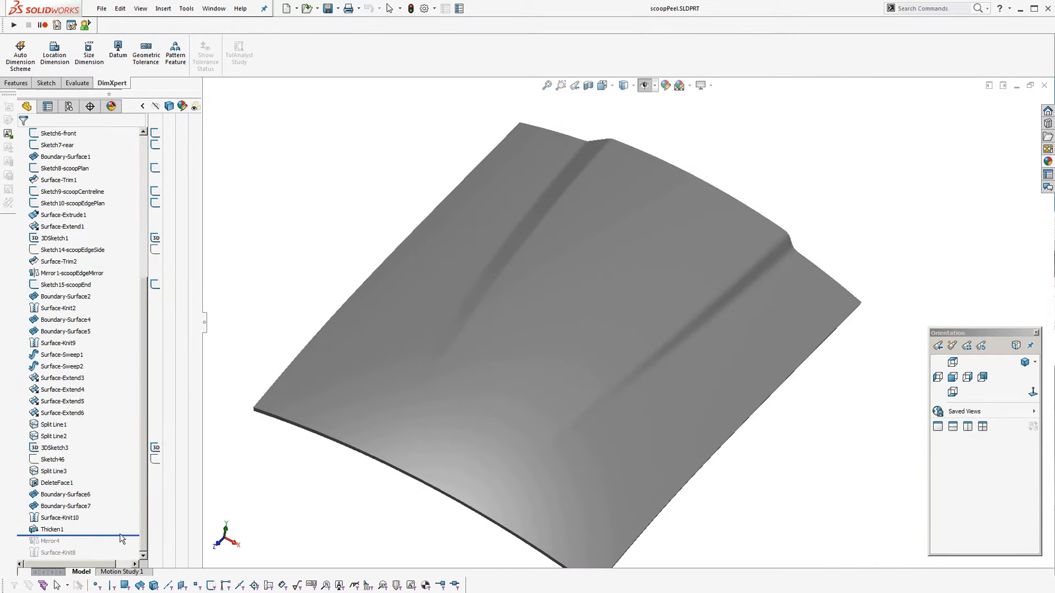
click(56, 133)
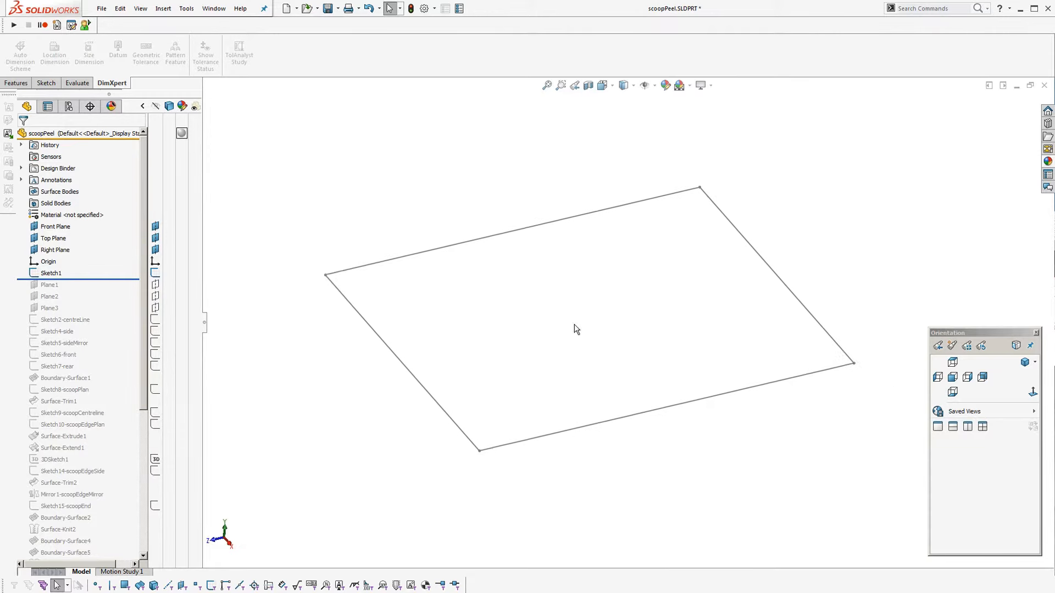
Preview the 80 by 100 rectangle and Planes 1-3, then roll forward past Sketch2-centreLine
click(50, 272)
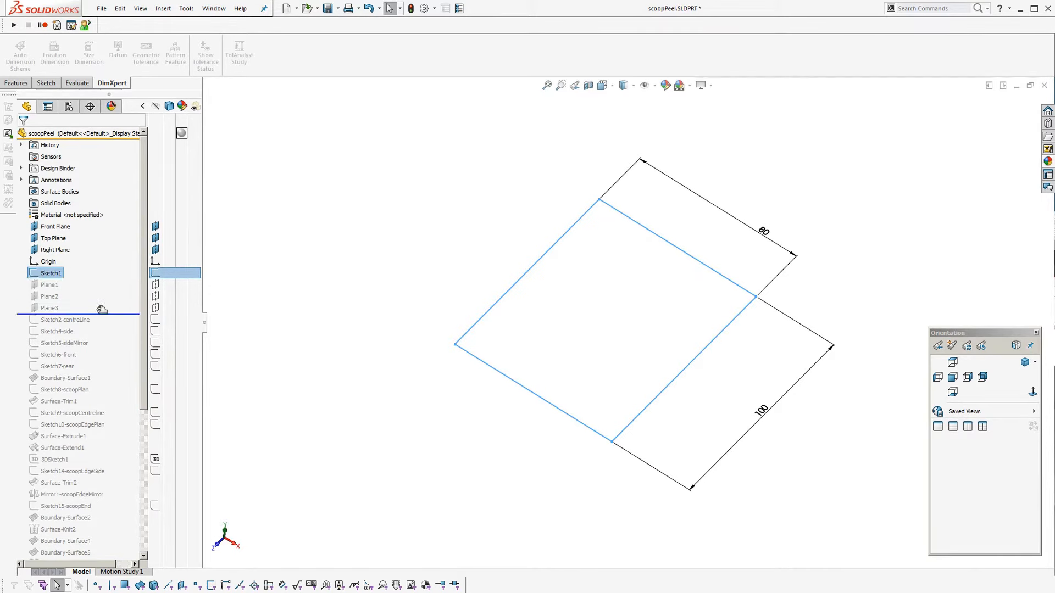
click(50, 284)
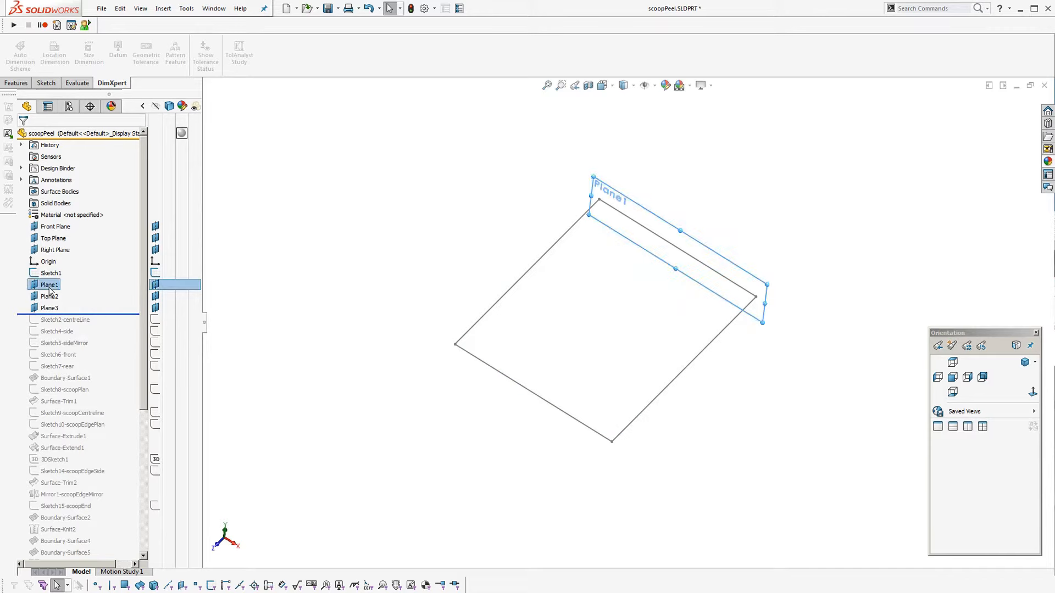
click(50, 296)
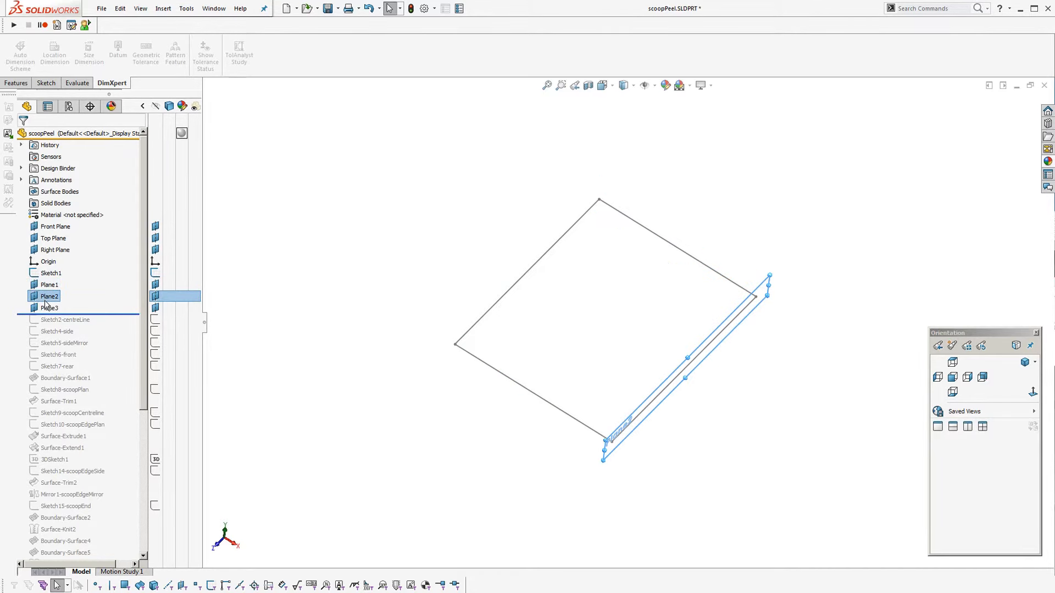
click(50, 308)
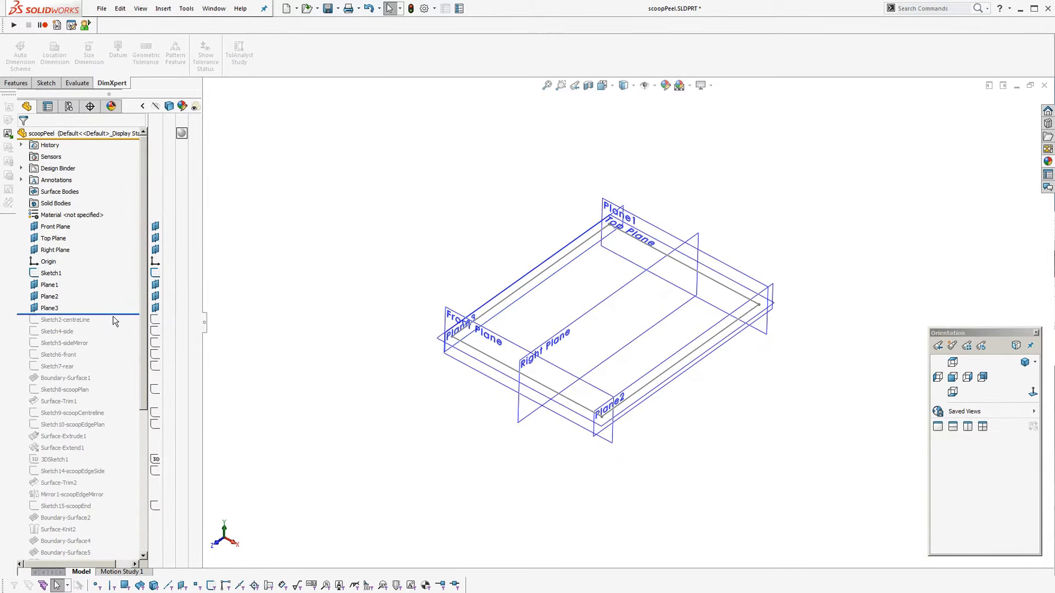
click(64, 319)
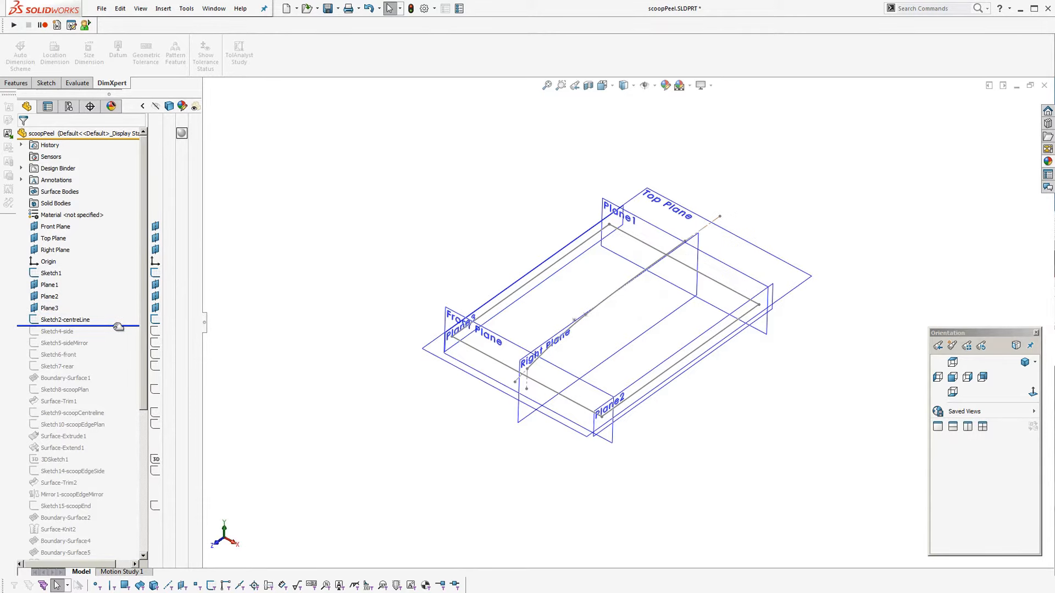
Review the centreline curve and its plane, then roll forward to include Sketch4-side
click(65, 318)
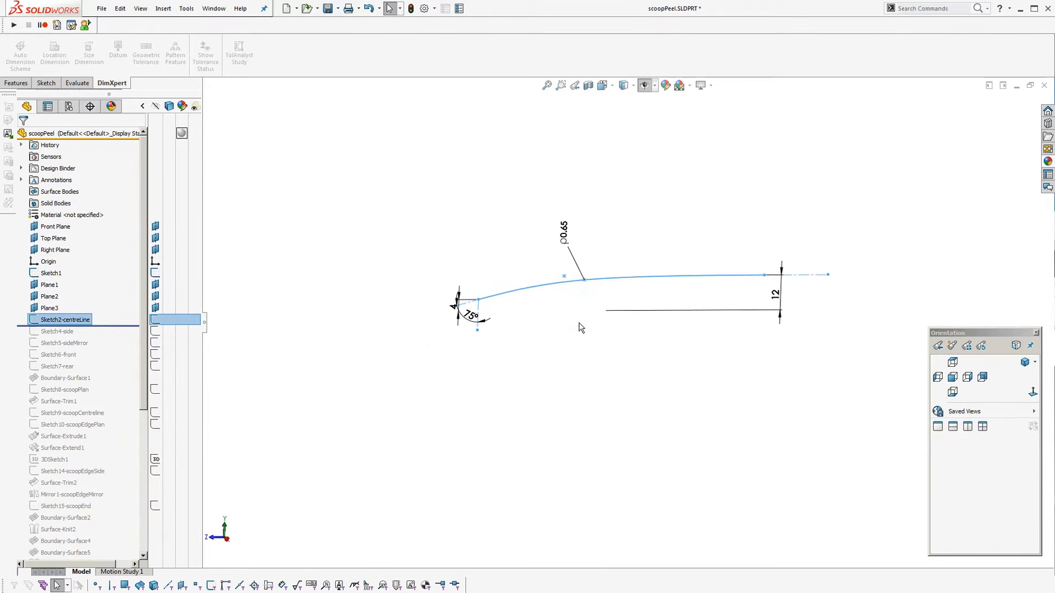
click(50, 308)
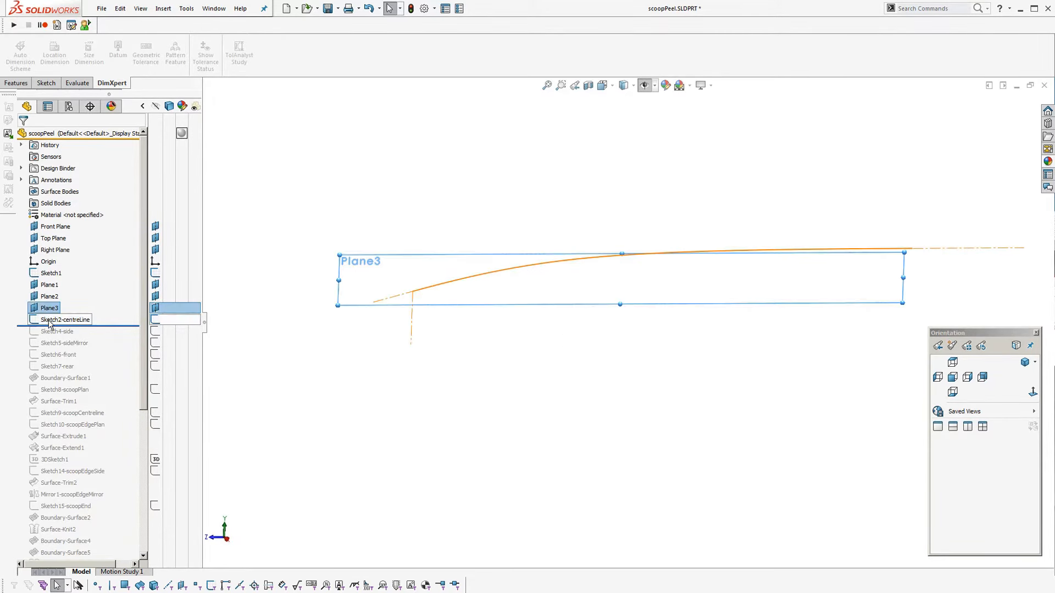
click(65, 319)
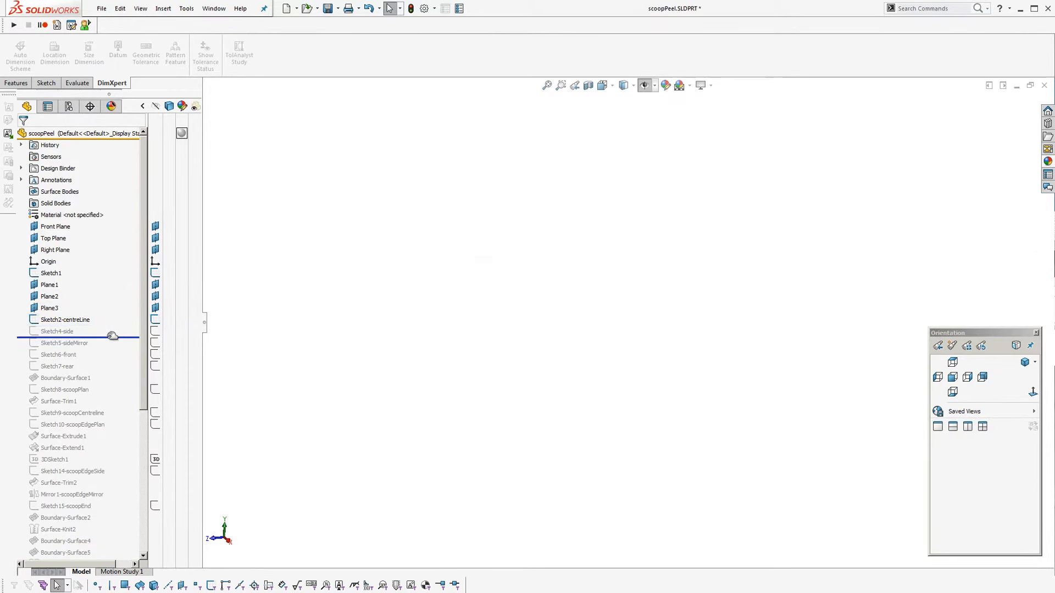
click(56, 331)
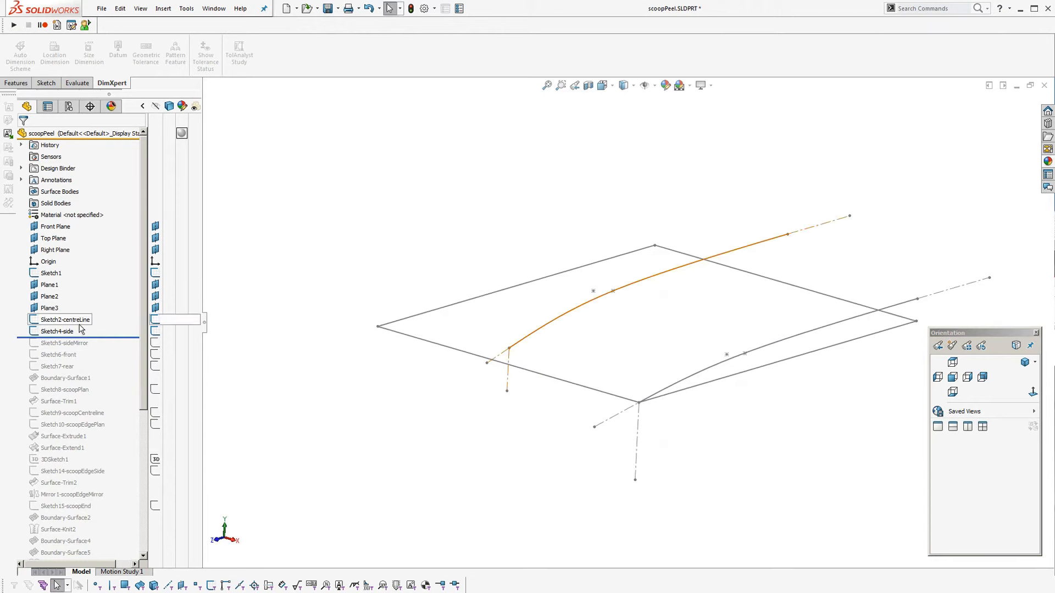
Compare the centreline and side curves, then roll forward past Sketch5-sideMirror
click(65, 319)
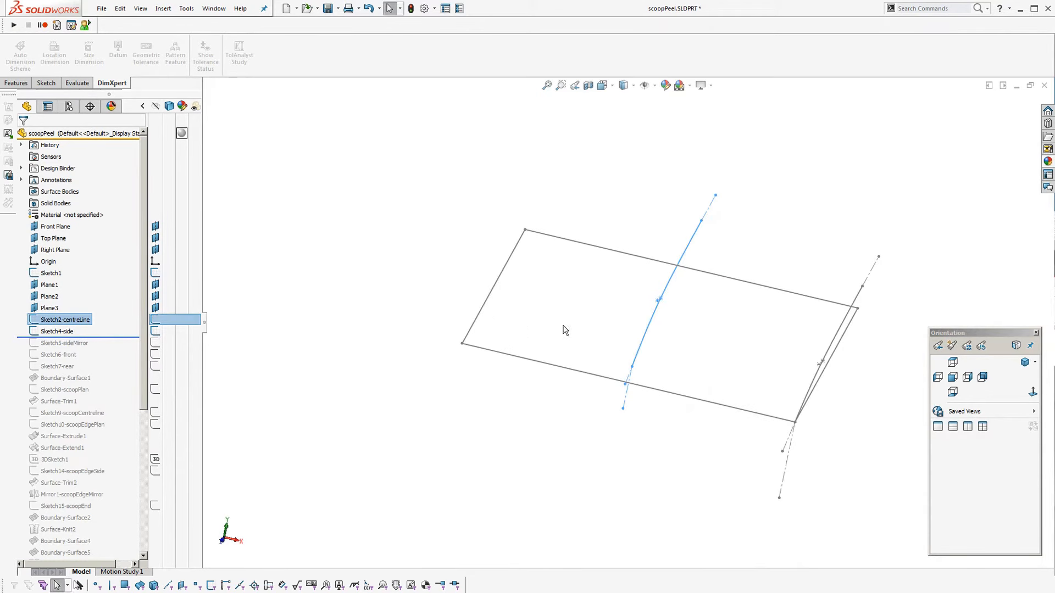
mouse_move(691, 370)
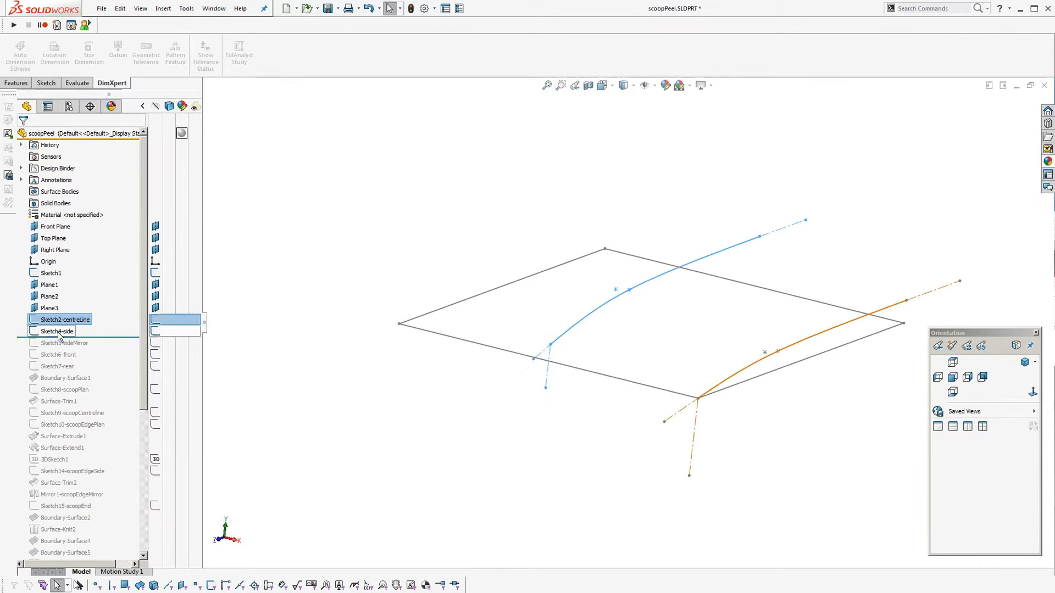
click(56, 331)
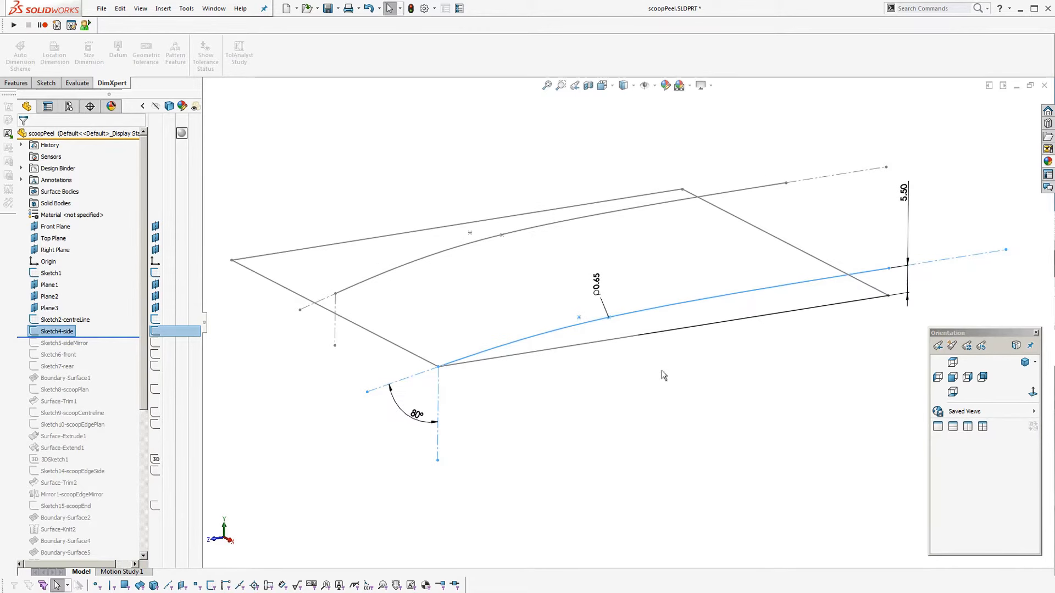
mouse_move(605, 286)
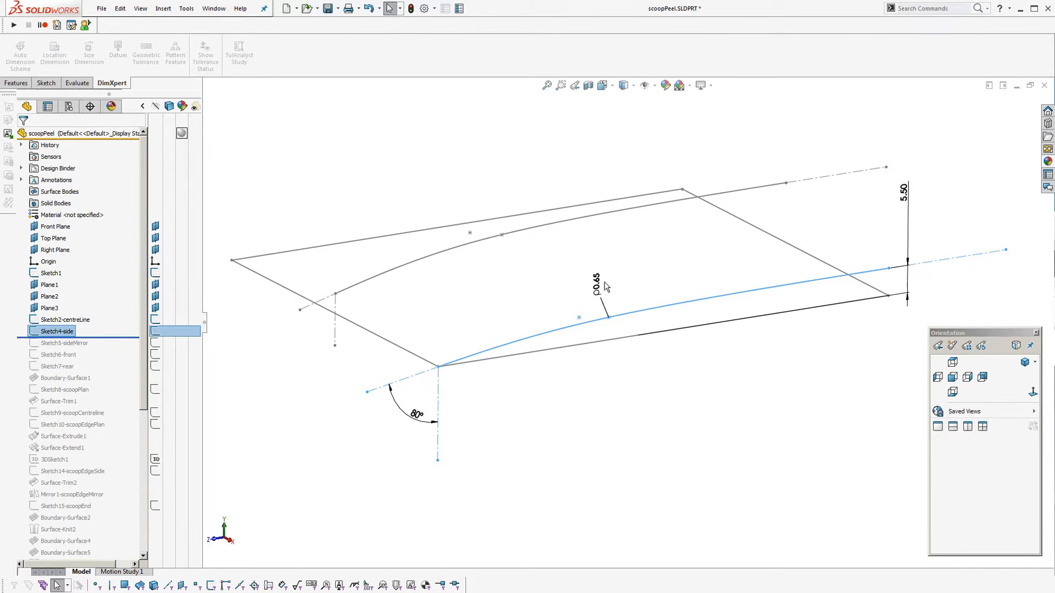
mouse_move(116, 337)
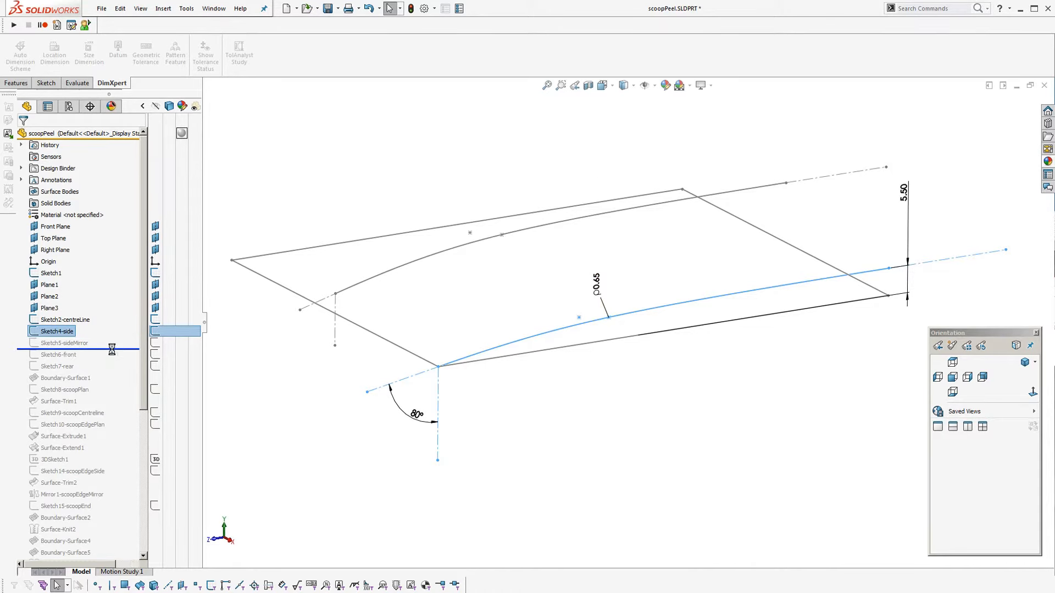
click(63, 343)
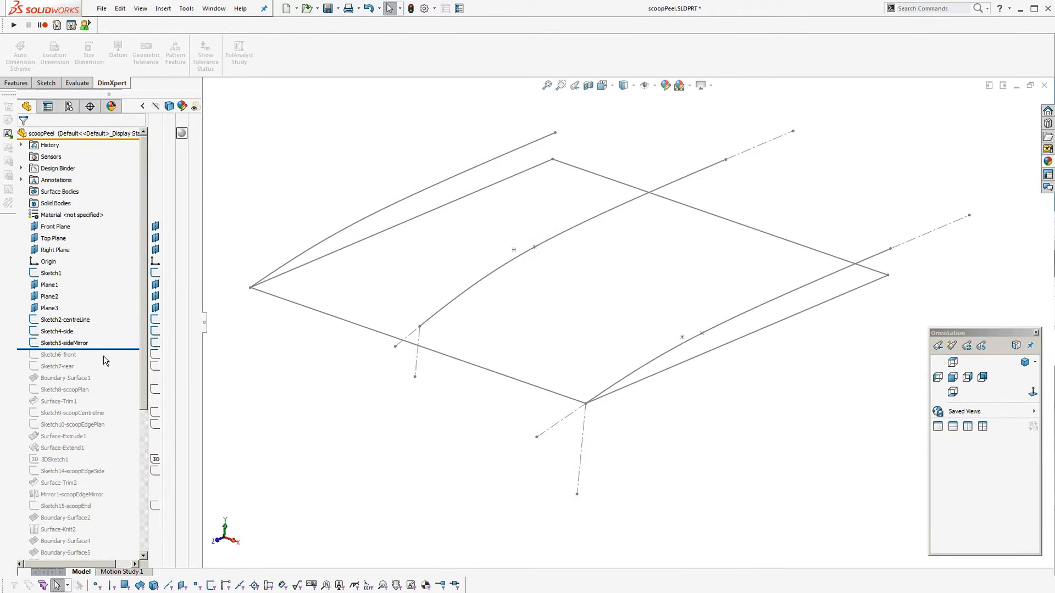
Roll forward past Sketch7-rear, inspecting the front and rear cross-curve sketches
click(59, 355)
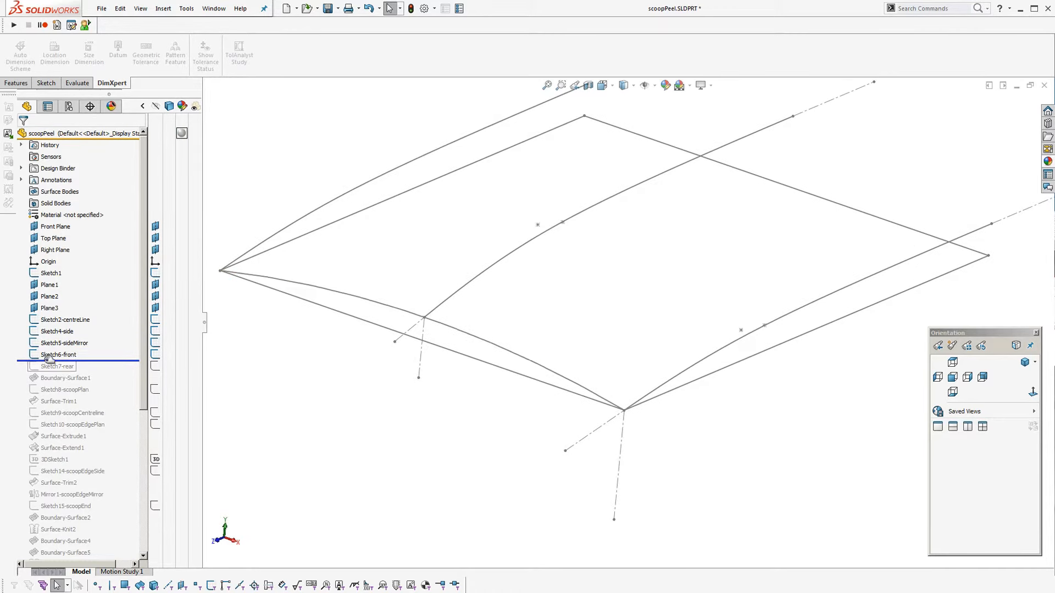
double_click(58, 355)
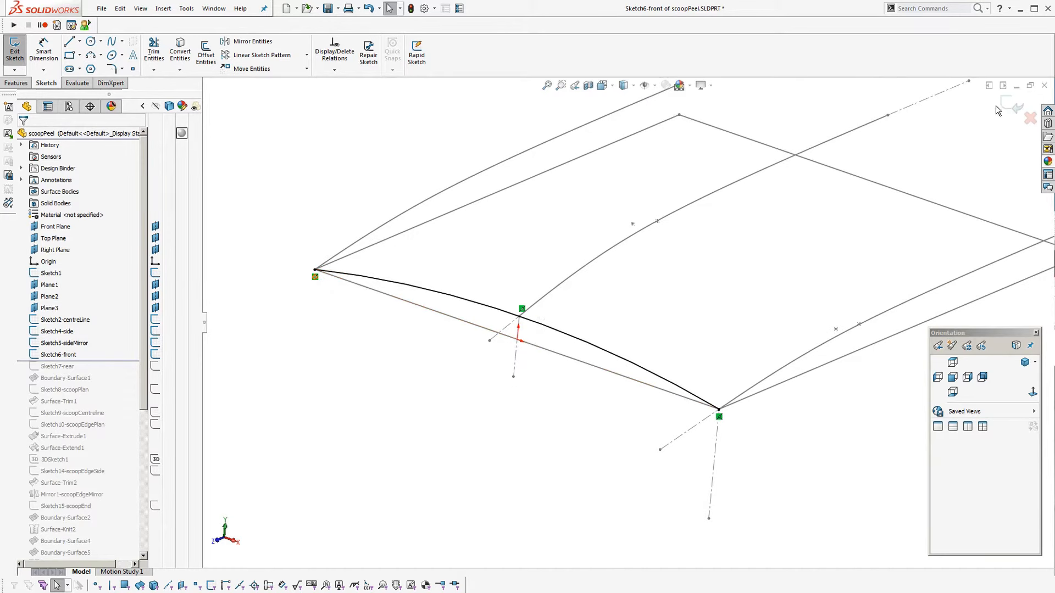
click(14, 51)
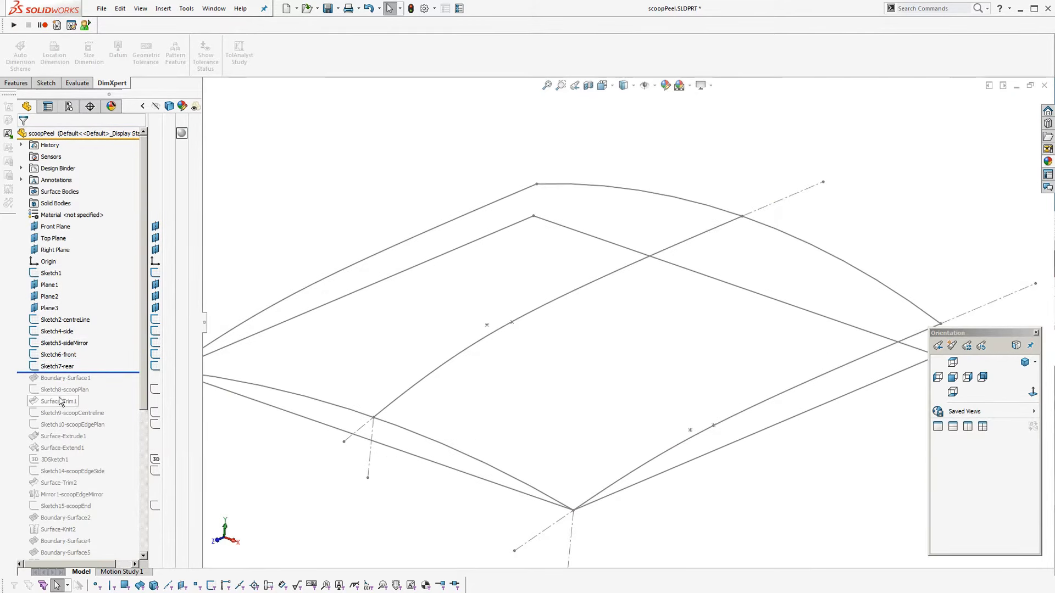
double_click(58, 366)
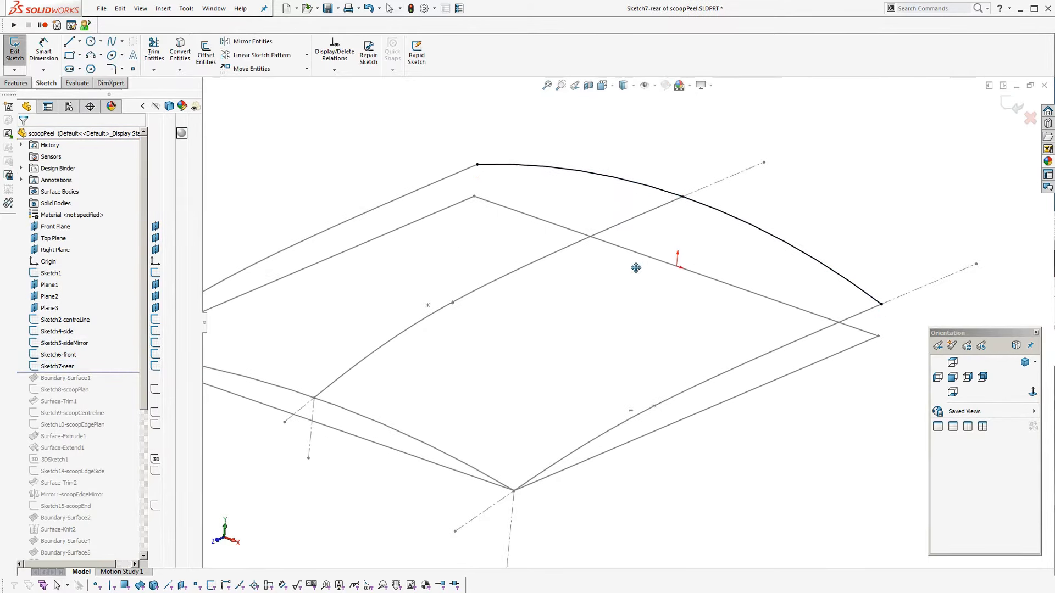
click(659, 215)
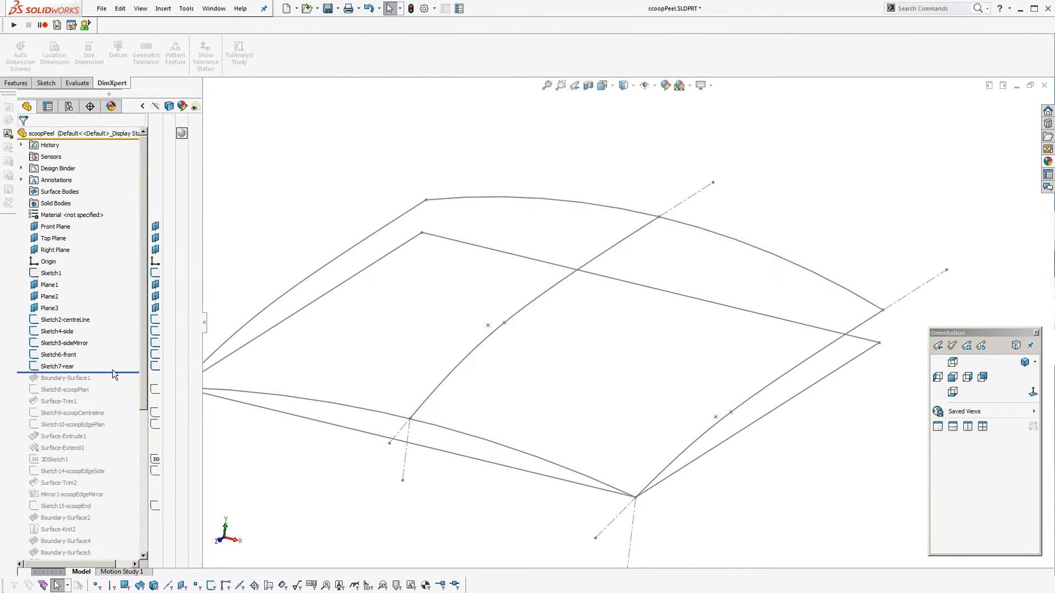
Roll forward to Boundary-Surface1 and edit it, highlighting its lengthwise guide curves
click(64, 377)
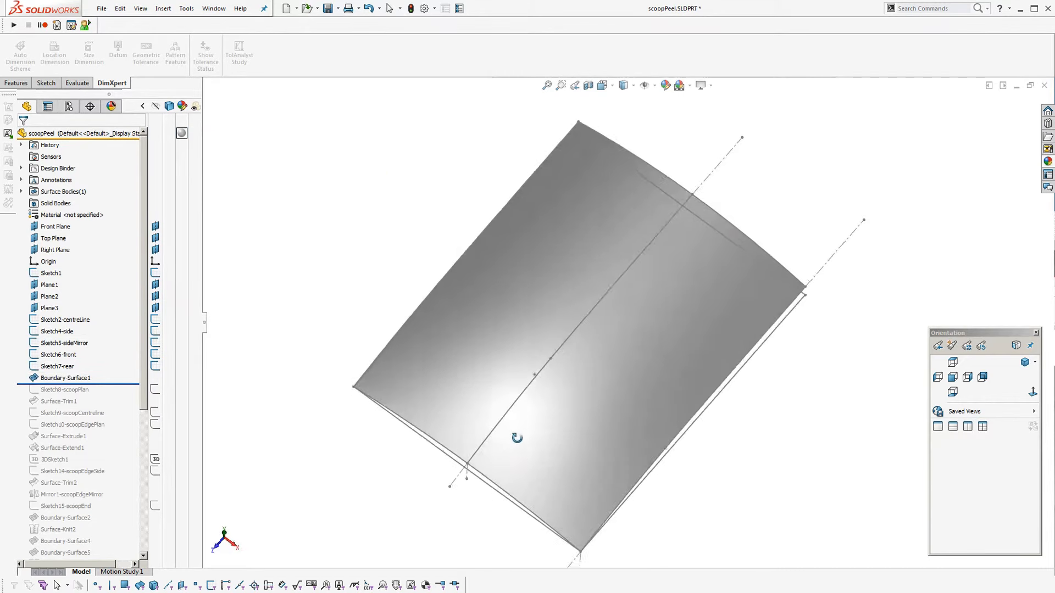
click(66, 377)
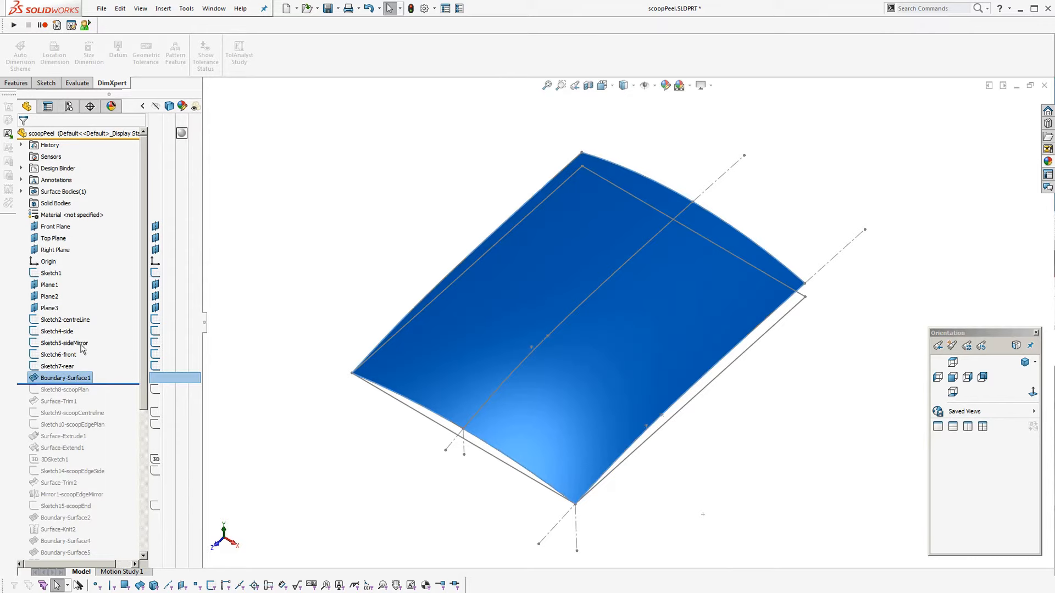
double_click(66, 377)
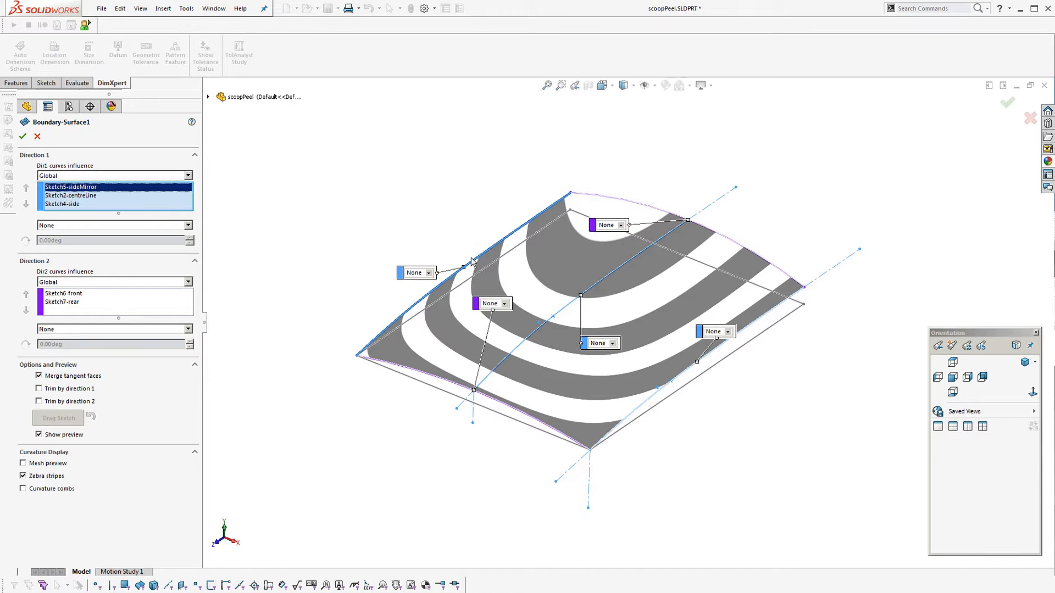
click(70, 196)
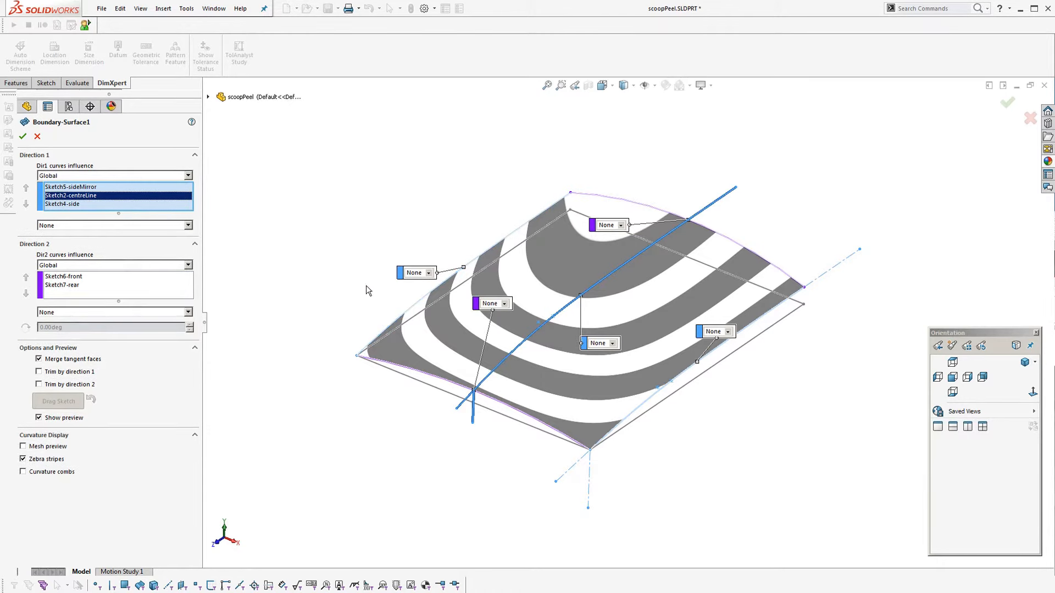
click(62, 204)
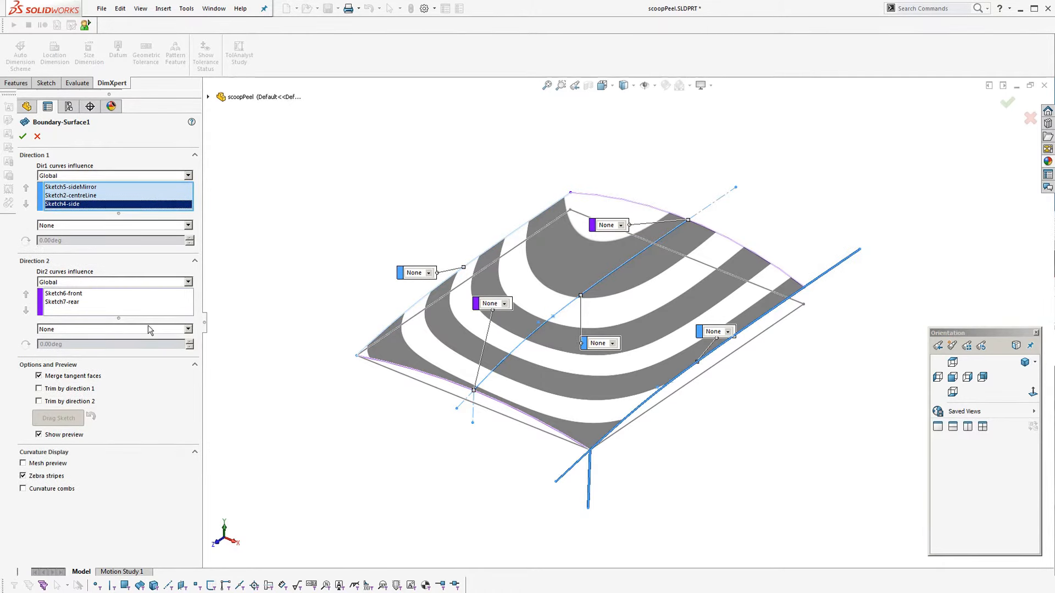
Review the front and rear cross curves, keep tangency at None and accept the surface
click(67, 298)
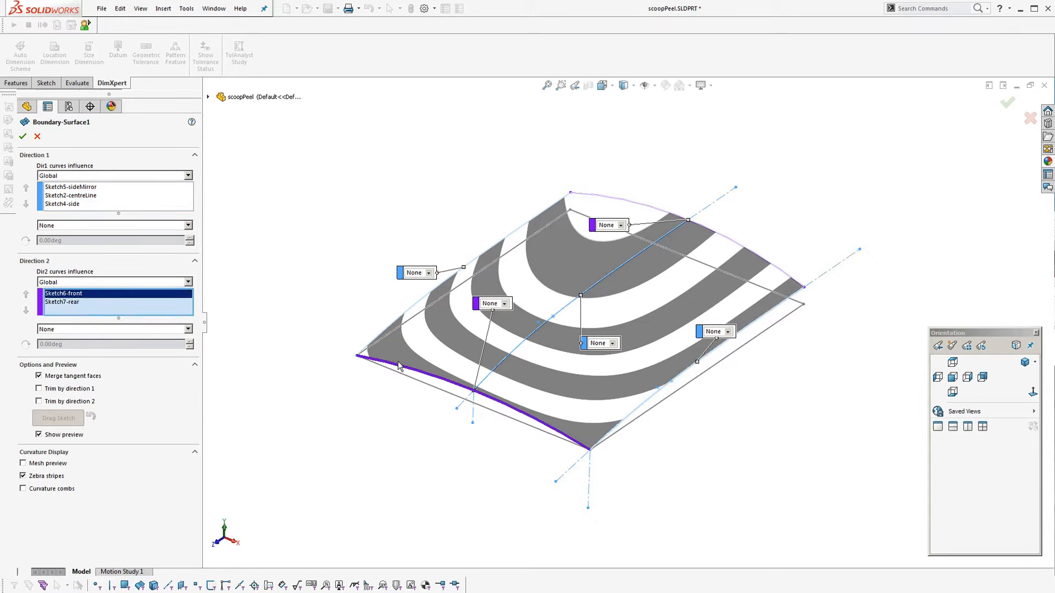
click(88, 301)
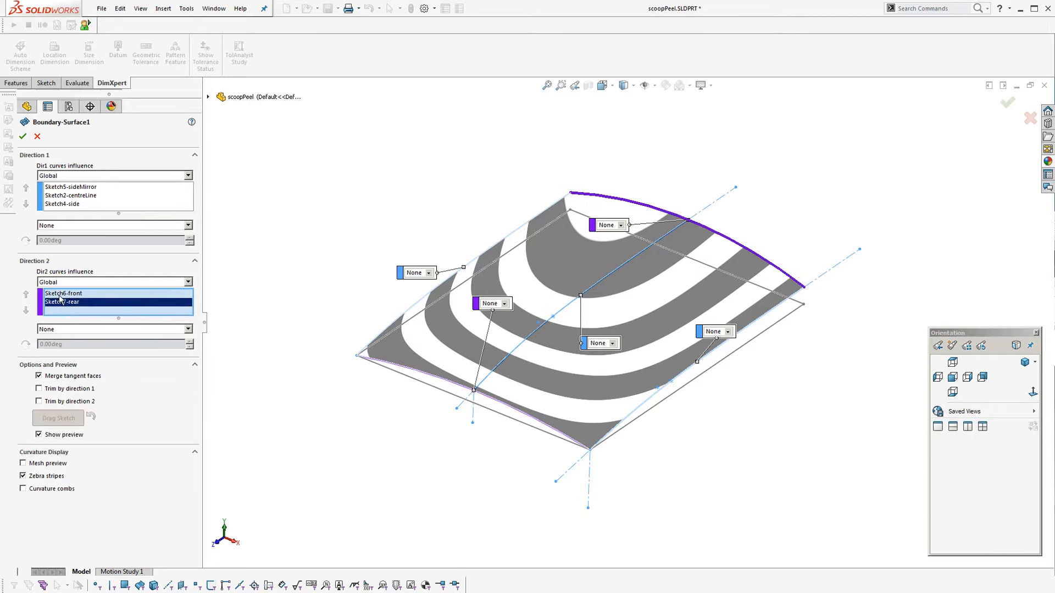
click(114, 224)
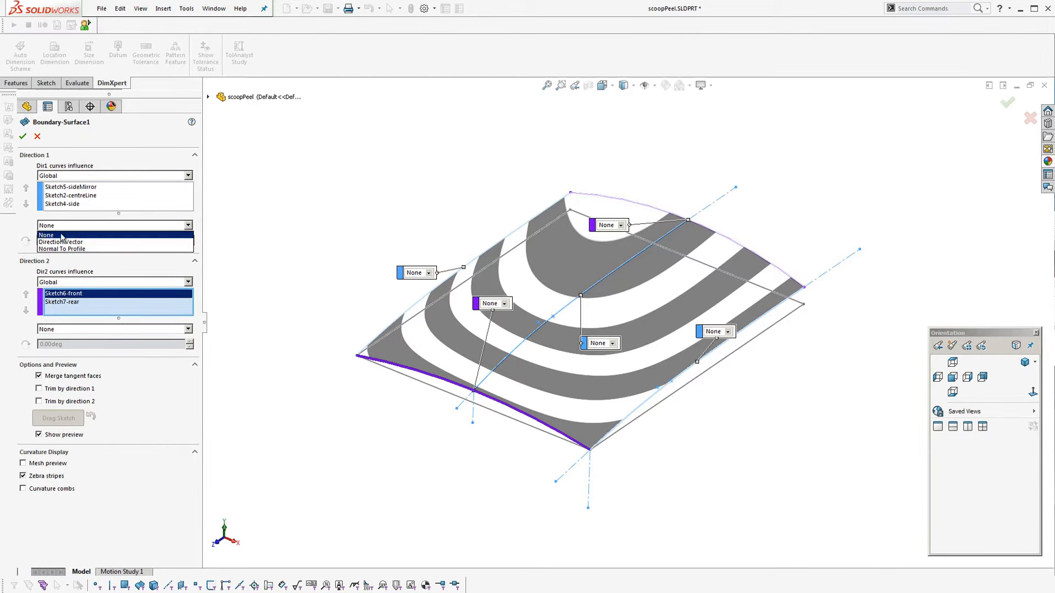
click(46, 235)
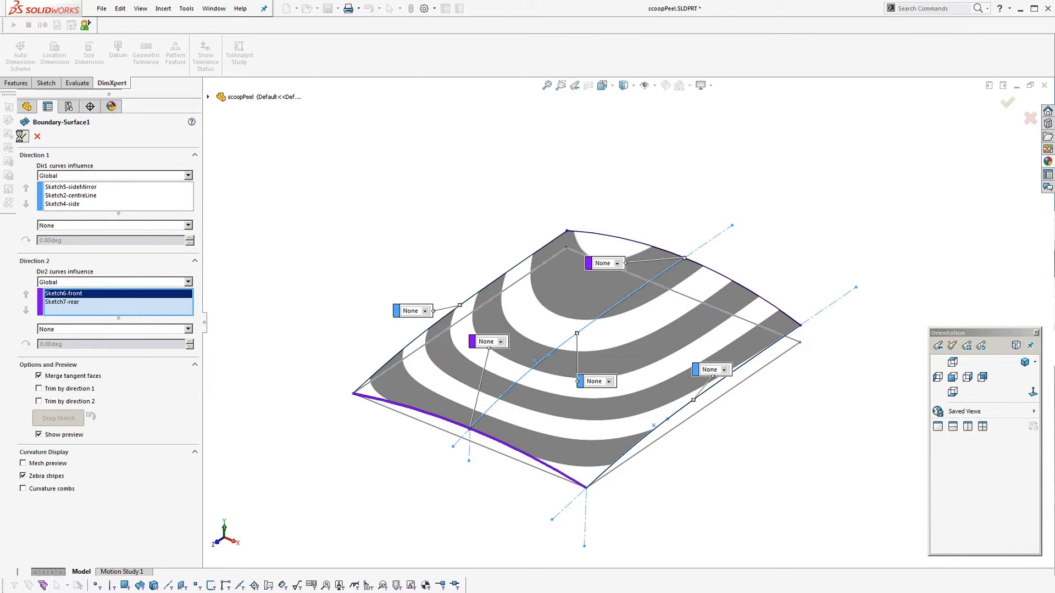
click(1008, 104)
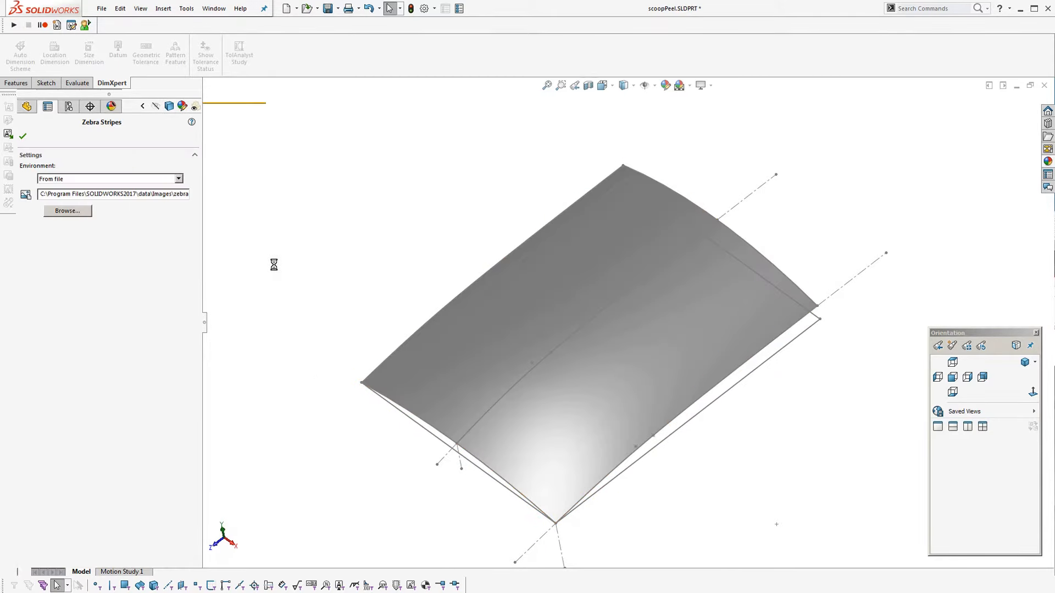
Apply zebra stripes with the built-in environment, then switch Environment to From file
click(179, 178)
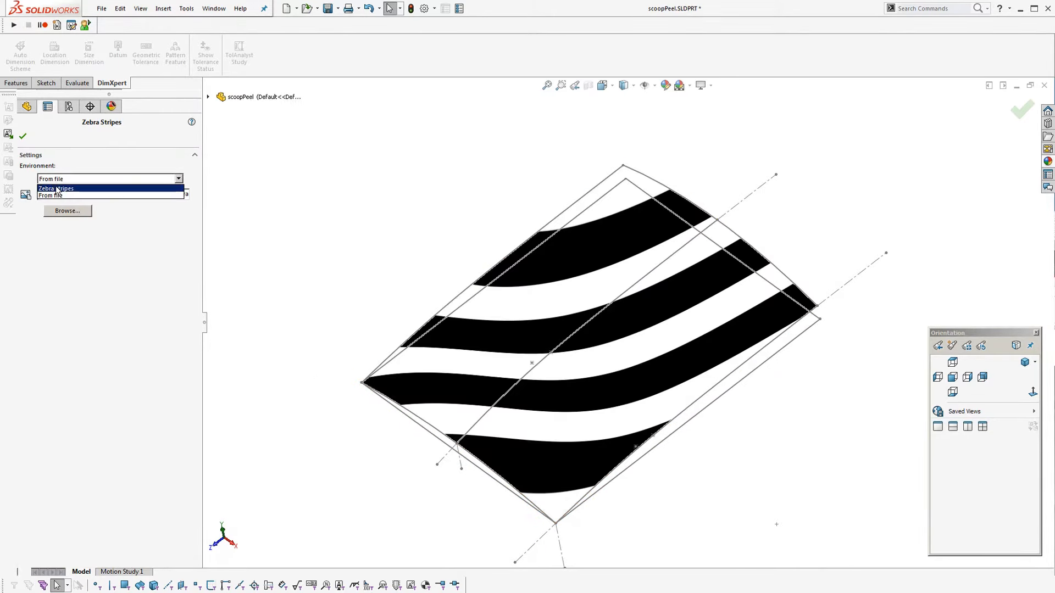
click(56, 188)
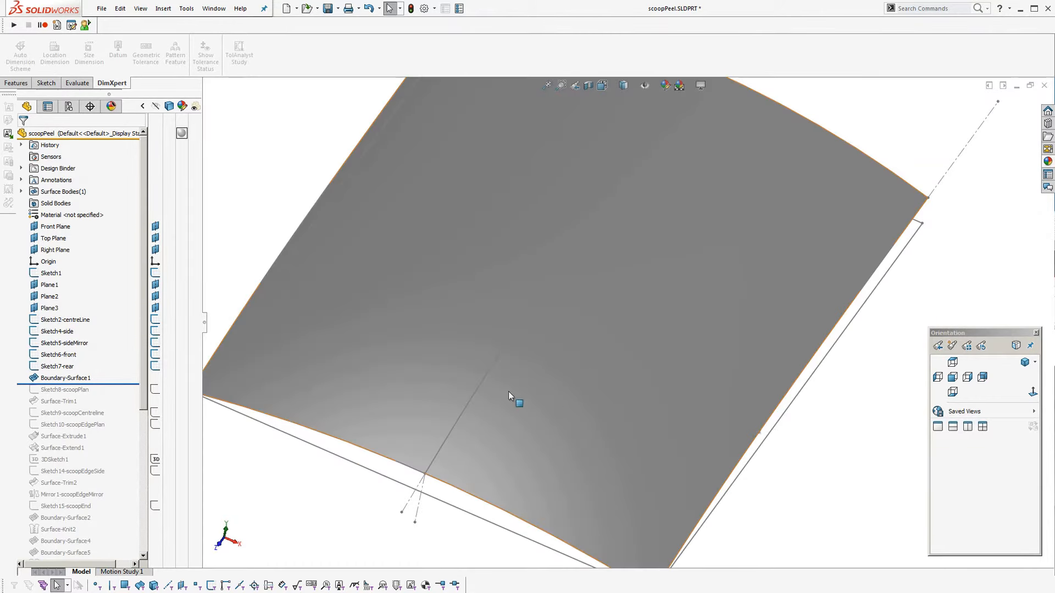
click(177, 178)
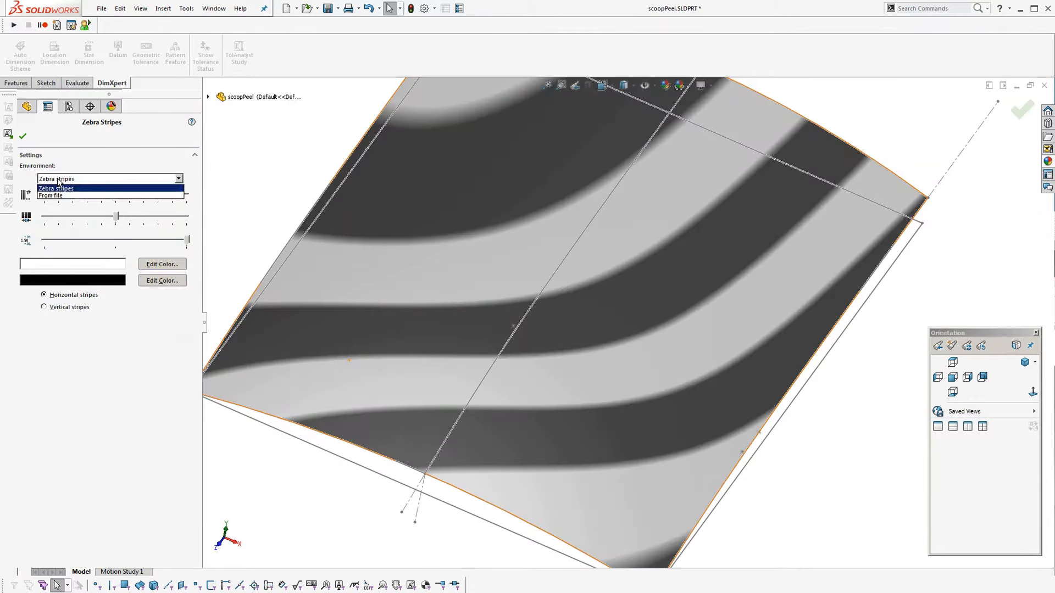
click(56, 196)
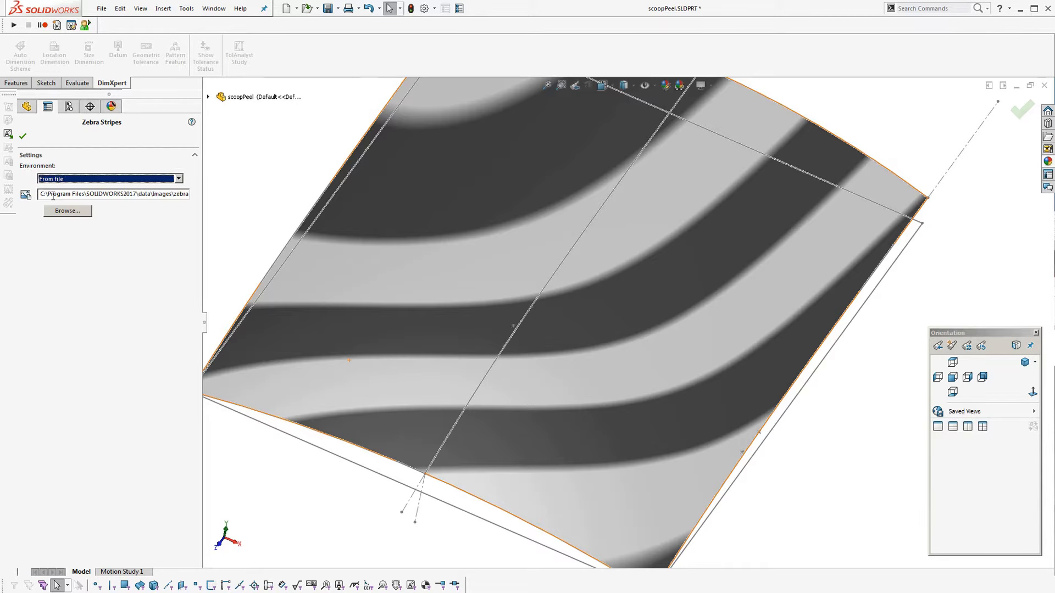
Load eyes.png from the zebraanalysis images folder as the stripe pattern and finish the check
click(67, 211)
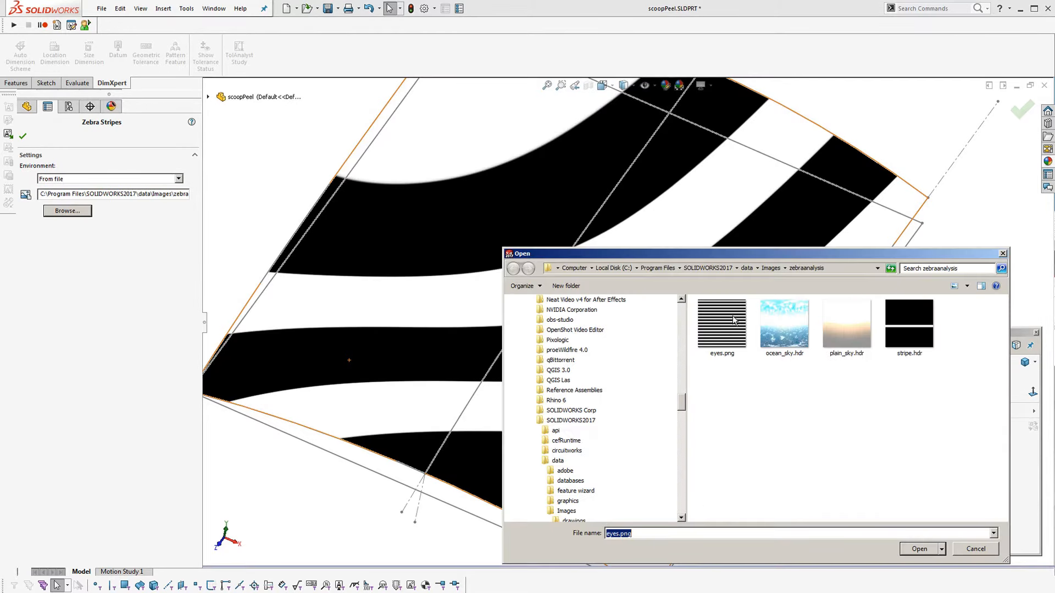
click(721, 320)
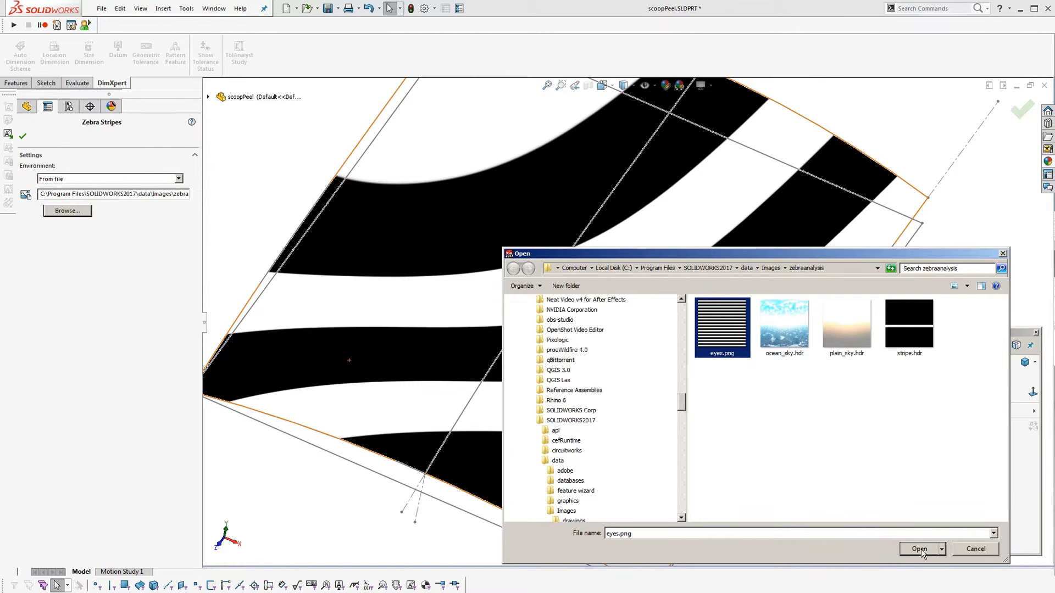
click(918, 550)
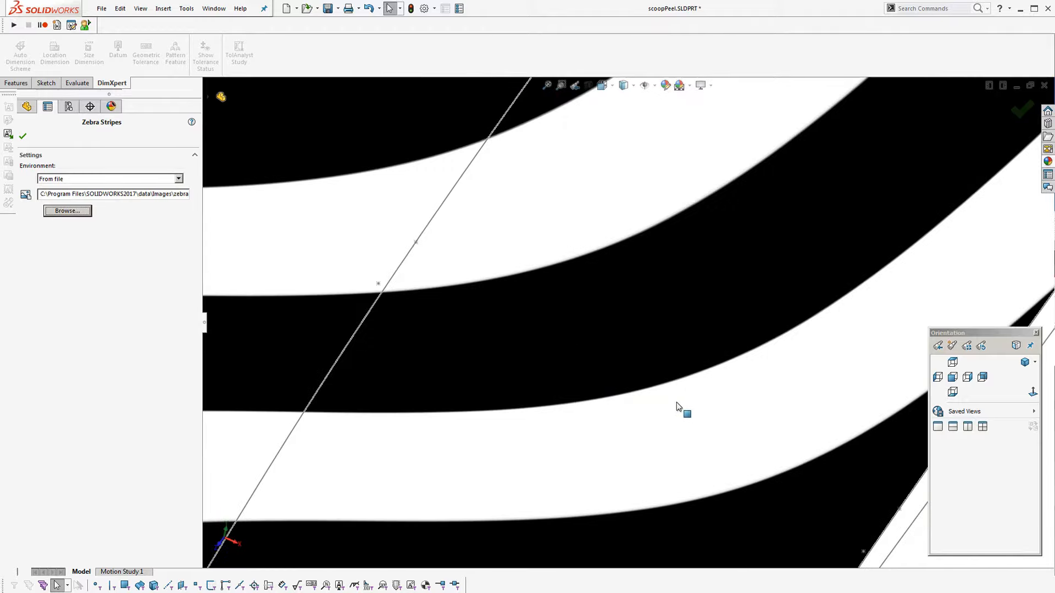
click(22, 135)
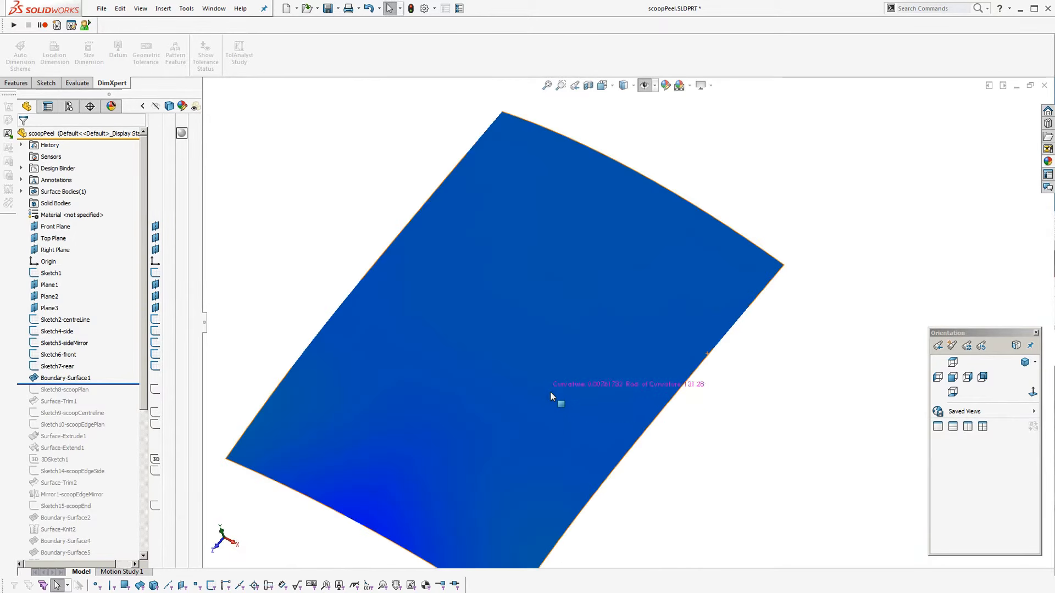
Turn off the curvature colouring on Boundary-Surface1
click(65, 377)
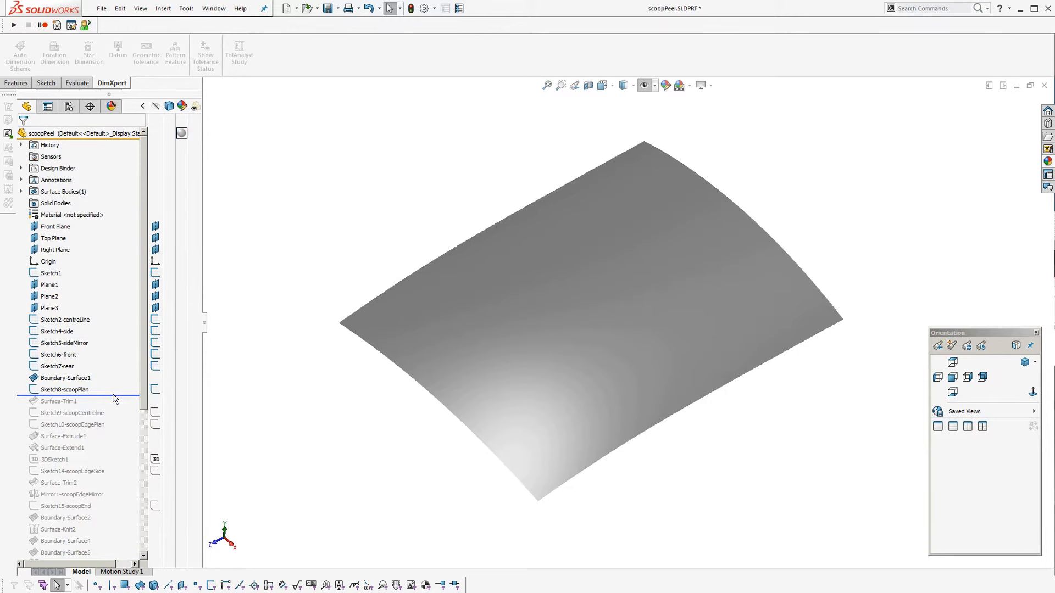
Edit Sketch8-scoopPlan normal-to, dimension the front arc's depth and exit the sketch
click(66, 389)
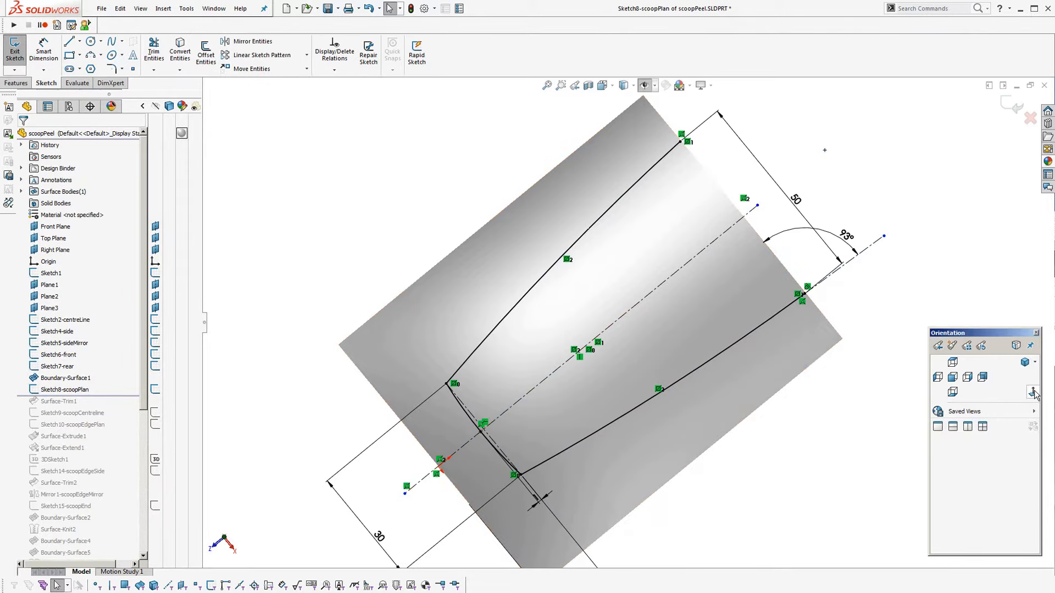
click(953, 361)
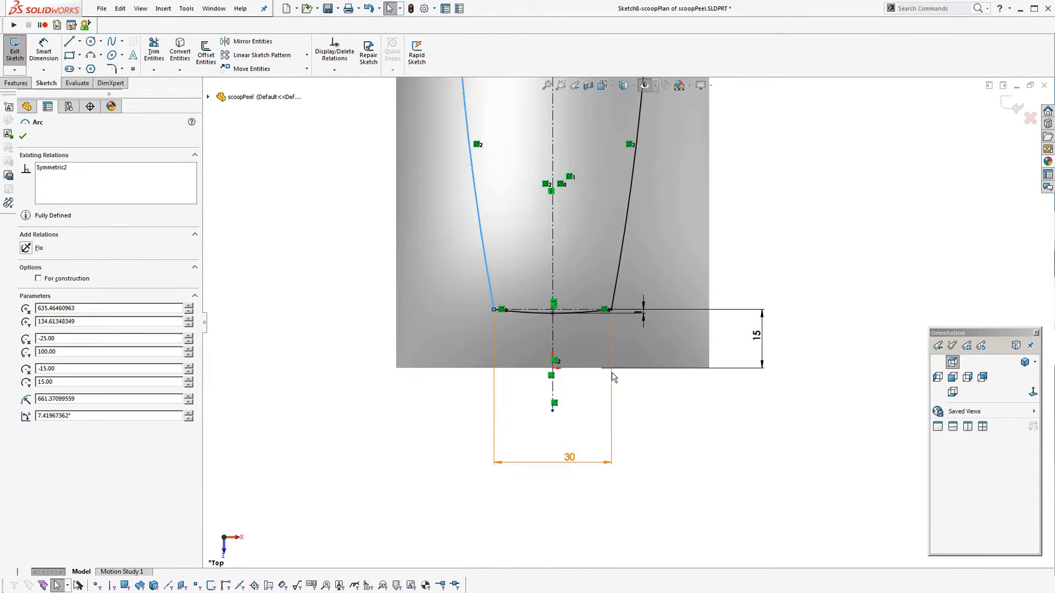
click(605, 310)
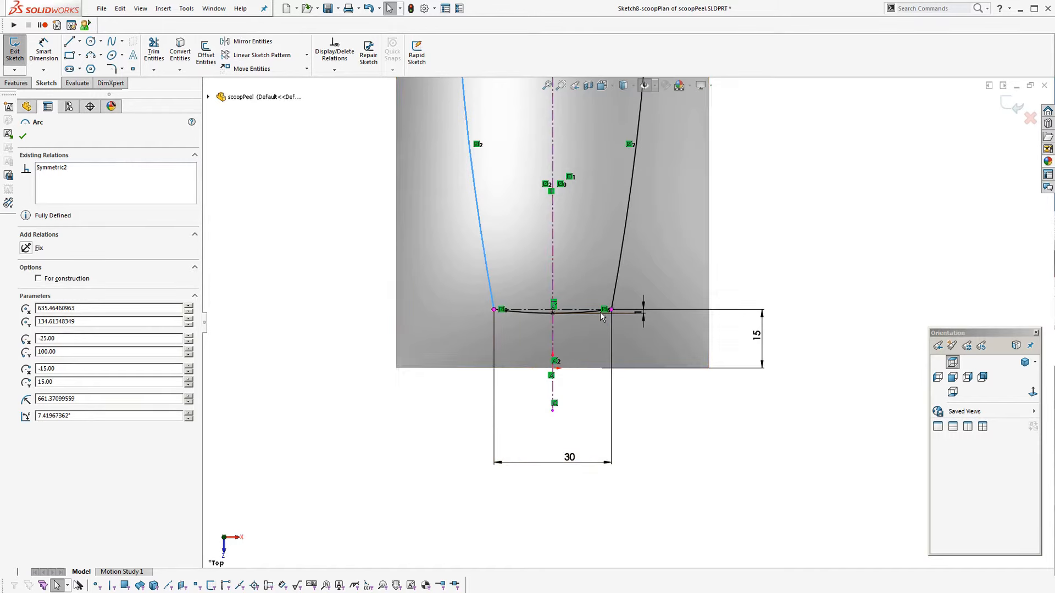
click(551, 310)
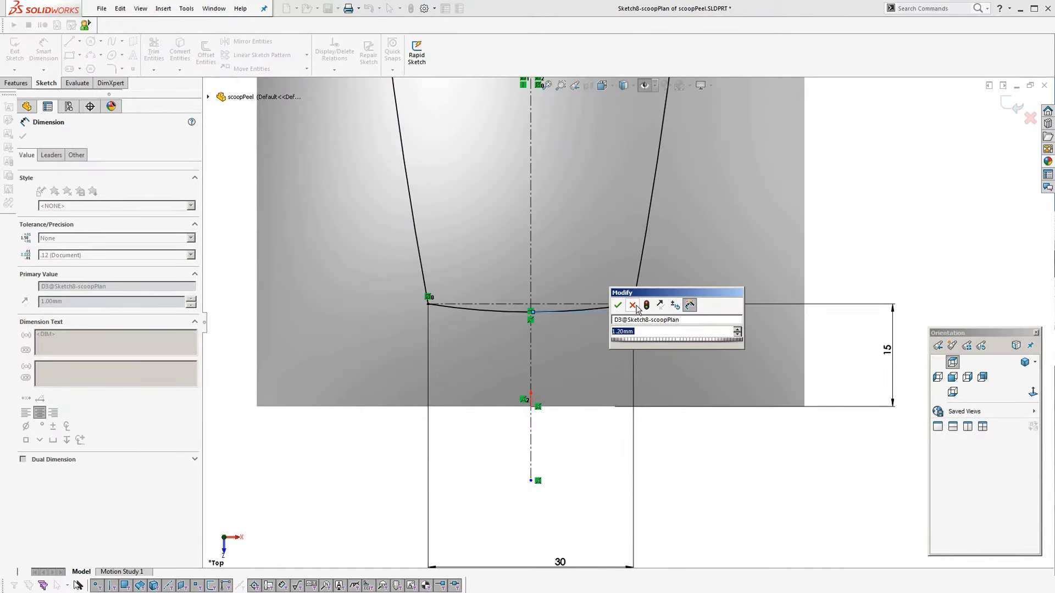
click(617, 306)
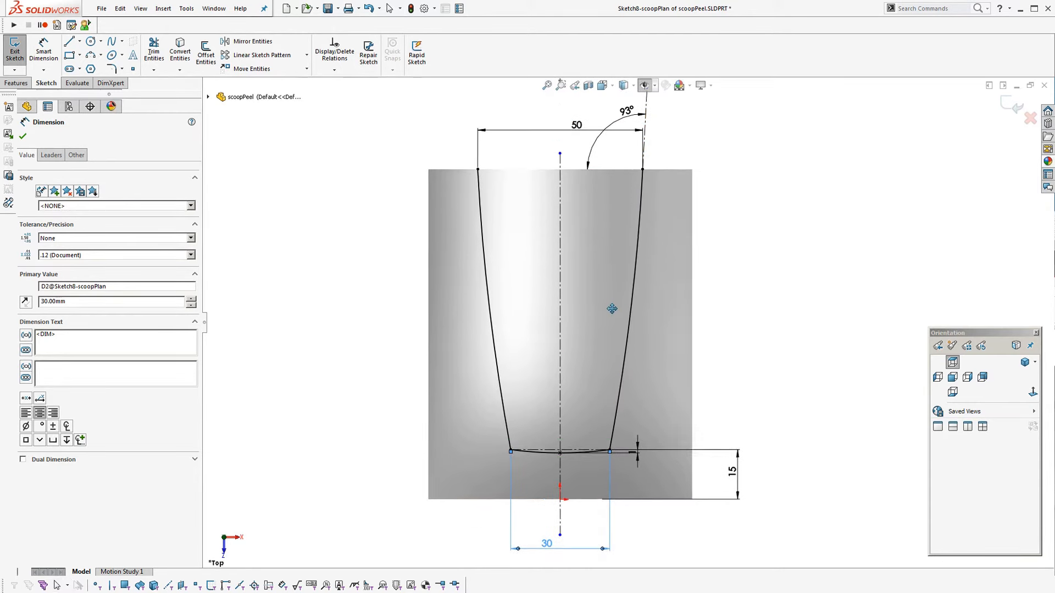
click(14, 51)
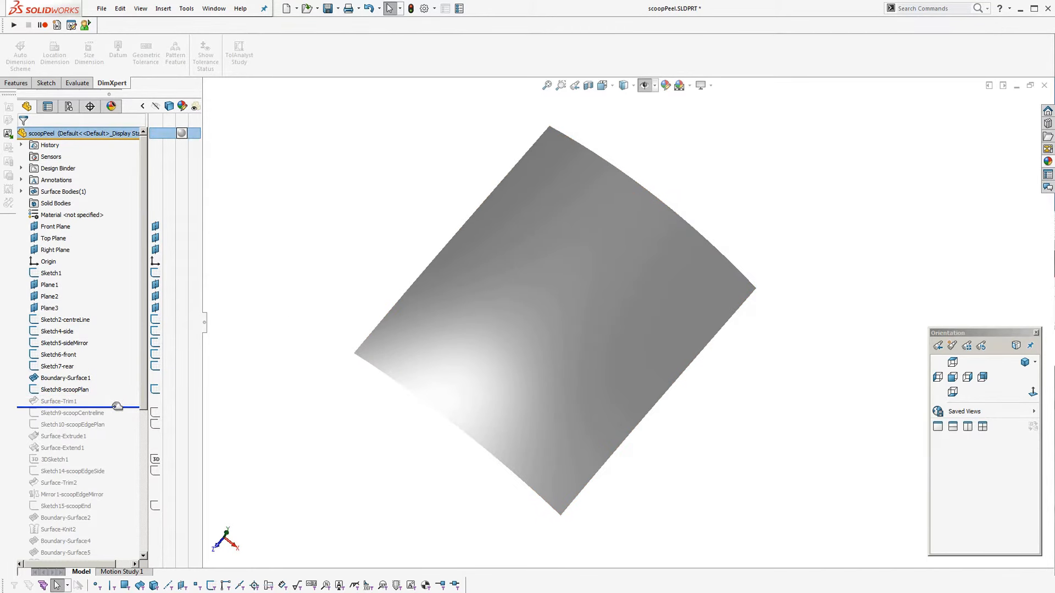
Roll forward past Surface-Trim1 so the scoop opening is cut from the hood
click(60, 401)
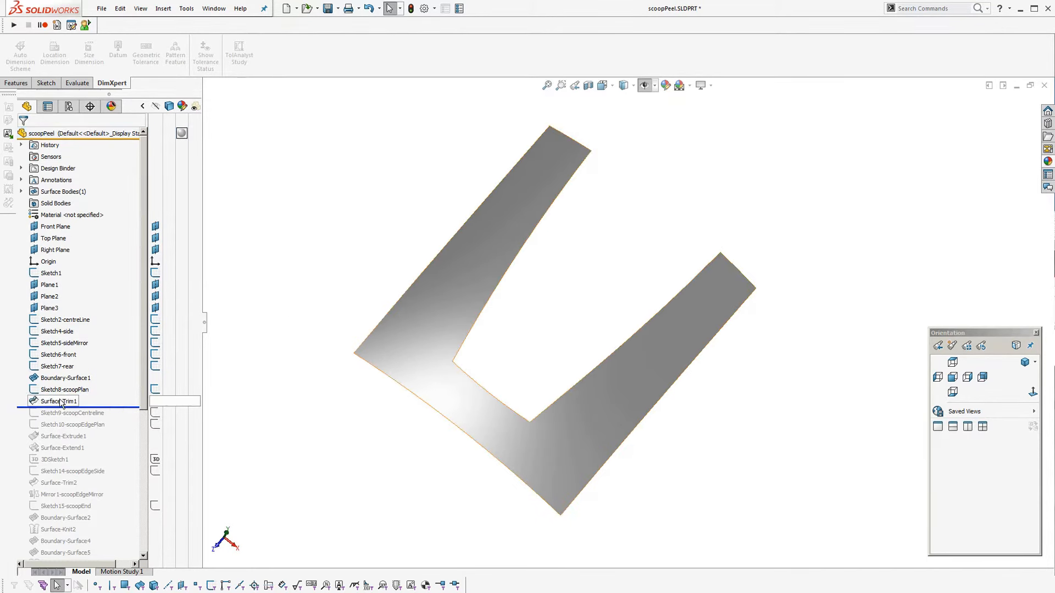
click(63, 389)
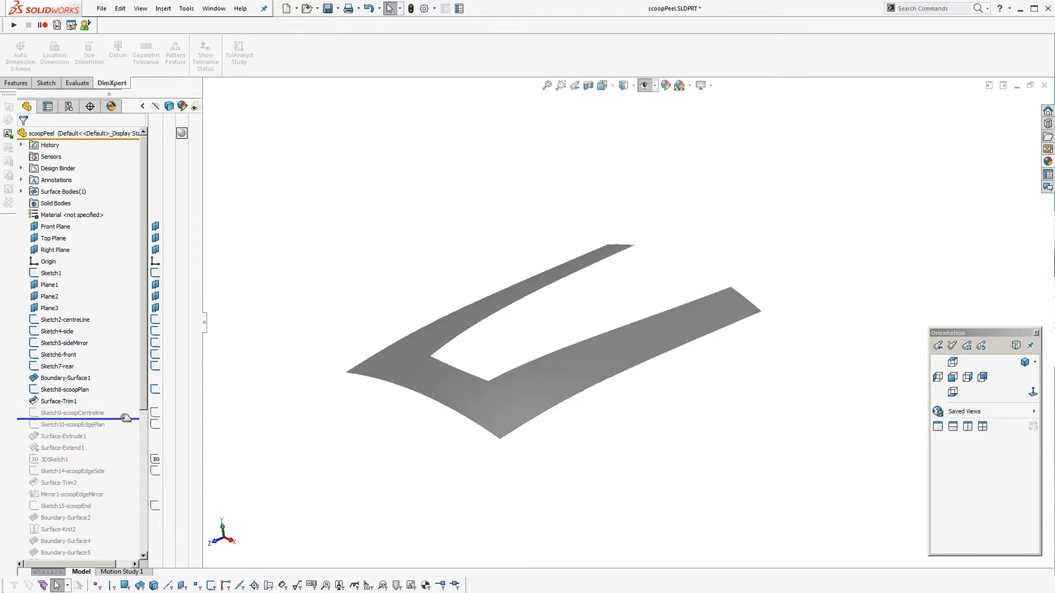
Edit Sketch9-scoopCentreline, enable Local edit on the style spline and inspect its Tangent relation and 50 dimension
click(73, 412)
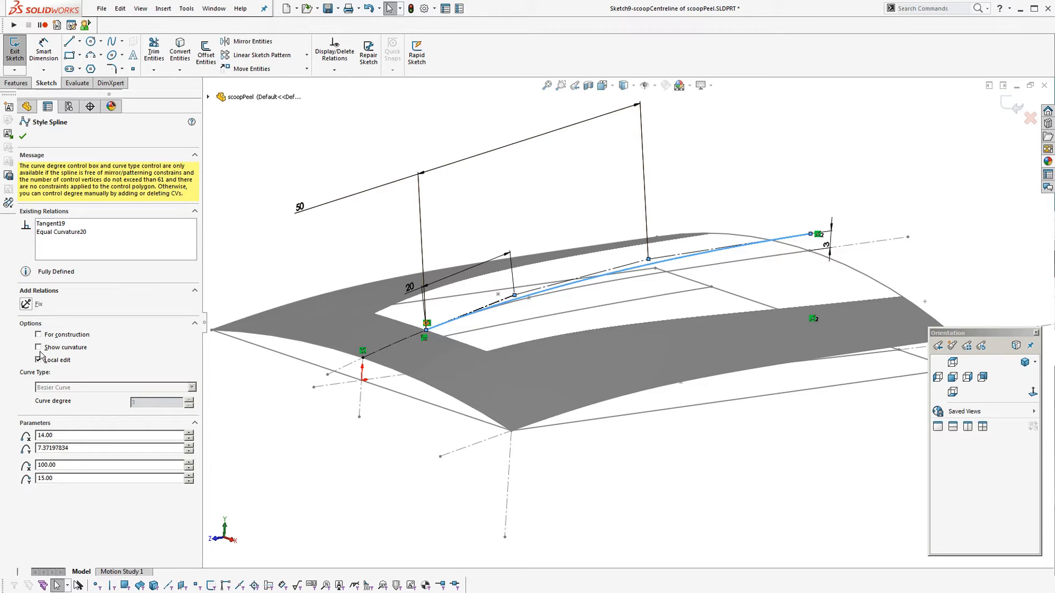
click(38, 361)
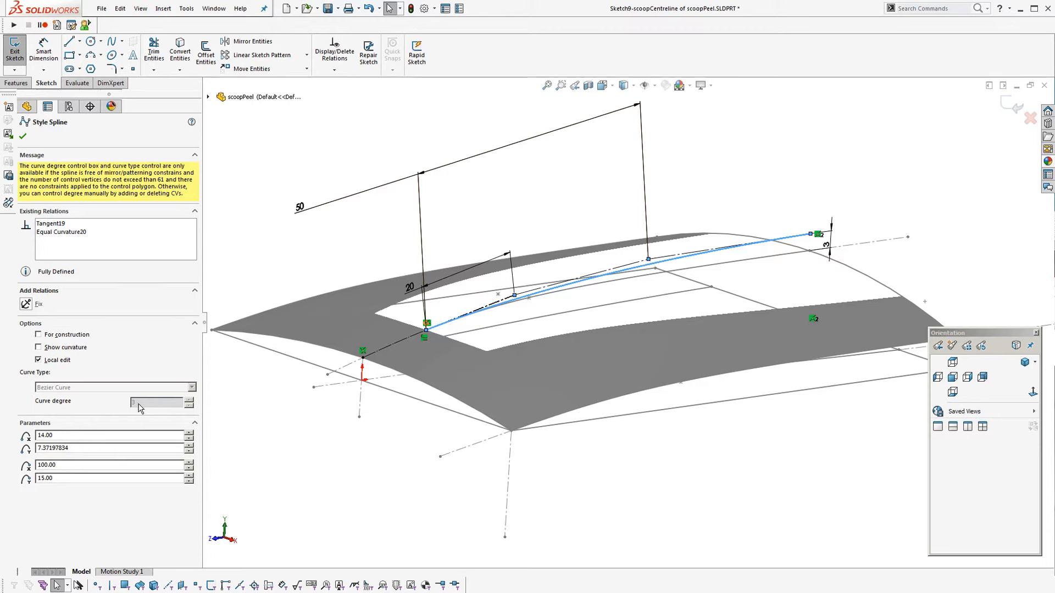
mouse_move(133, 410)
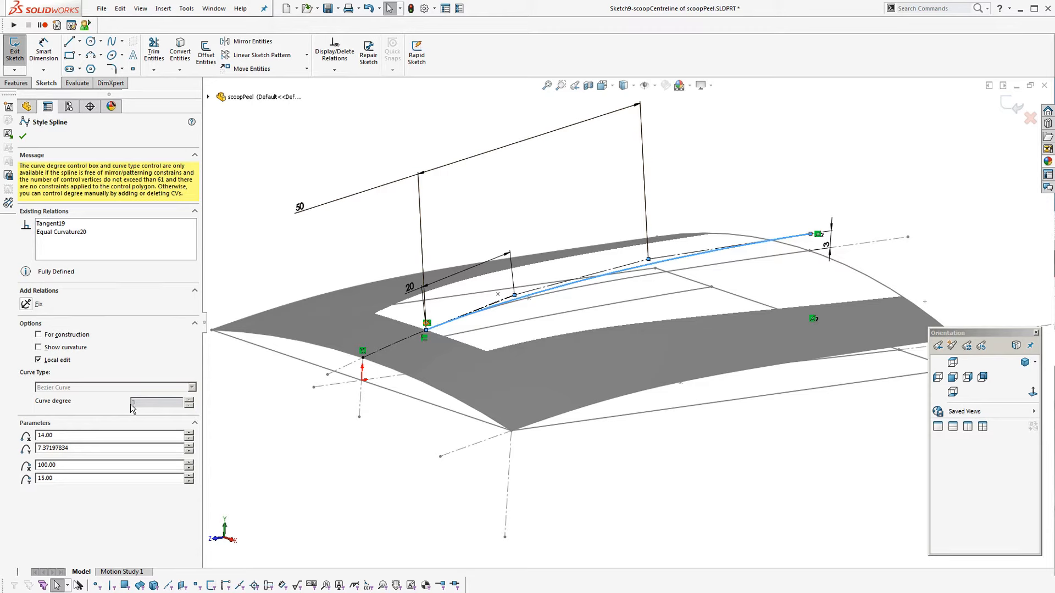
mouse_move(414, 428)
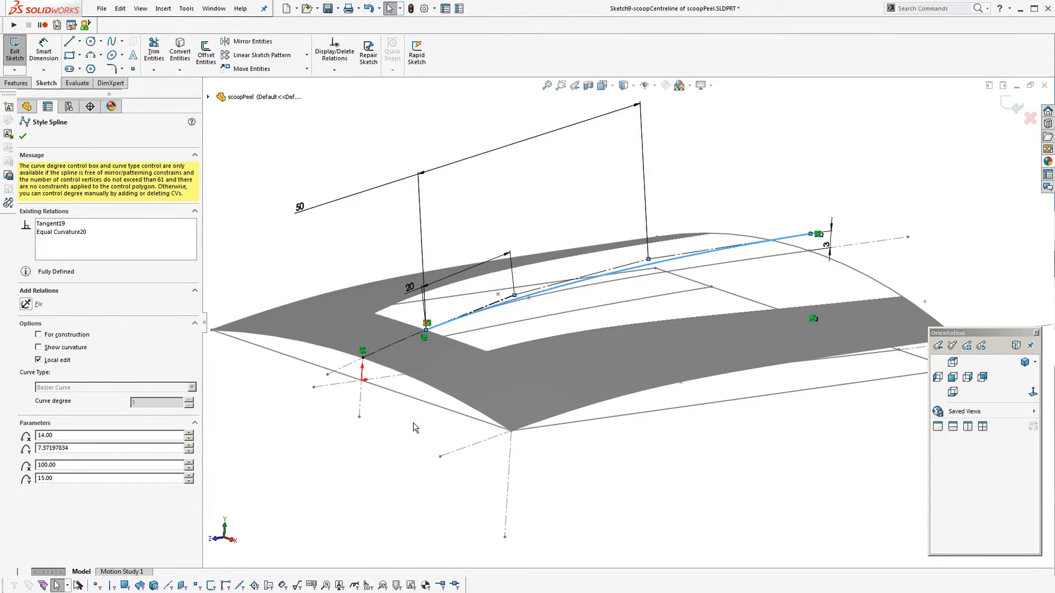
click(23, 135)
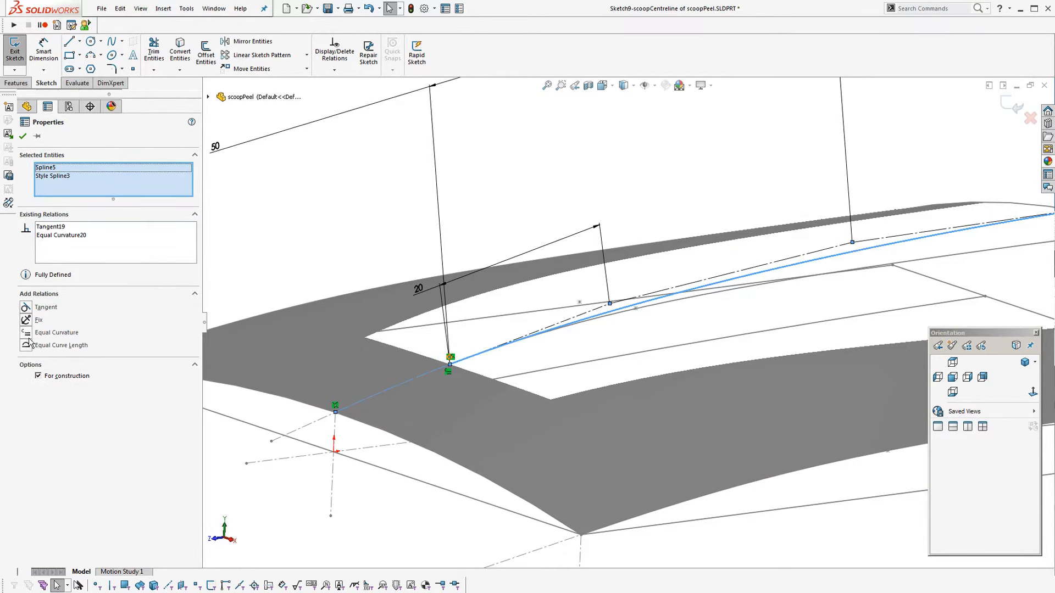
click(23, 136)
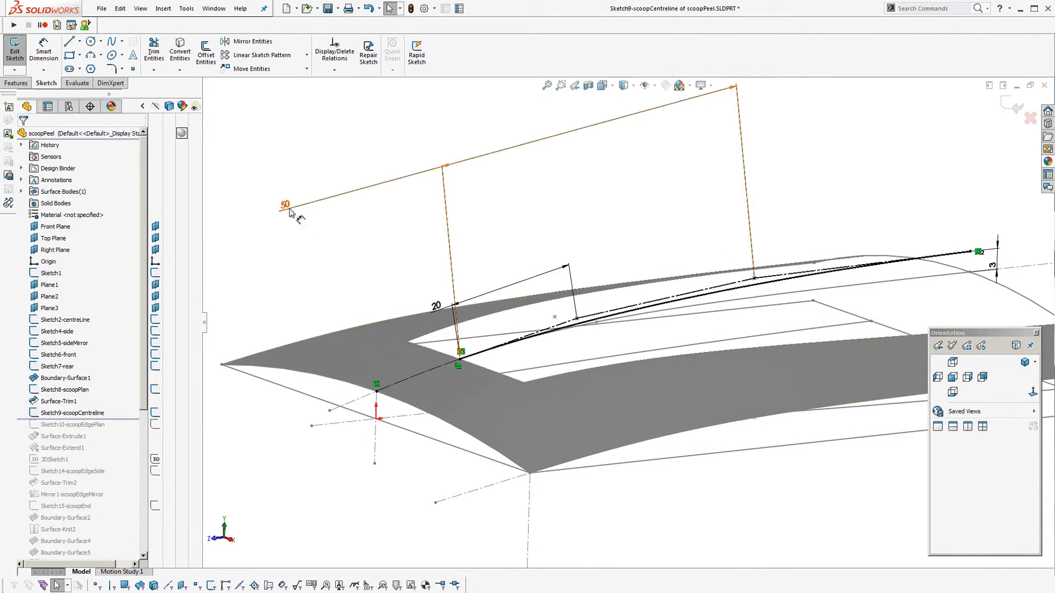
click(714, 296)
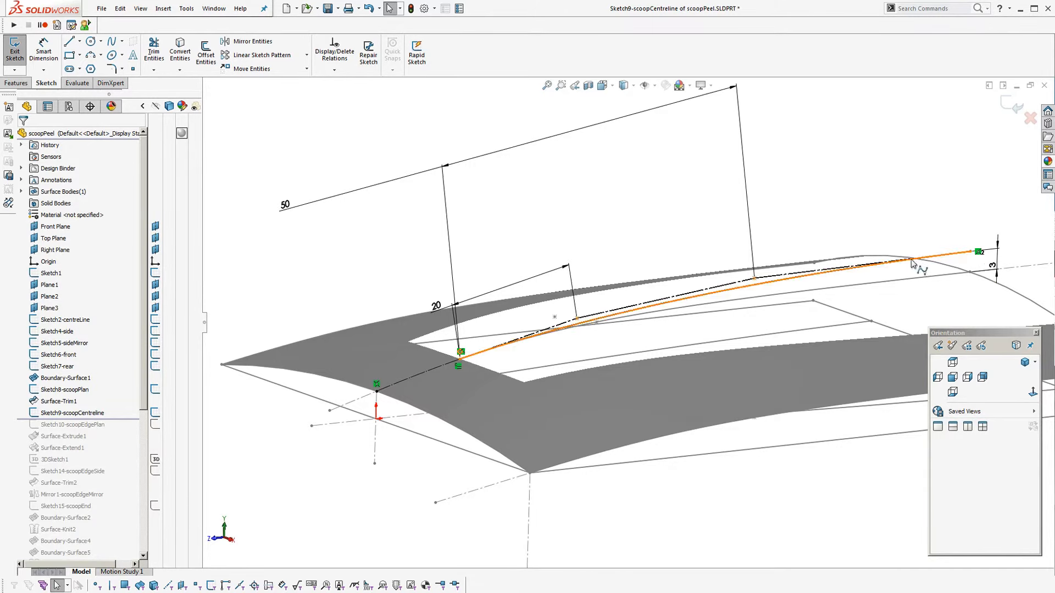
mouse_move(887, 269)
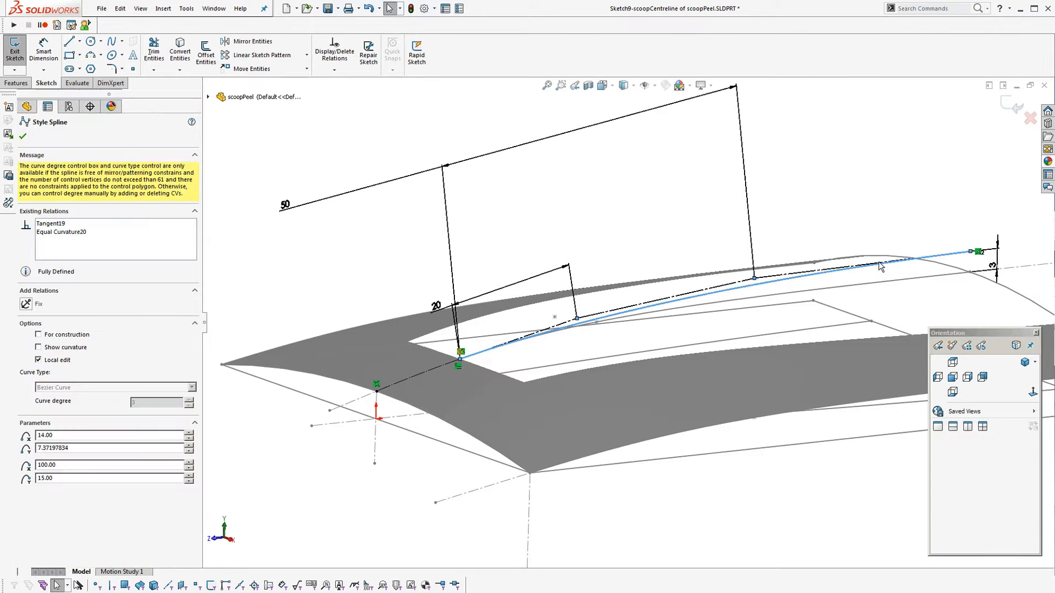
mouse_move(869, 241)
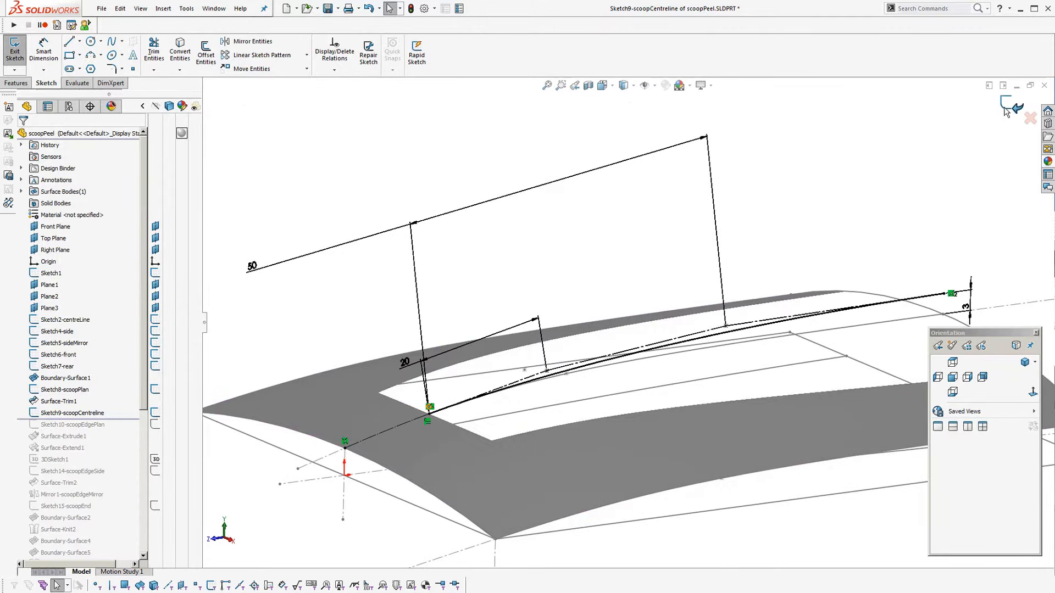
Close the centreline sketch, edit Sketch10-scoopEdgePlan viewed normal-to, check its 5 and 2 dimensions and exit
click(15, 48)
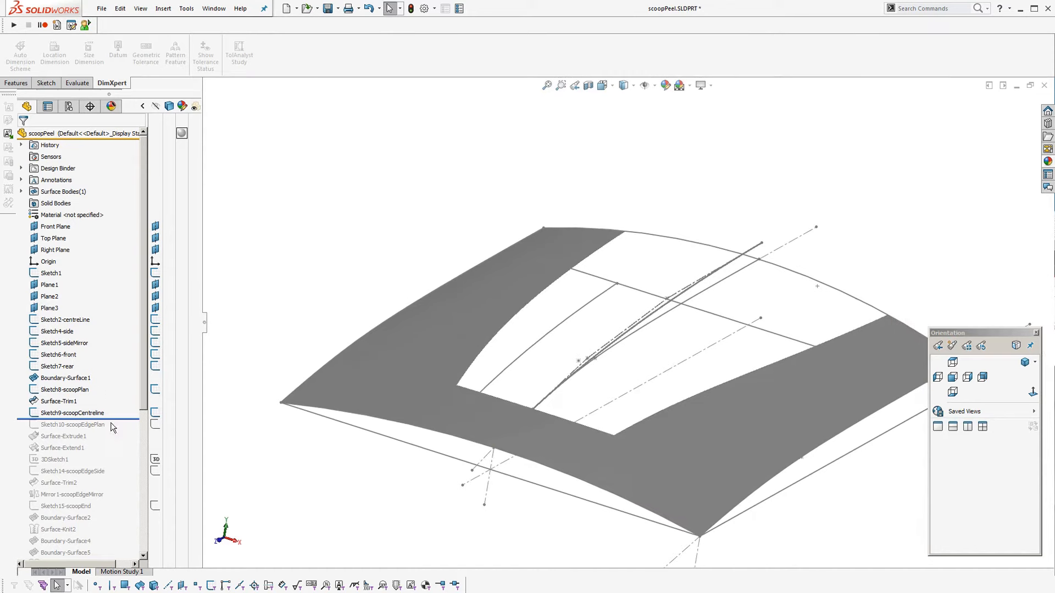
click(72, 424)
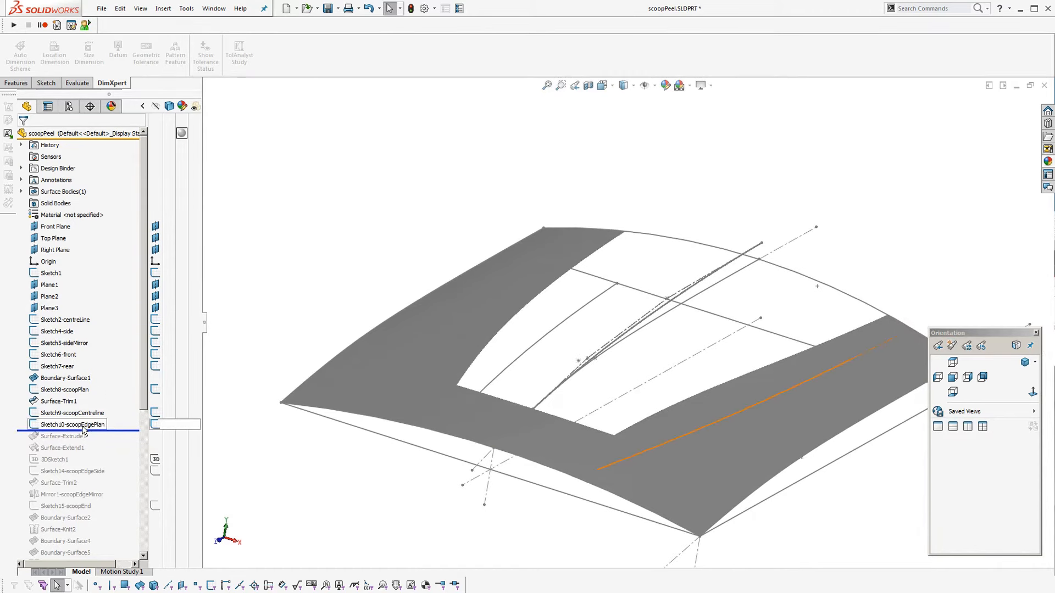
click(72, 424)
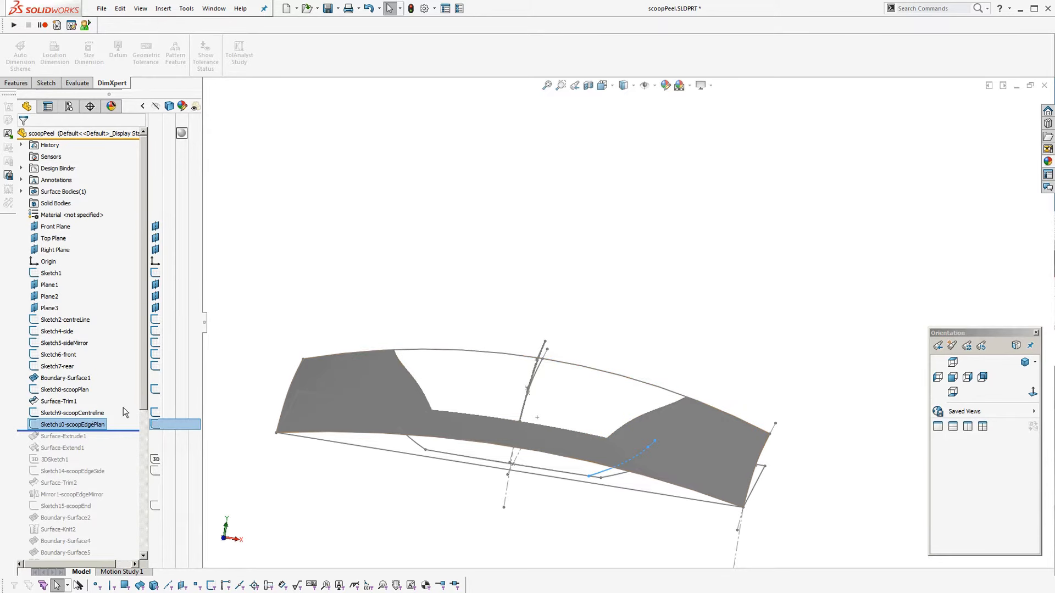
mouse_move(97, 397)
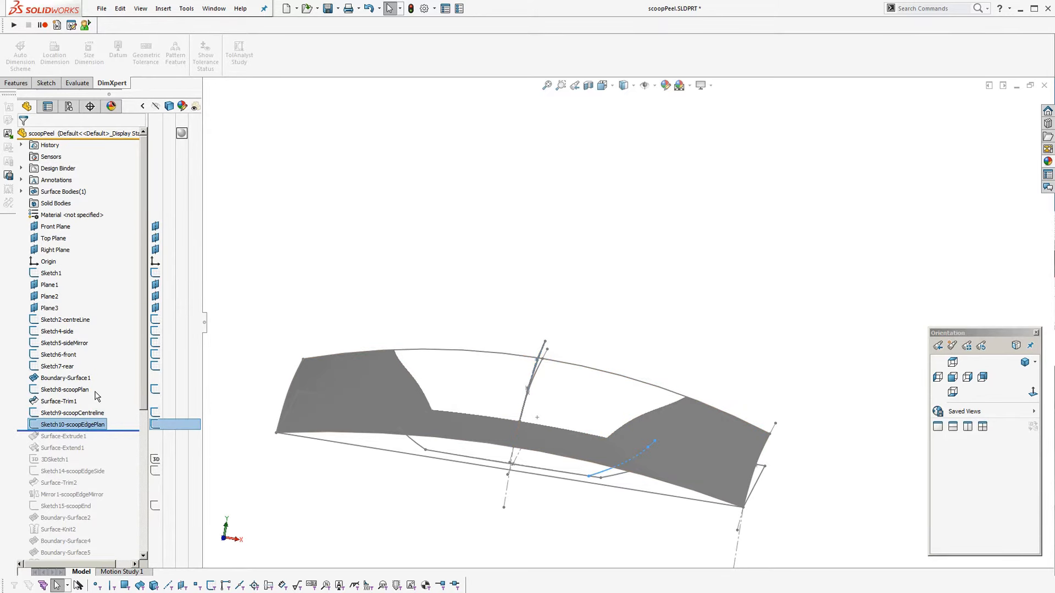
double_click(73, 424)
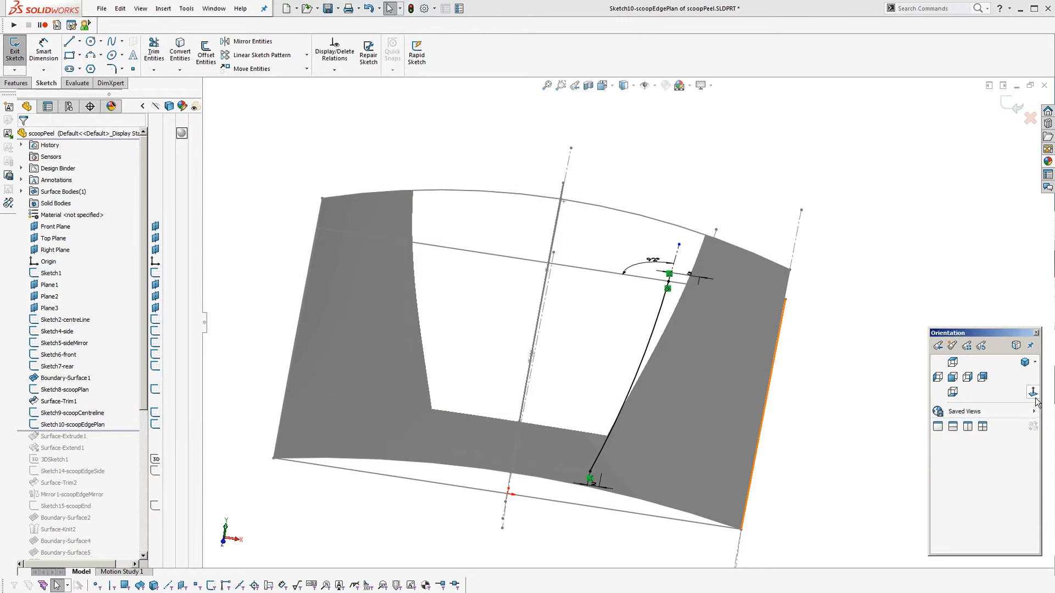
click(951, 377)
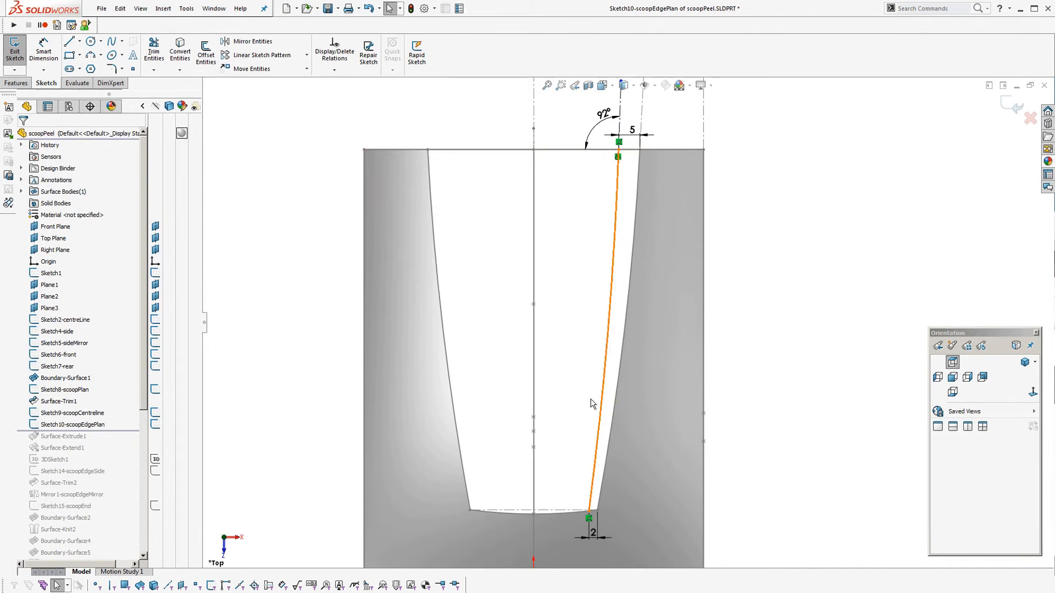
click(111, 83)
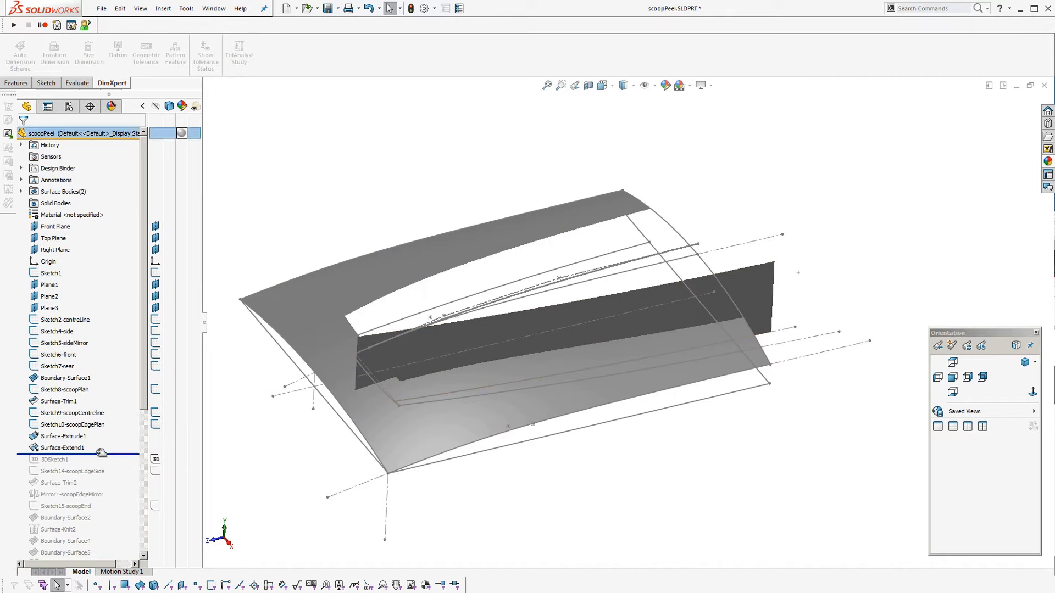
Roll forward below 3DSketch1, inspect its curve along the scoop wall and exit the sketch
click(57, 459)
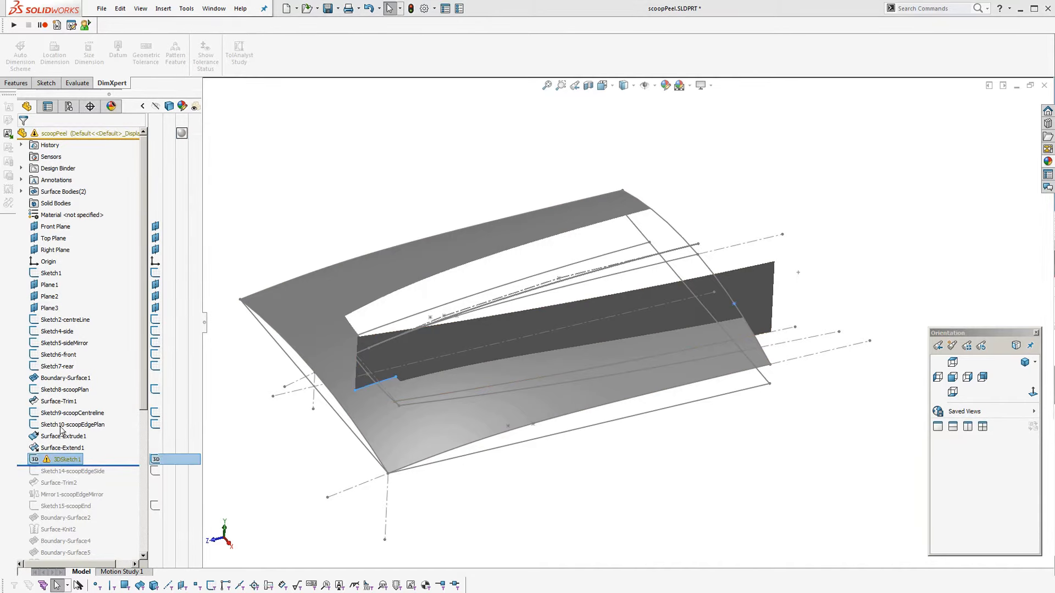
double_click(64, 459)
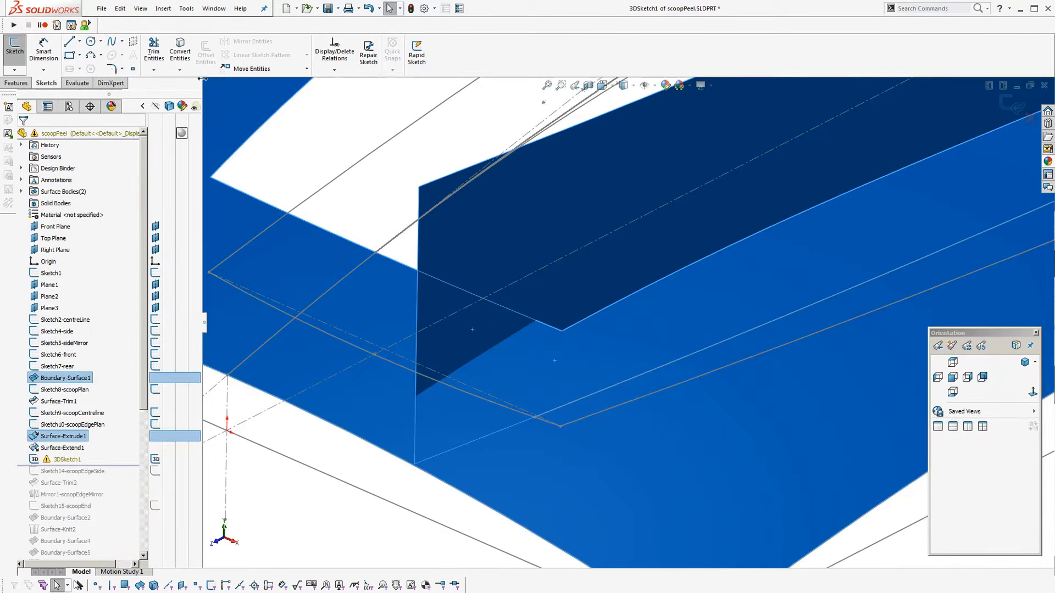
click(187, 7)
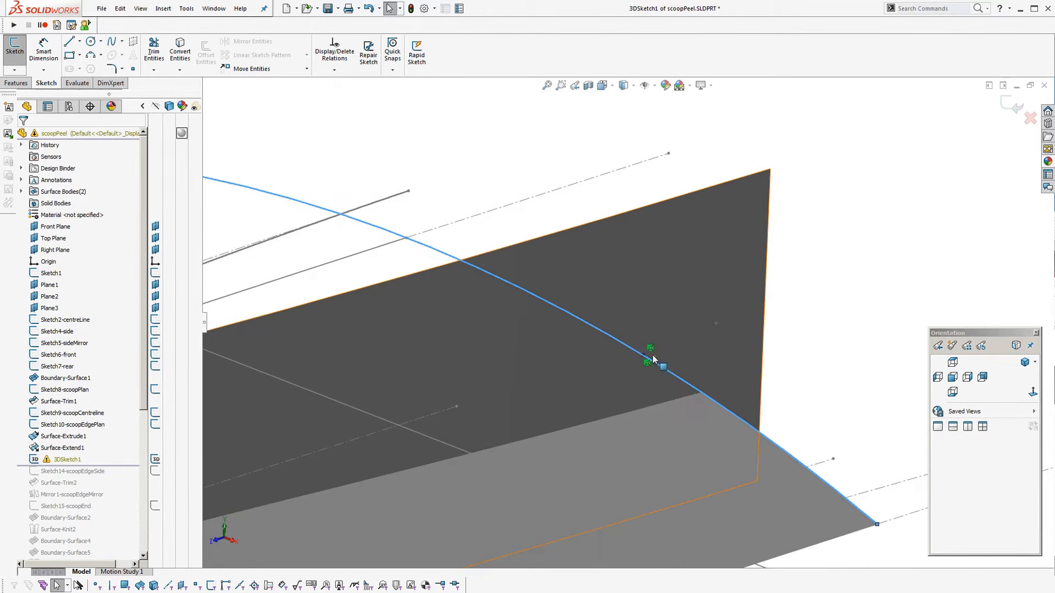
click(663, 367)
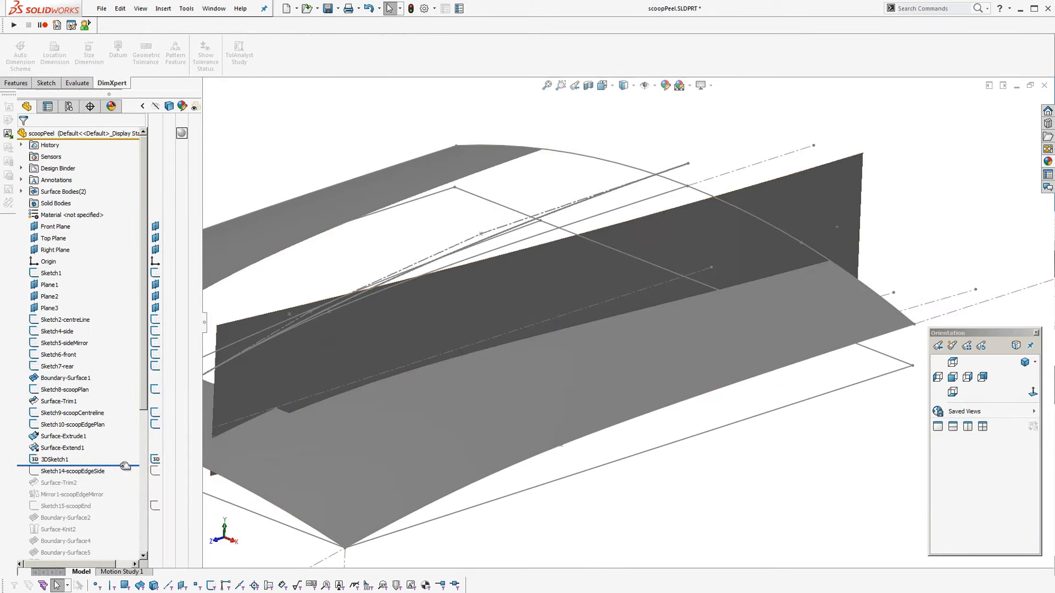
Edit Sketch14-scoopEdgeSide, accept the construction spline's properties and select 3DSketch1 as reference
click(73, 472)
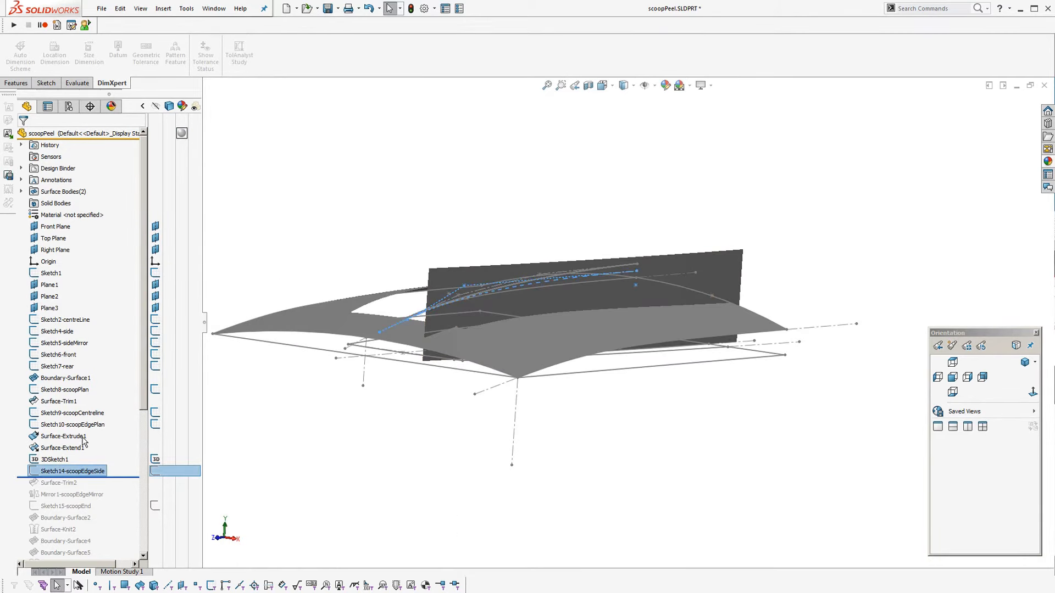
double_click(72, 471)
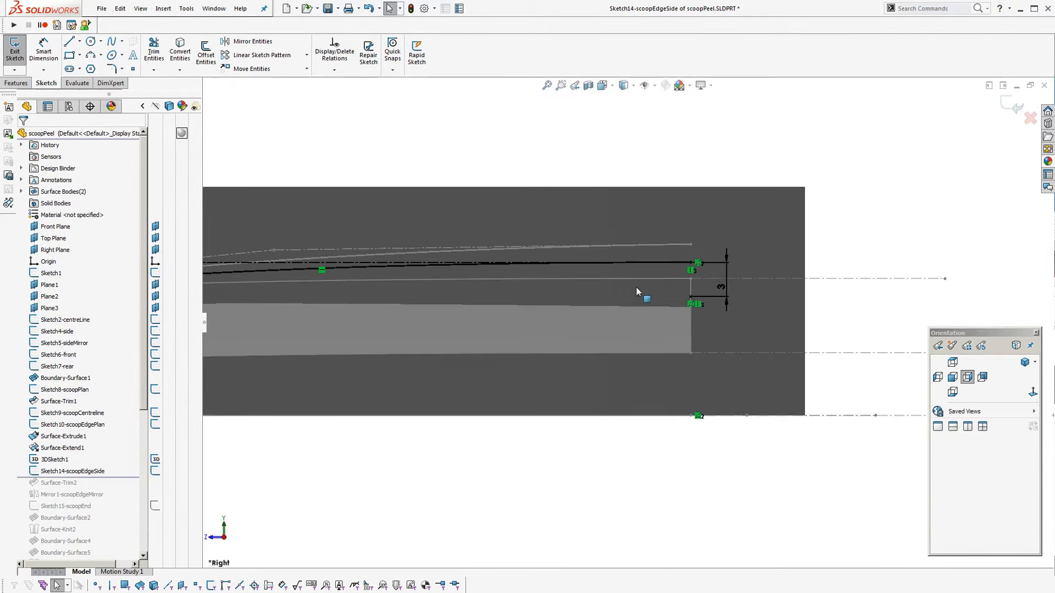
scroll(up, 3)
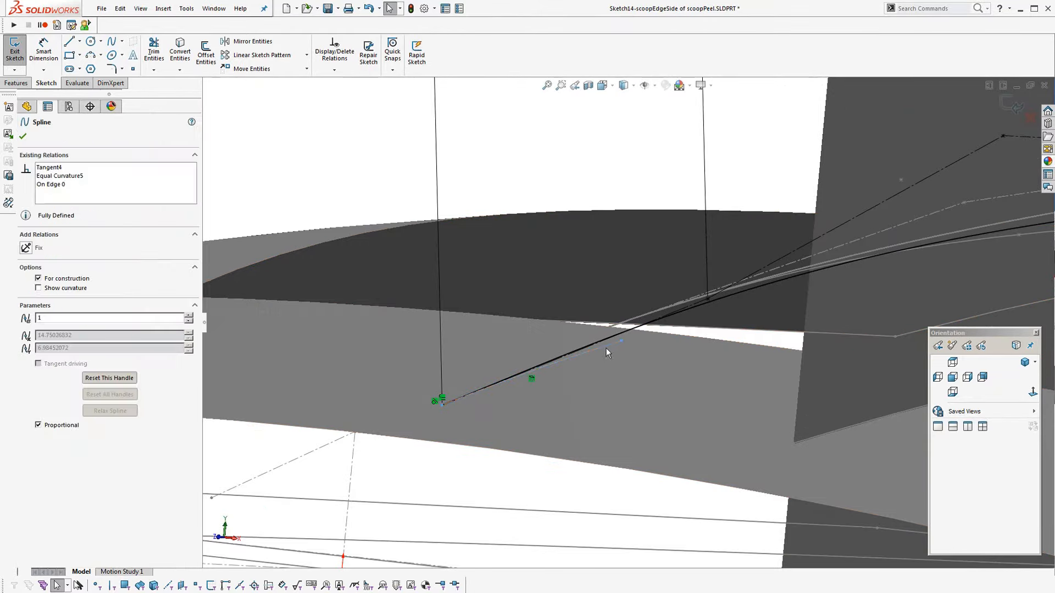
click(22, 136)
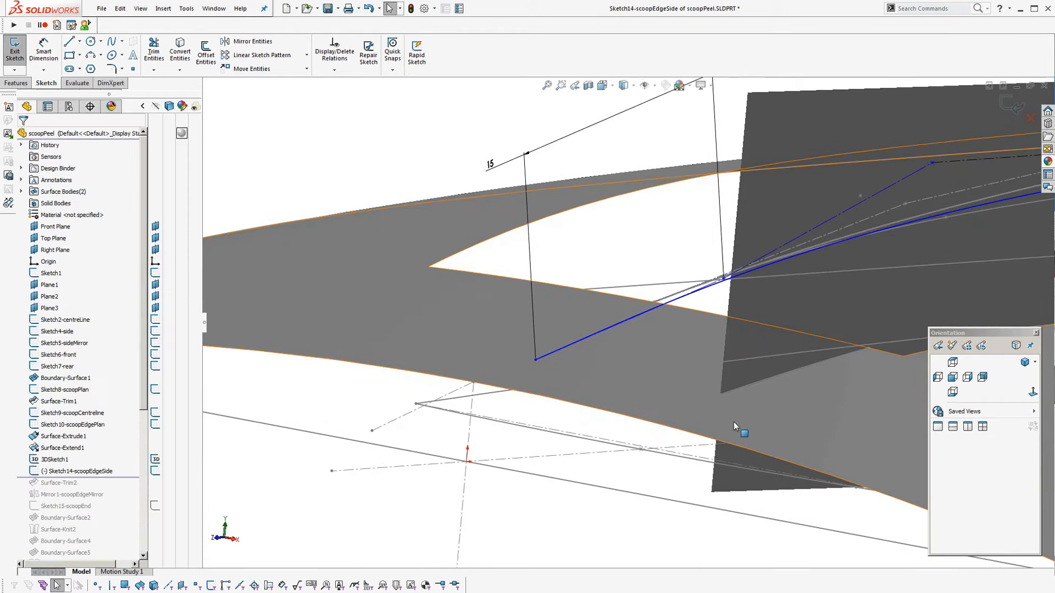
click(55, 459)
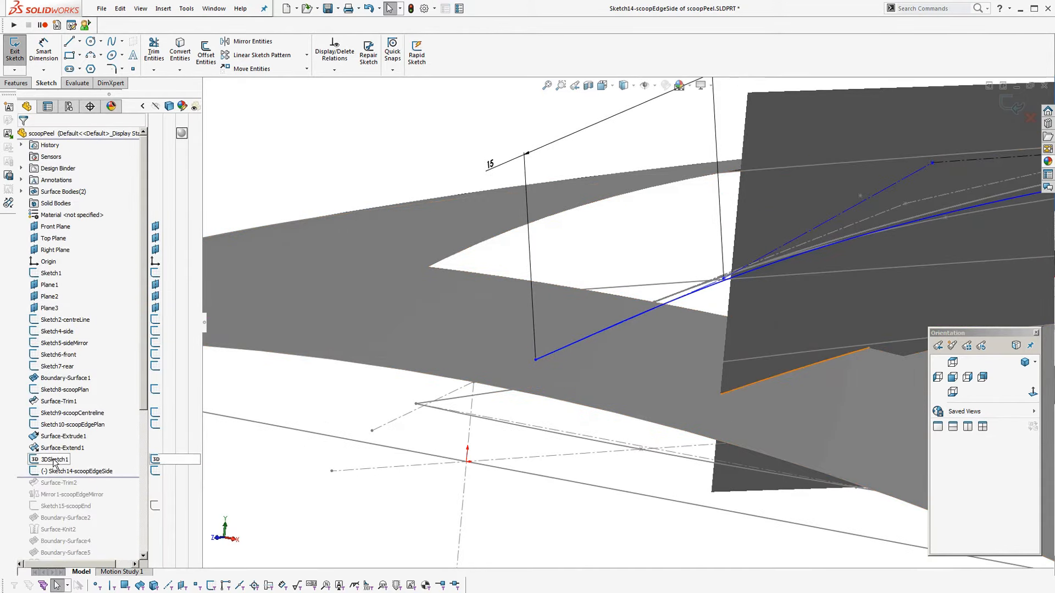
click(534, 330)
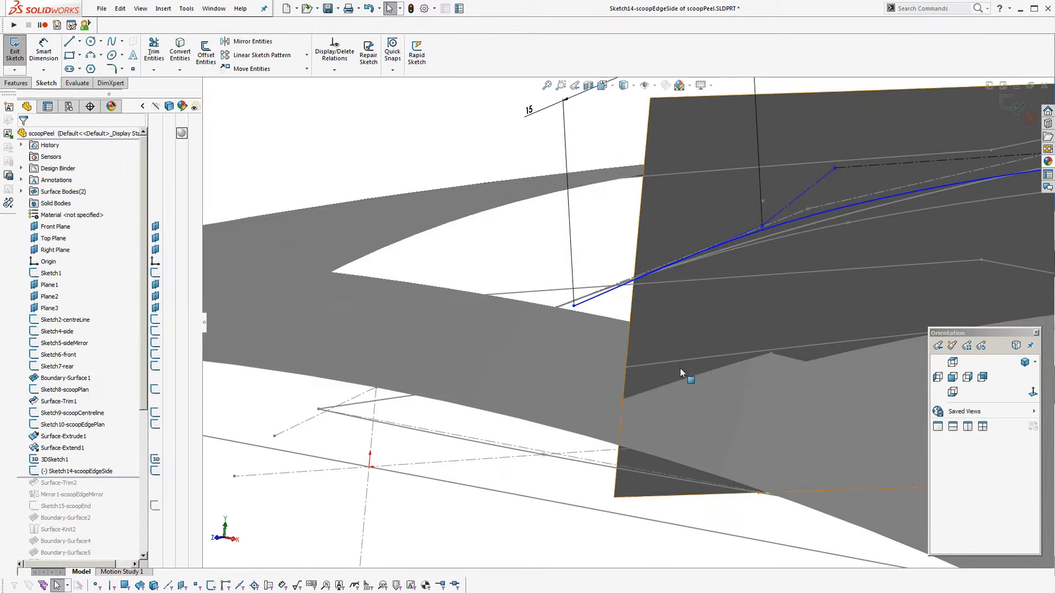
click(54, 459)
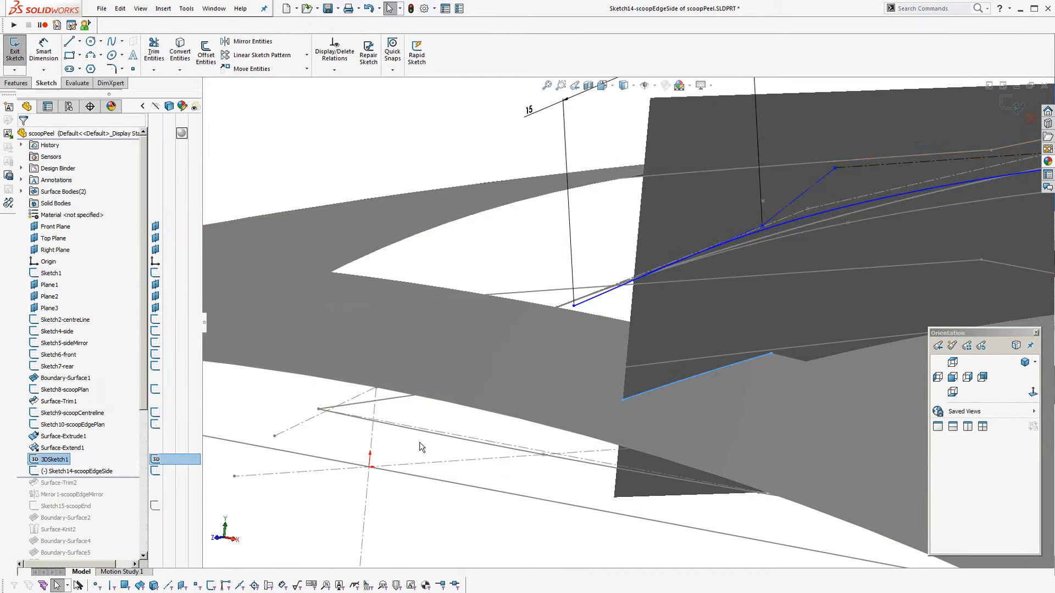
mouse_move(180, 53)
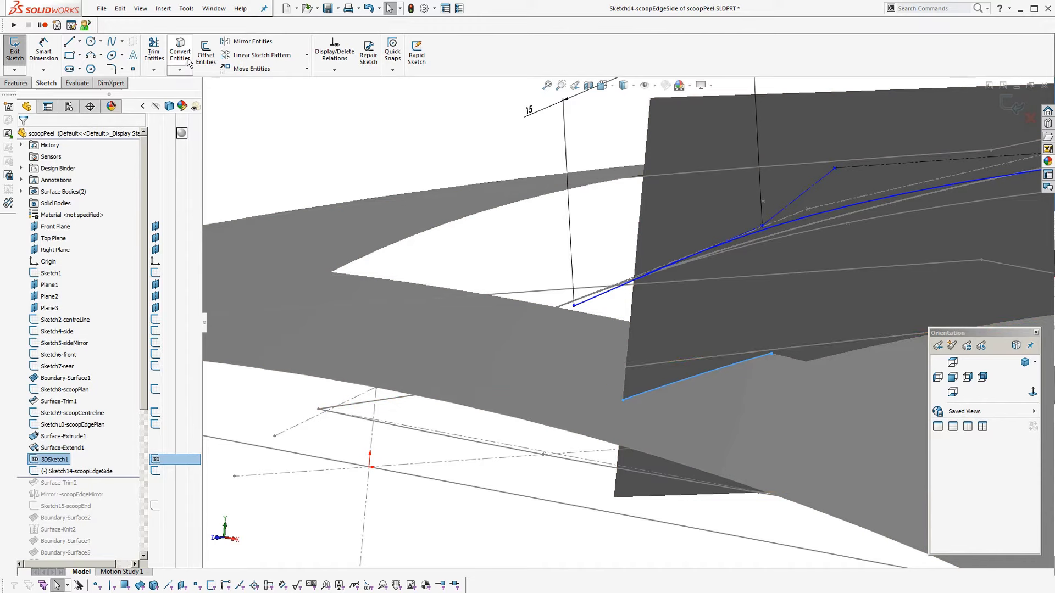
Convert the 3D curve into the sketch and dimension the spline's tangent handle length to 30
click(66, 377)
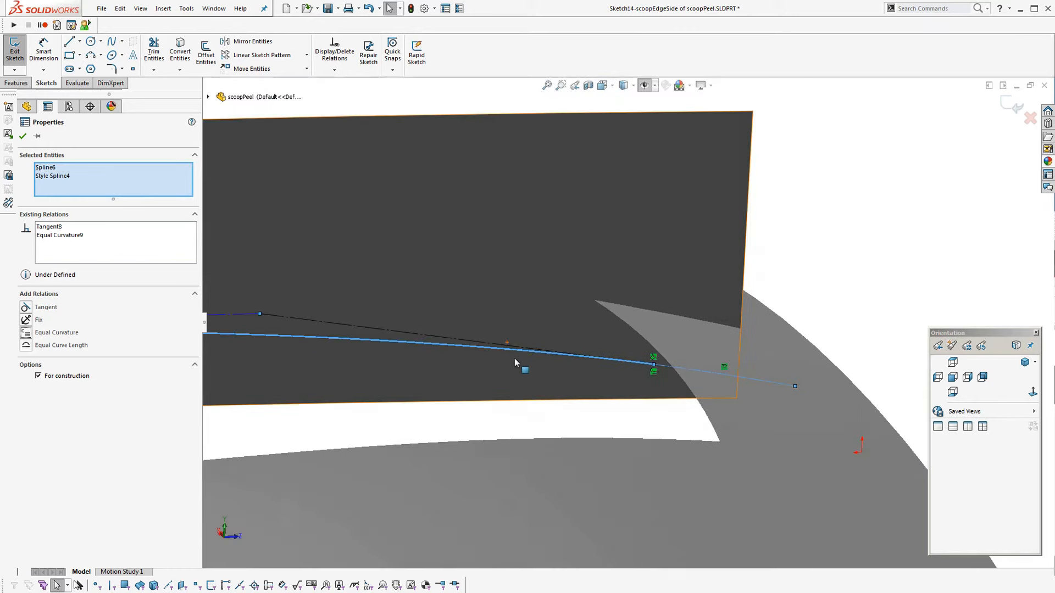
click(23, 136)
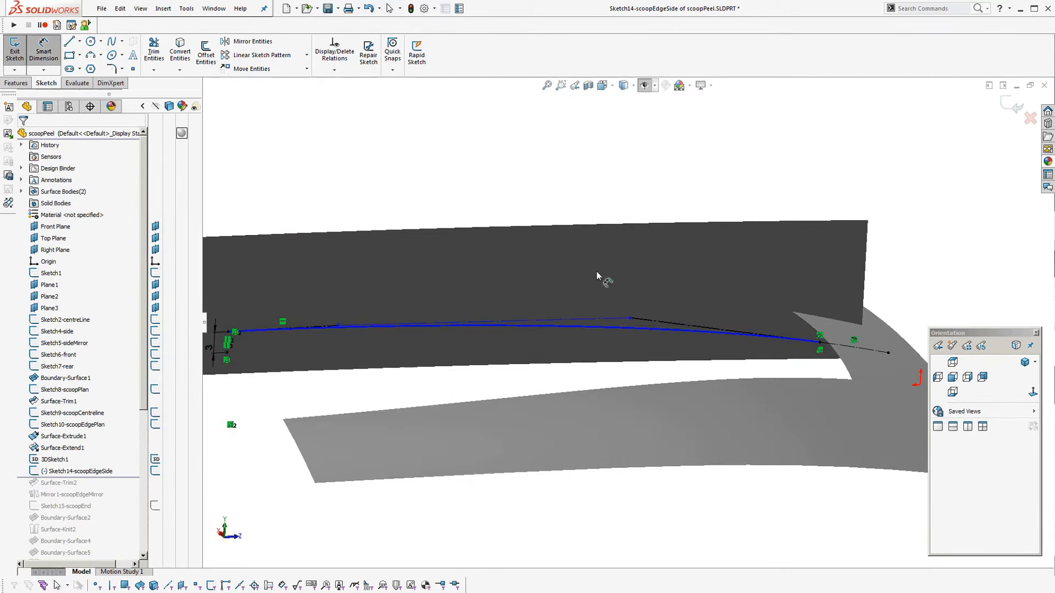
click(670, 325)
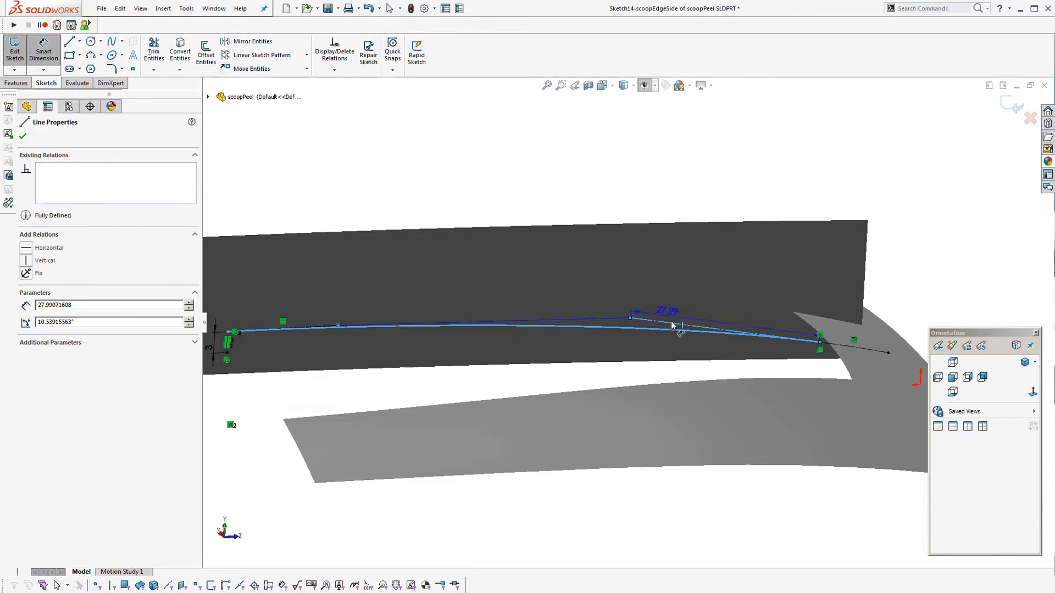
click(670, 326)
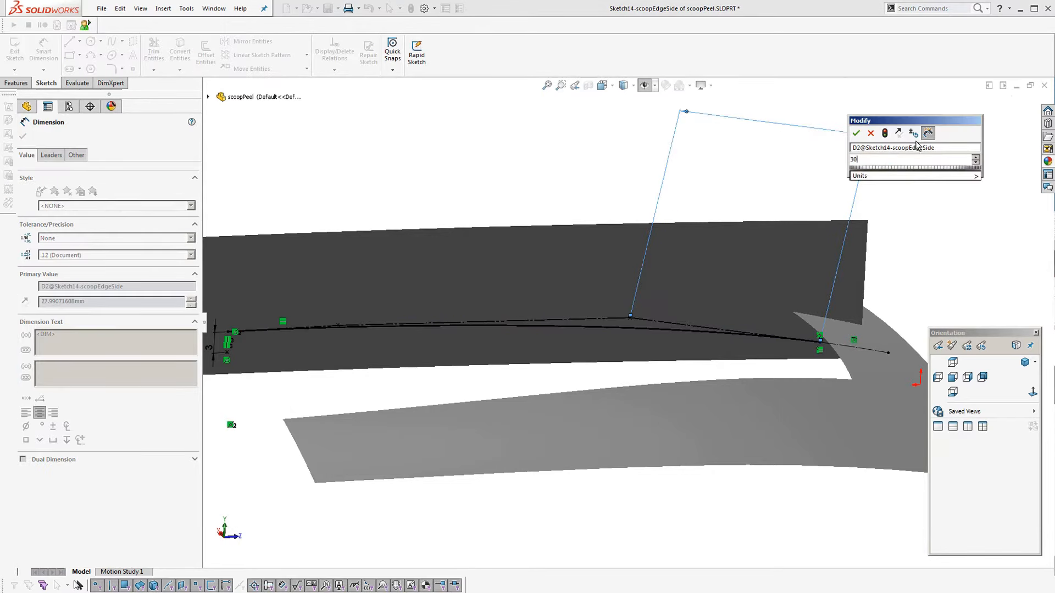
click(856, 133)
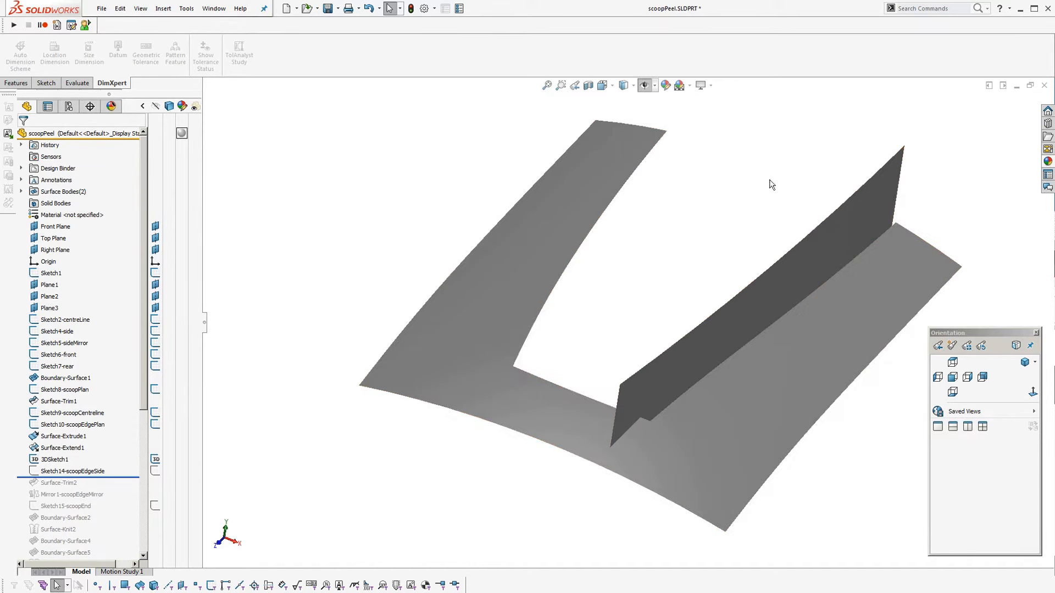
mouse_move(118, 478)
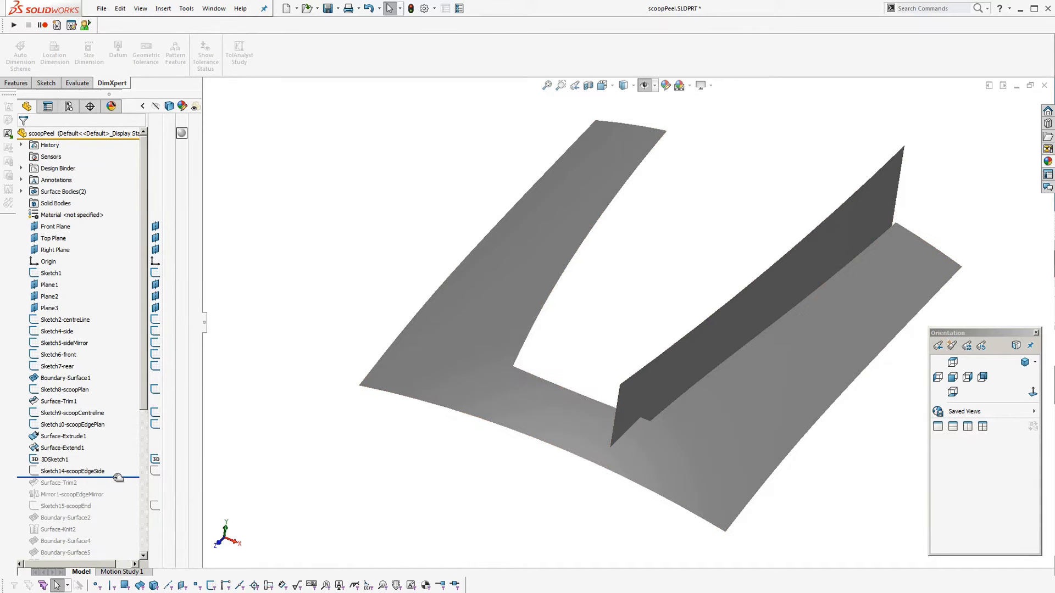
Roll forward past Surface-Trim2 shaping the scoop wall and open Mirror1-scoopEdgeMirror for review
click(73, 471)
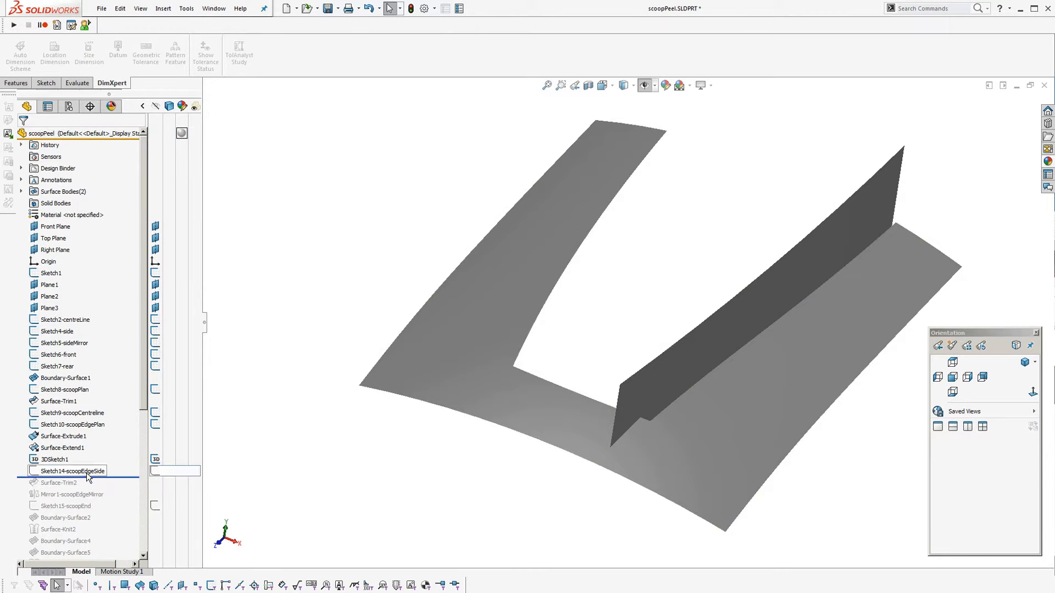
click(72, 472)
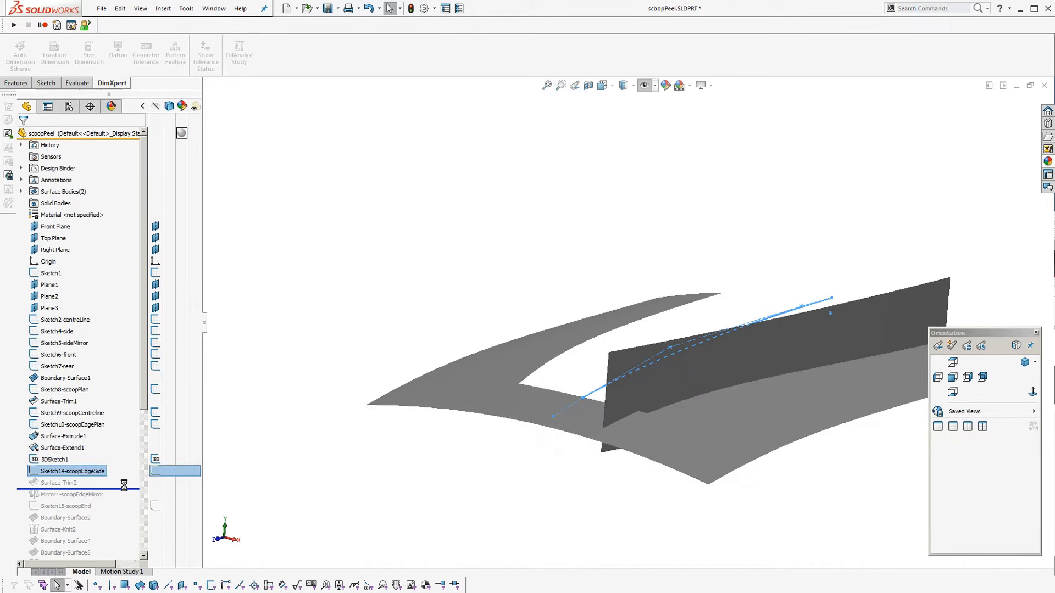
click(64, 436)
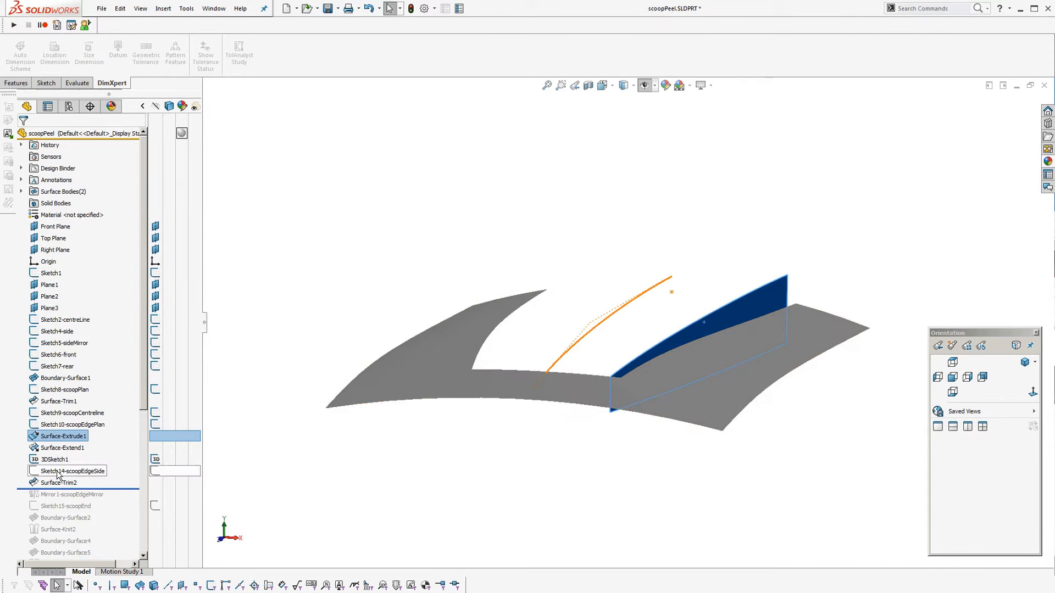
click(70, 424)
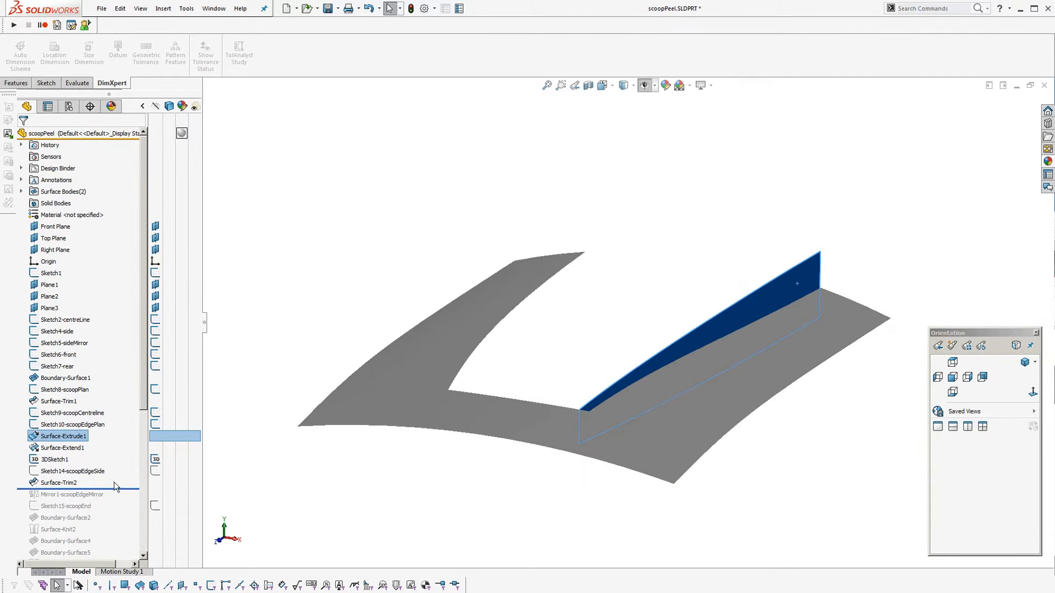
click(247, 462)
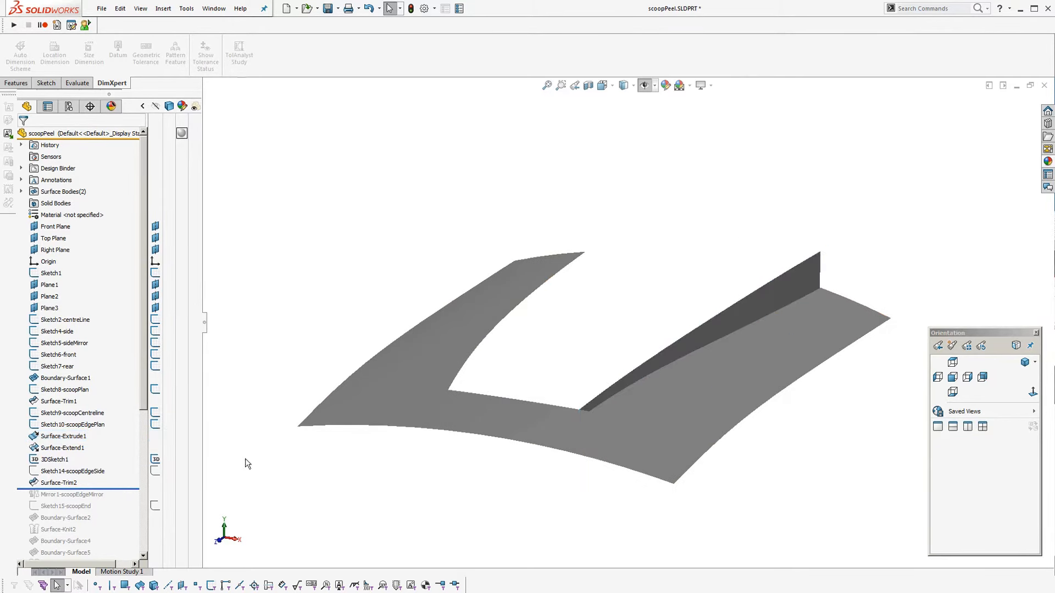
click(72, 495)
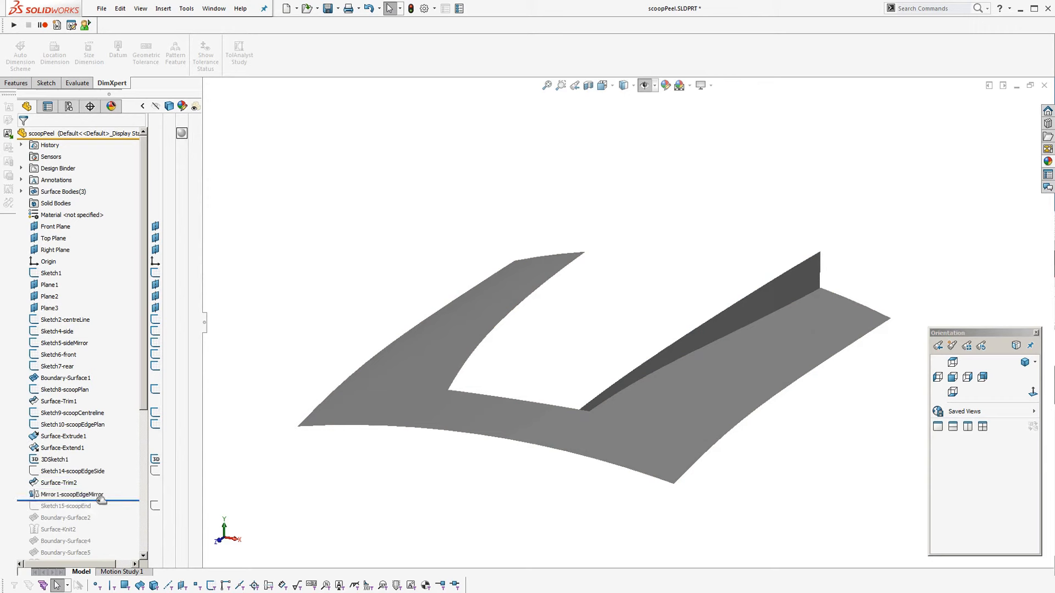
double_click(67, 493)
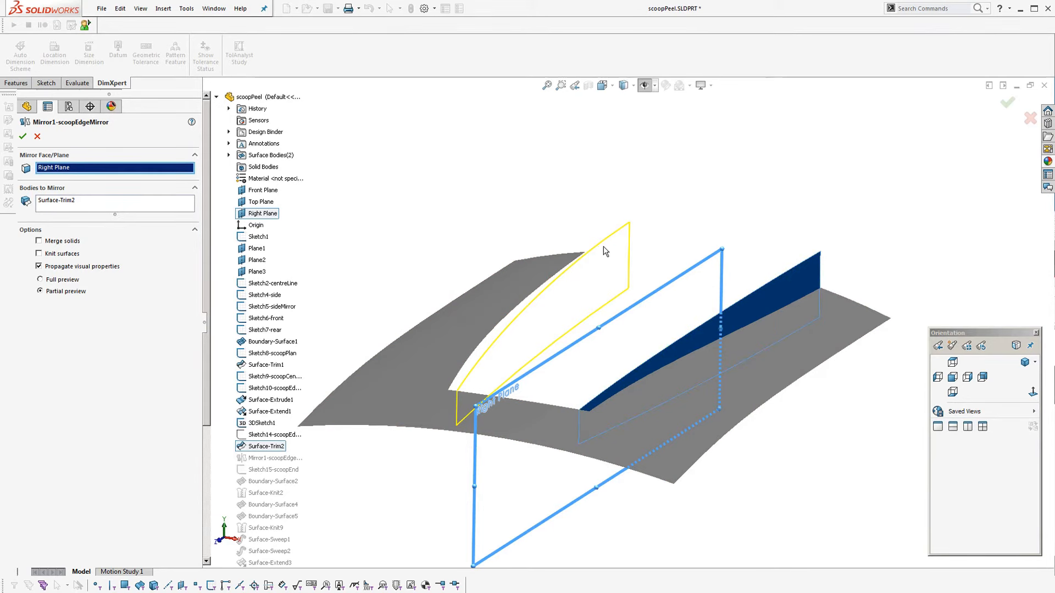
Confirm the mirror of Surface-Trim2 about Right Plane and roll forward to Sketch15-scoopEnd
click(22, 137)
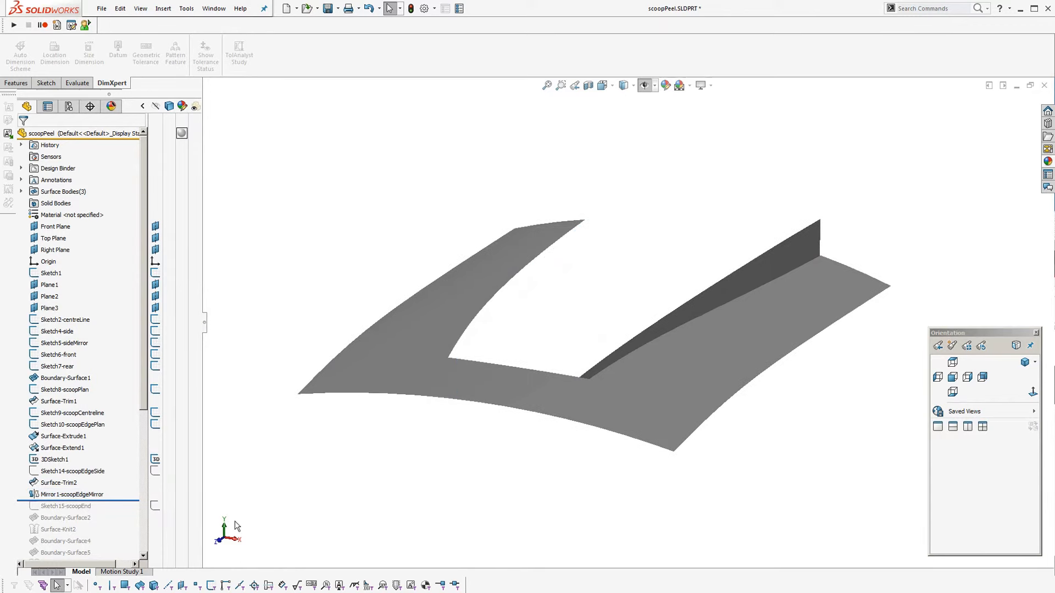
click(65, 505)
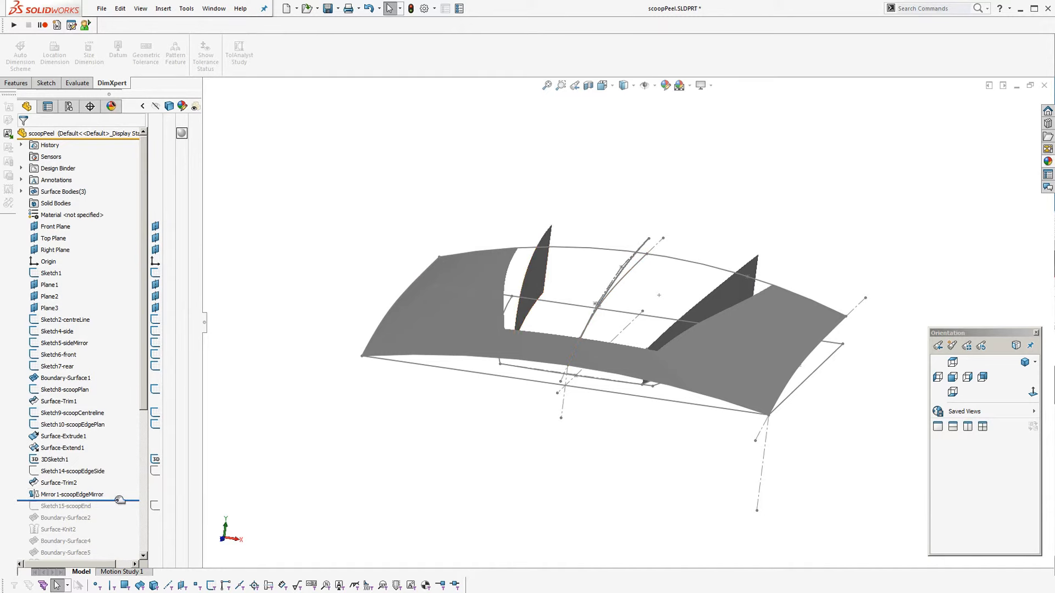
click(66, 506)
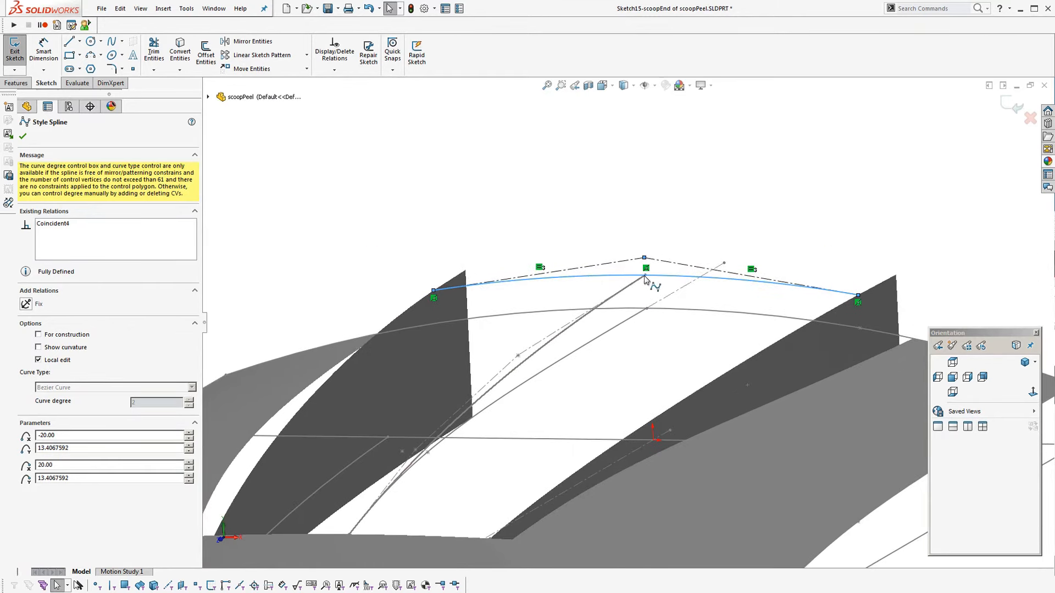
mouse_move(439, 293)
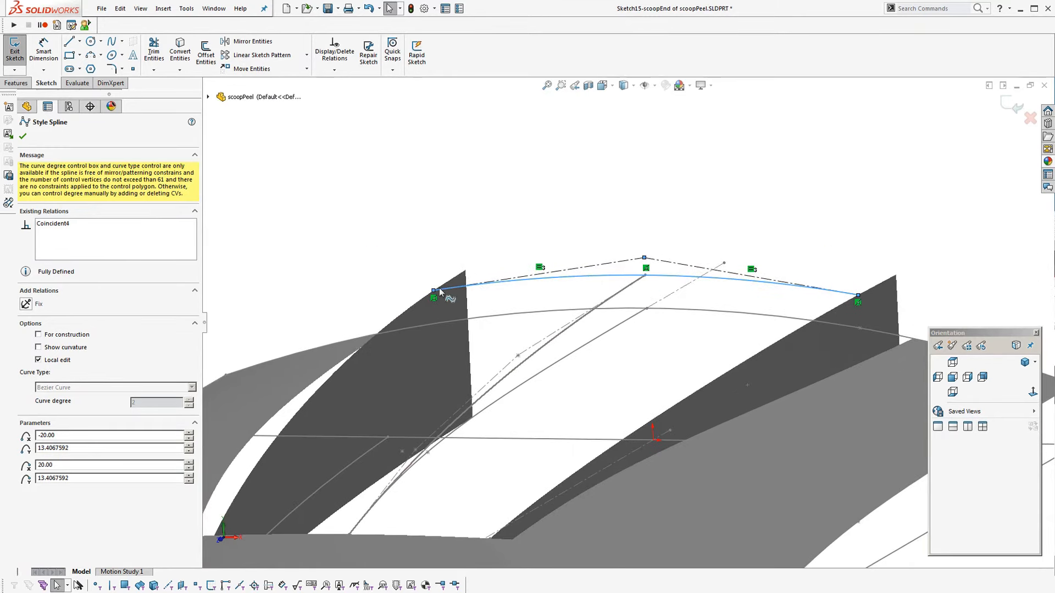
mouse_move(538, 290)
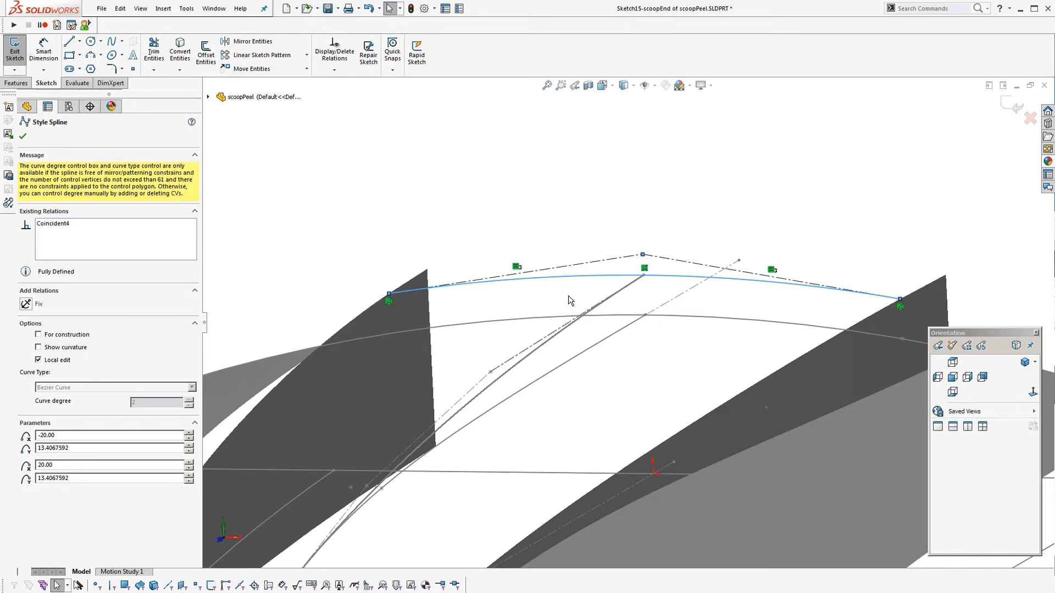
mouse_move(548, 272)
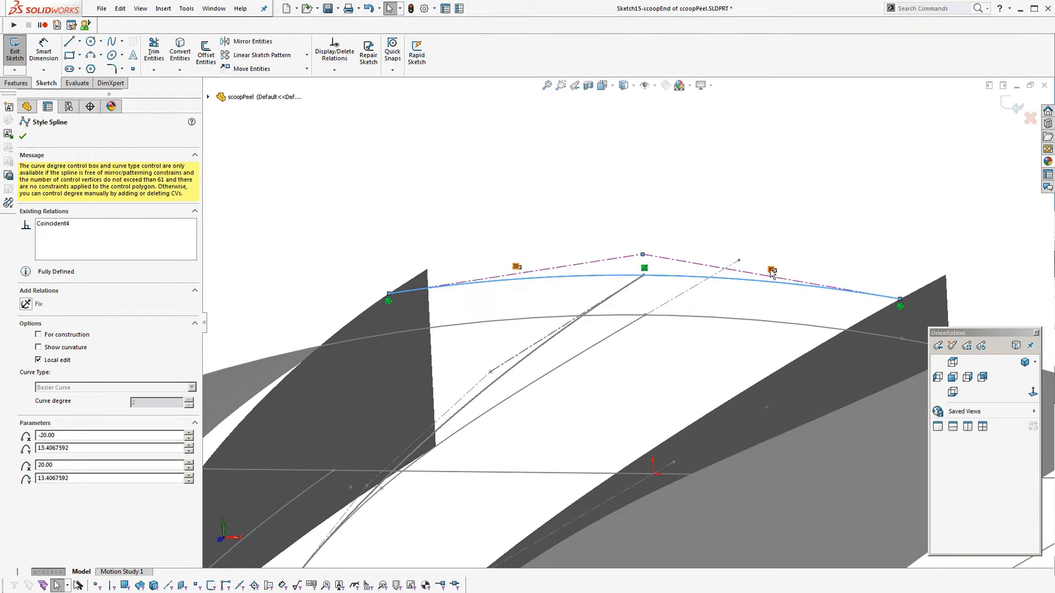
Exit Sketch15-scoopEnd with its arched spline bridging the wall tops
click(599, 264)
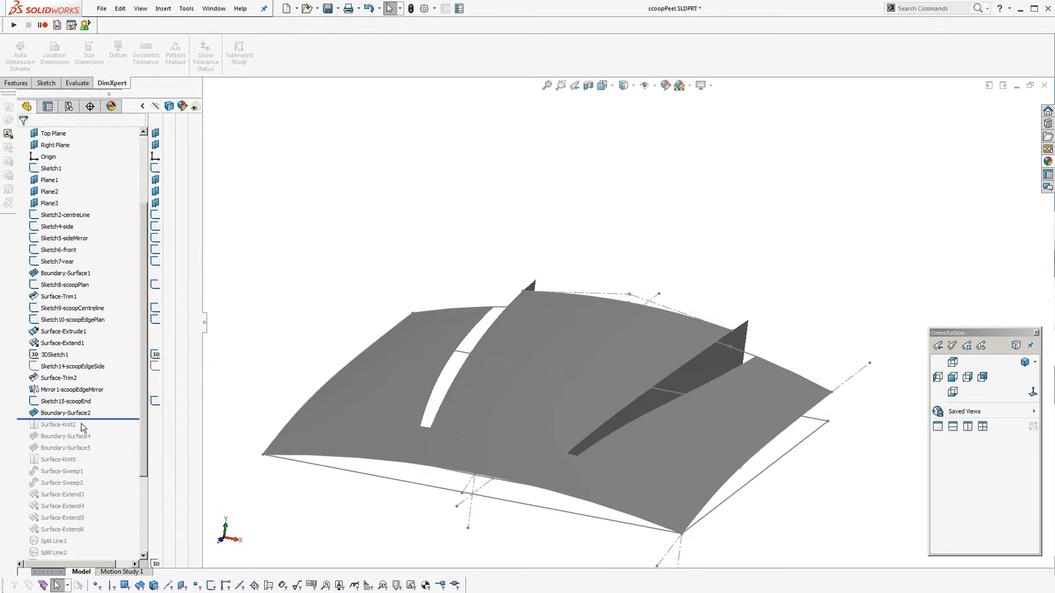
Edit Boundary-Surface2, review its direction curves and accept its settings
double_click(64, 412)
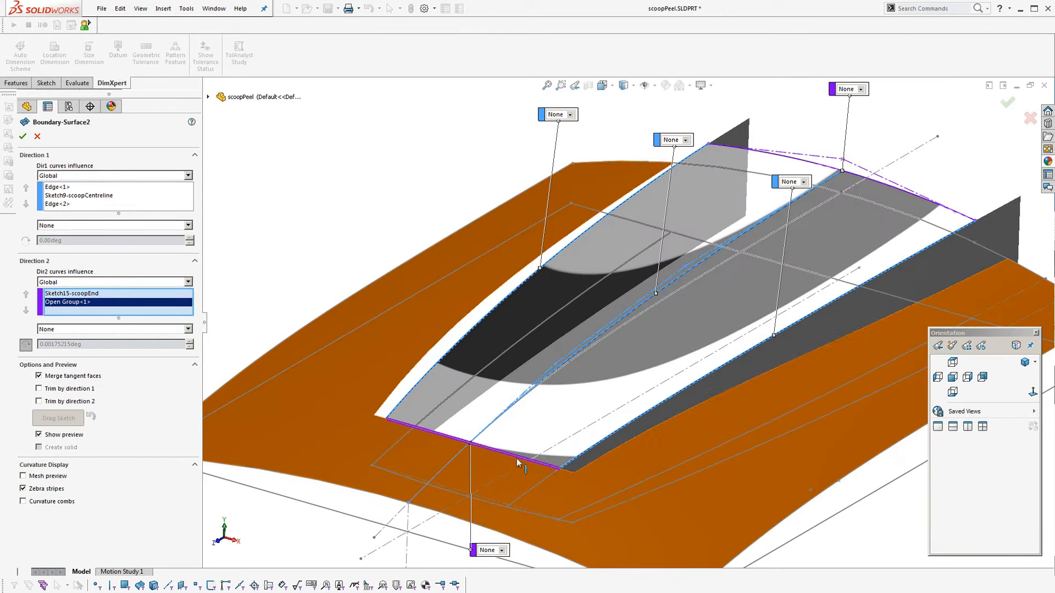
right_click(517, 463)
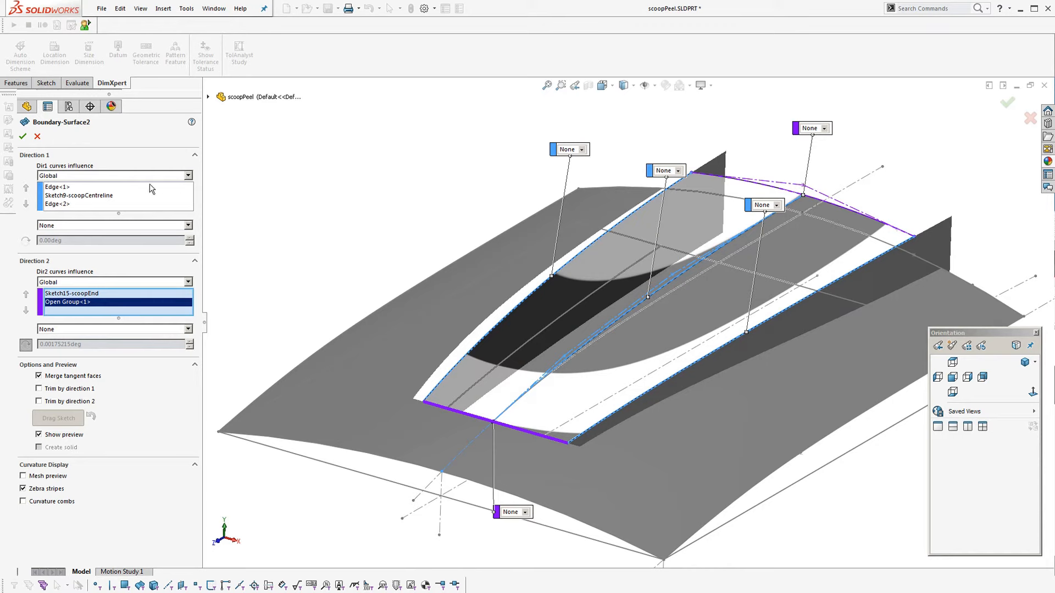
click(22, 136)
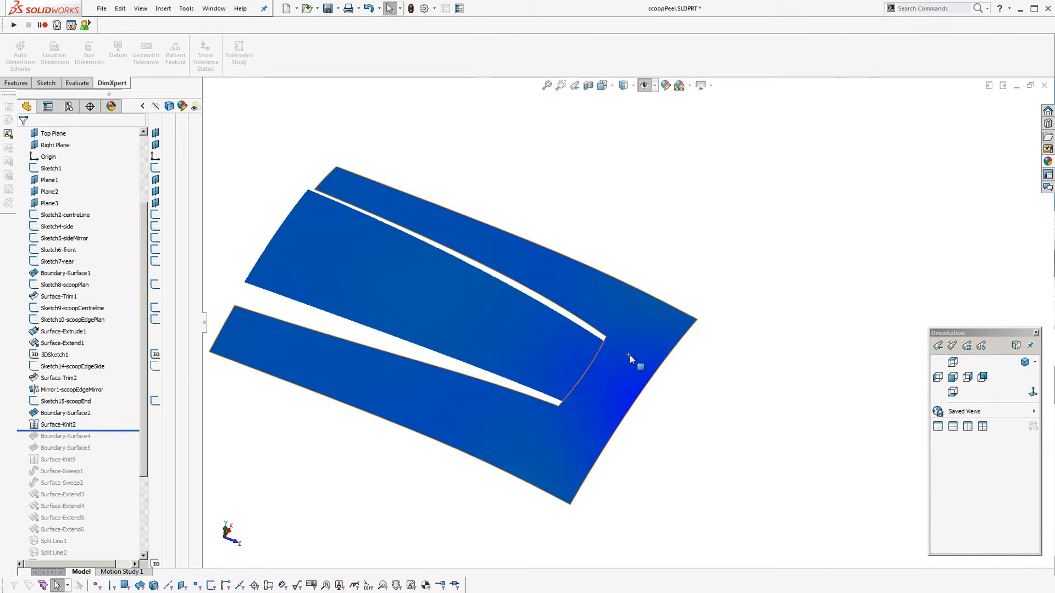
Roll forward below Boundary-Surface4 to restore the scoop-edge blend
scroll(up, 3)
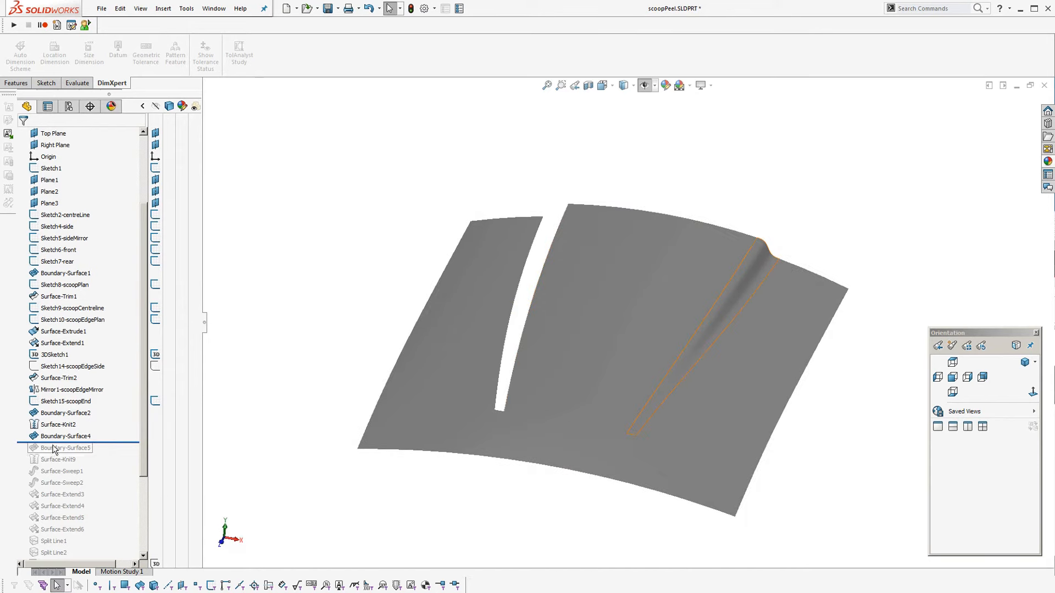
Review Boundary-Surface4 with Curvature To Face on both edges and enable Zebra Stripes to check smoothness
double_click(63, 437)
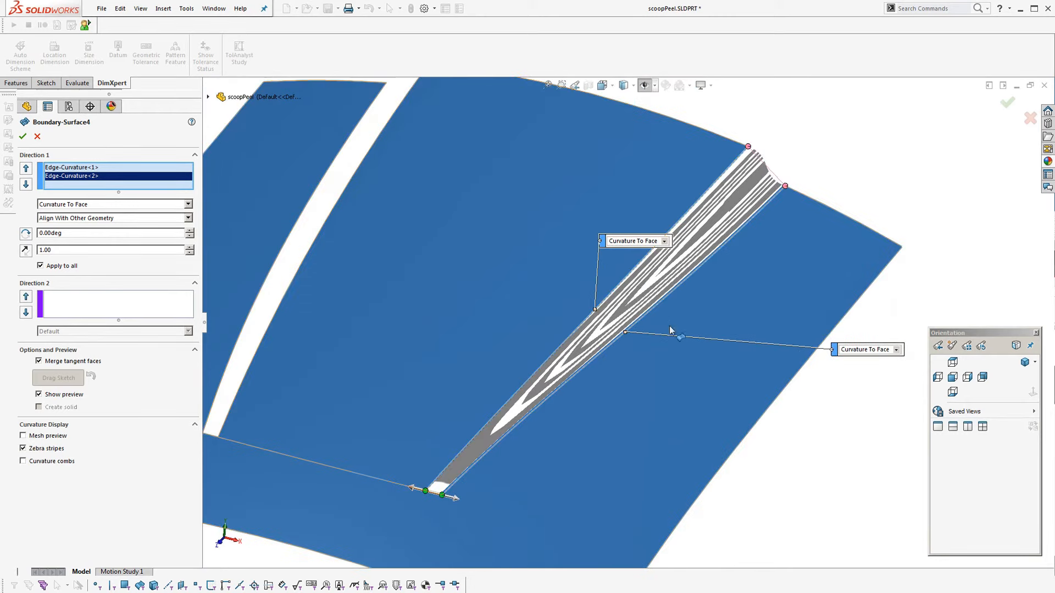
mouse_move(456, 506)
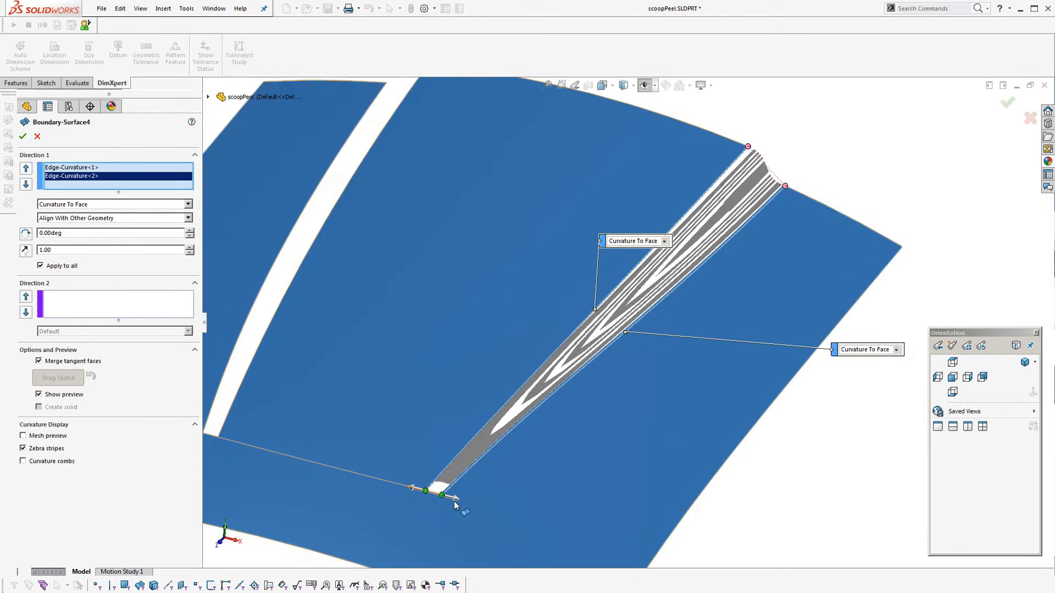
mouse_move(494, 511)
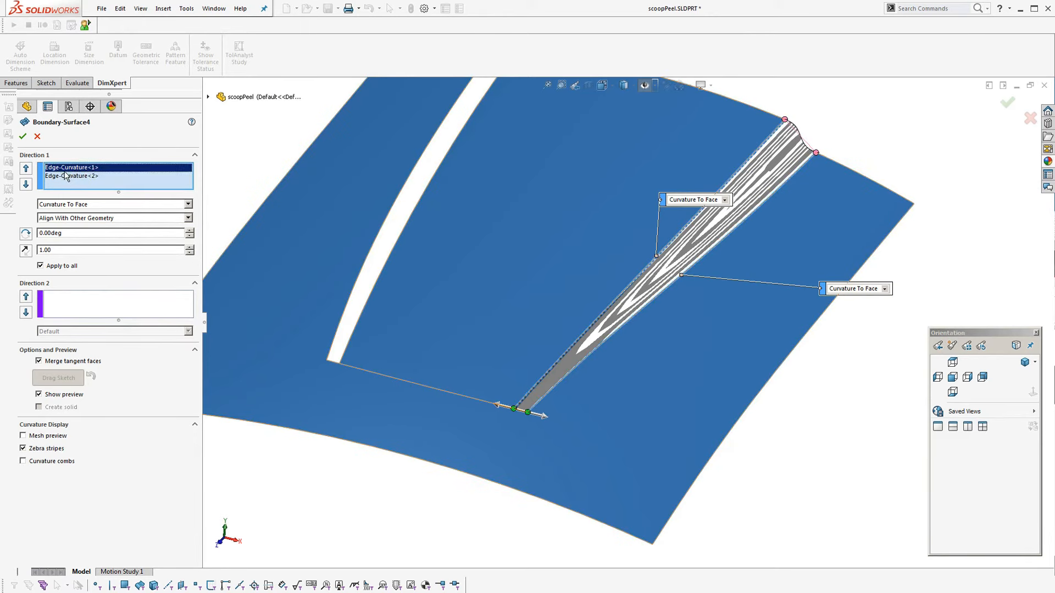
click(71, 176)
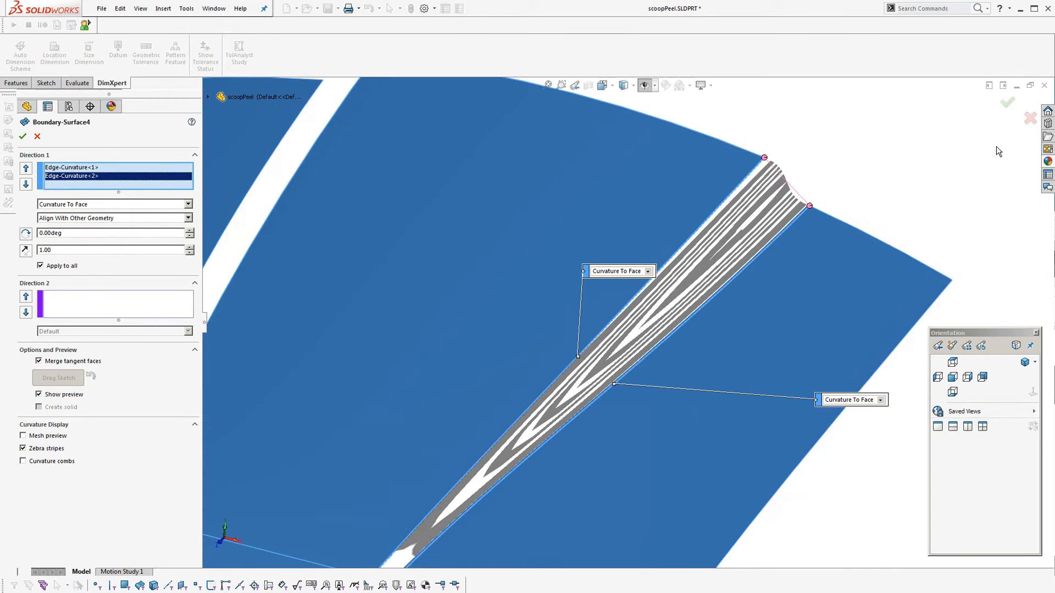
triple_click(112, 249)
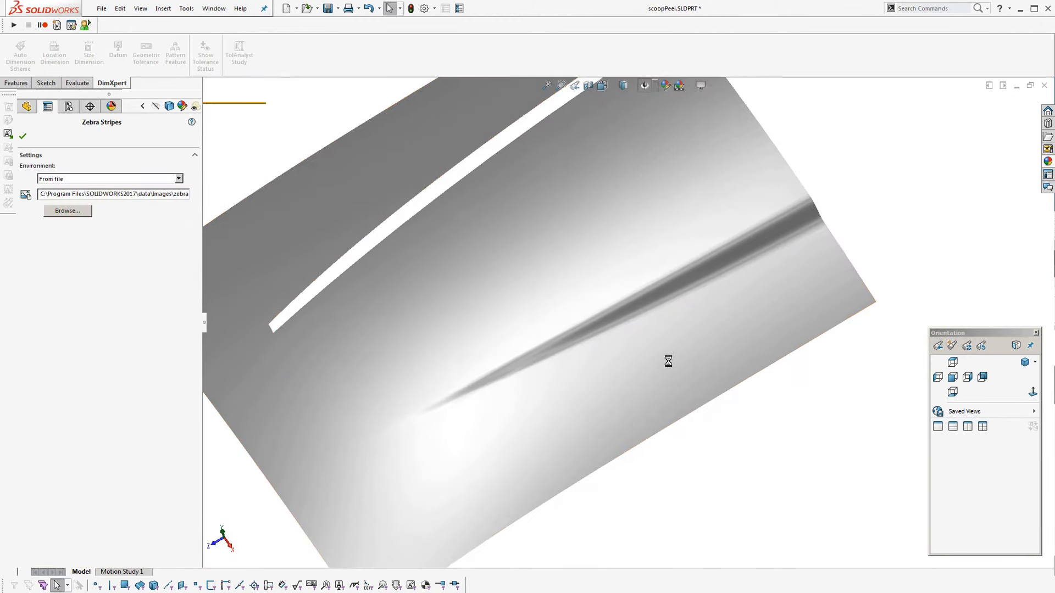
click(23, 135)
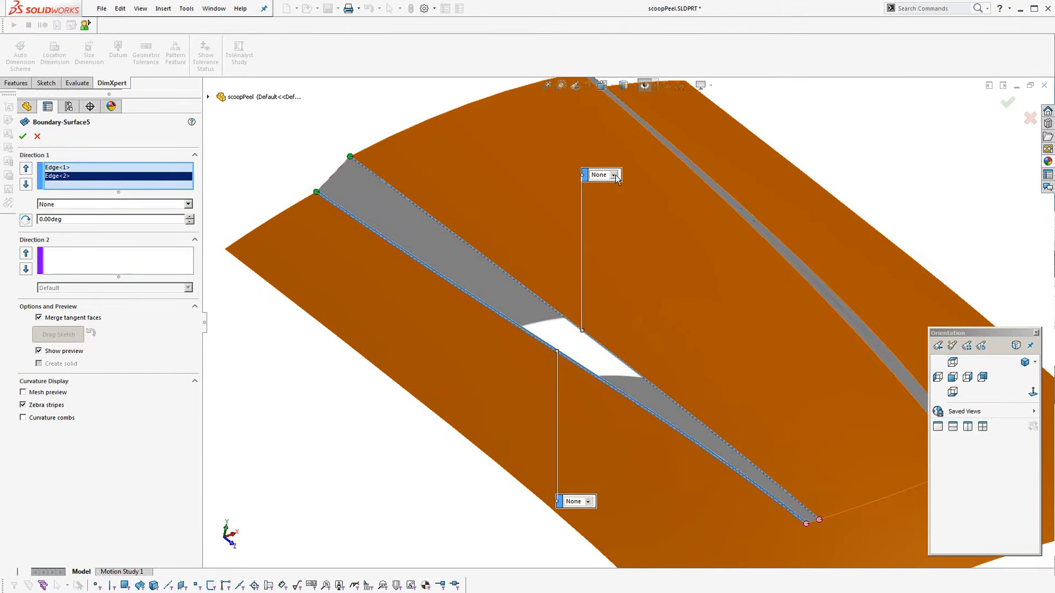
Accept Boundary-Surface5 and roll forward past Surface-Knit9 so the scoop surfaces are knitted
click(22, 137)
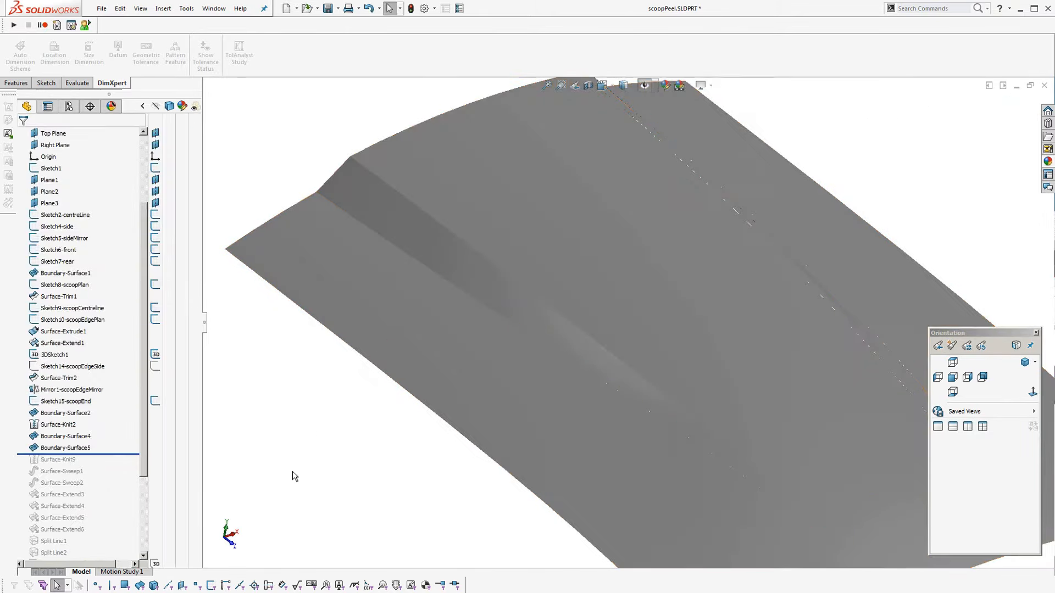
click(52, 133)
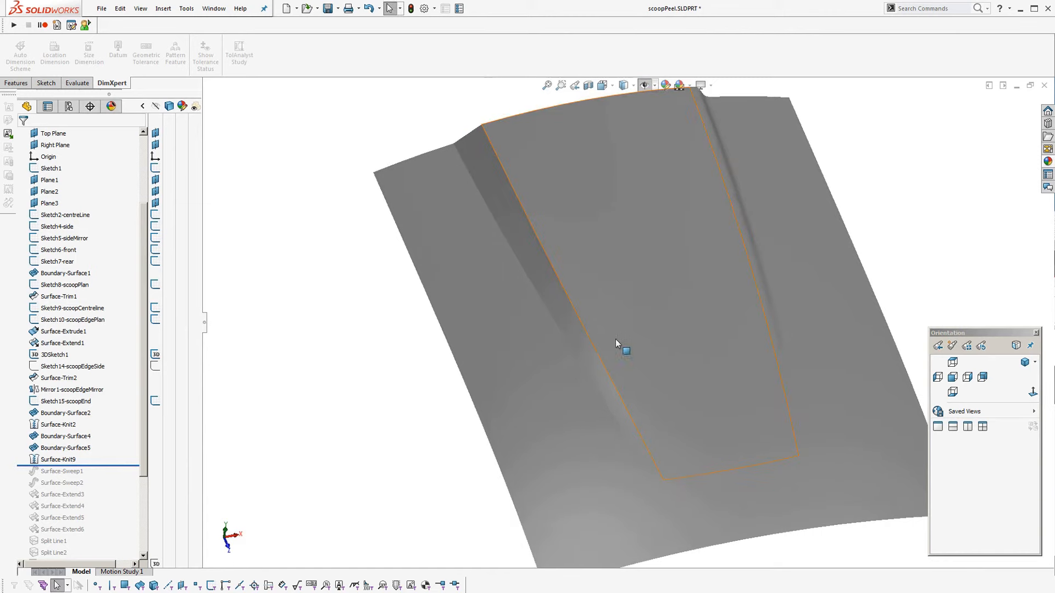
mouse_move(662, 470)
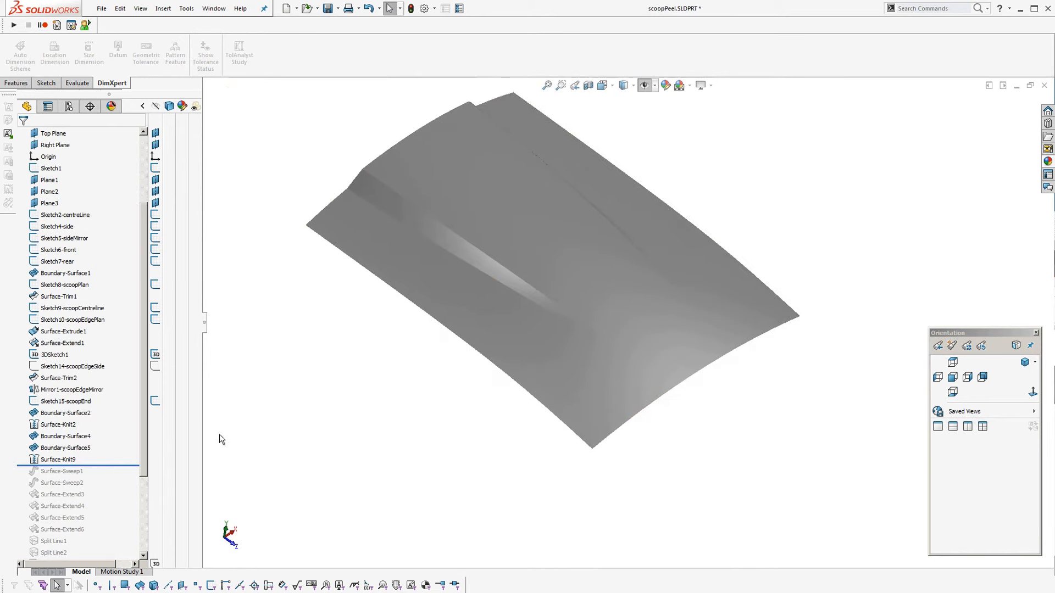
click(587, 327)
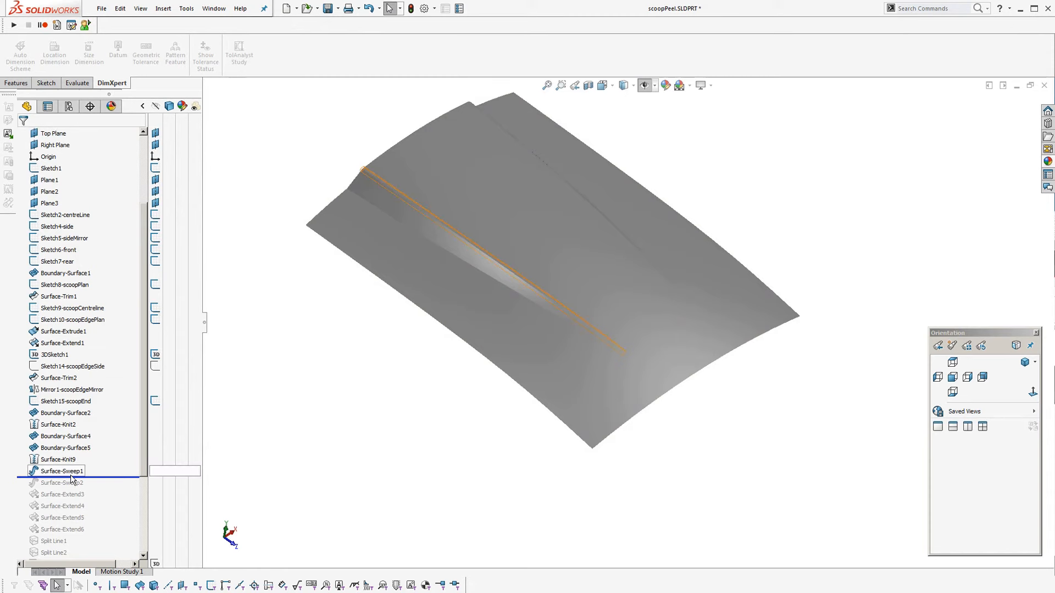
Keep Surface-Sweep1 as a 1.50mm circular profile along Edge<1>, then restore Surface-Sweep2 and the extends
double_click(62, 472)
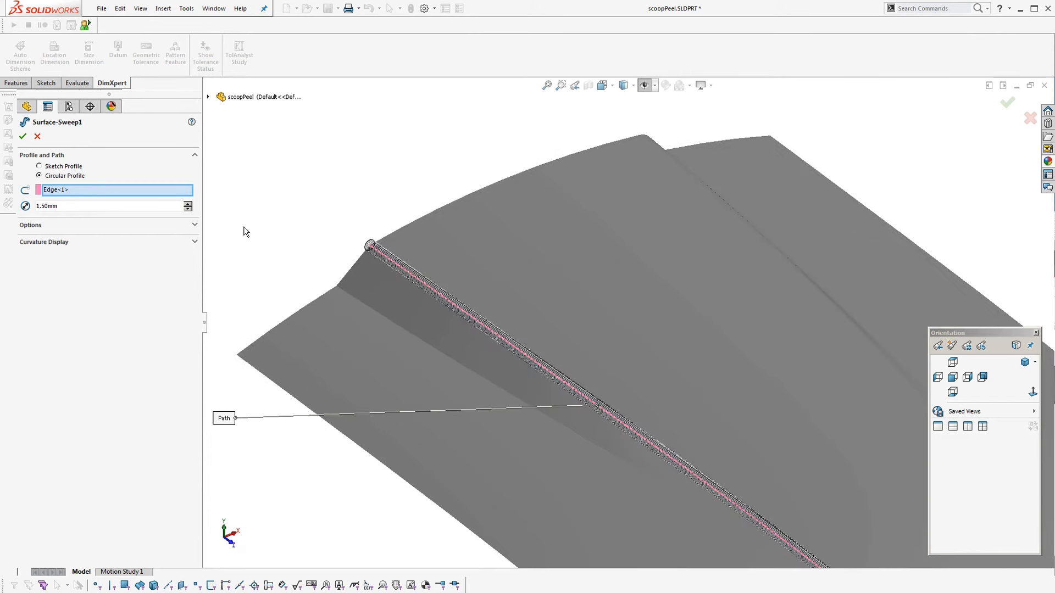
click(39, 166)
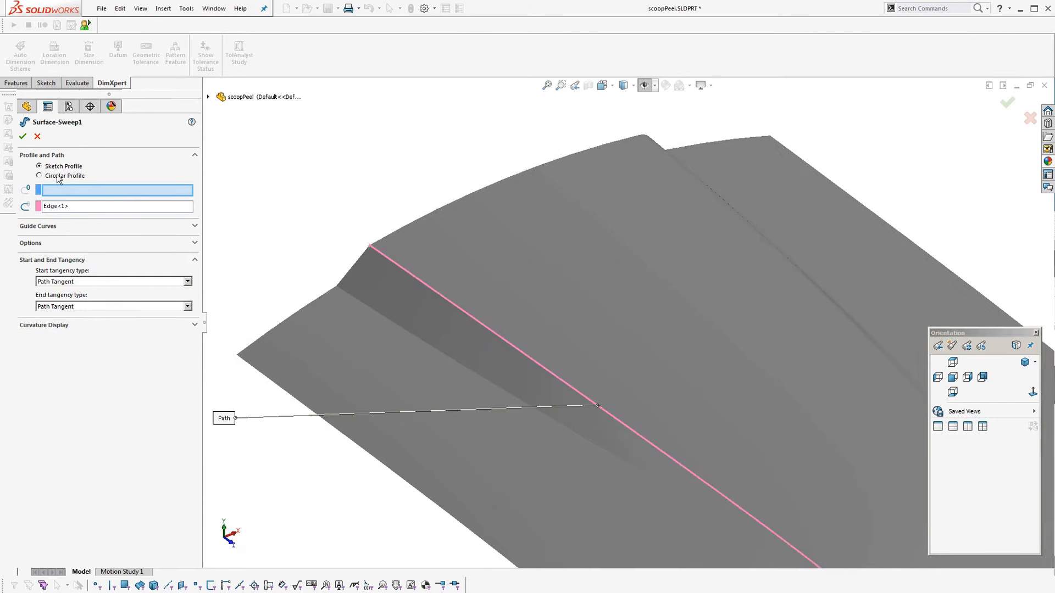
click(40, 176)
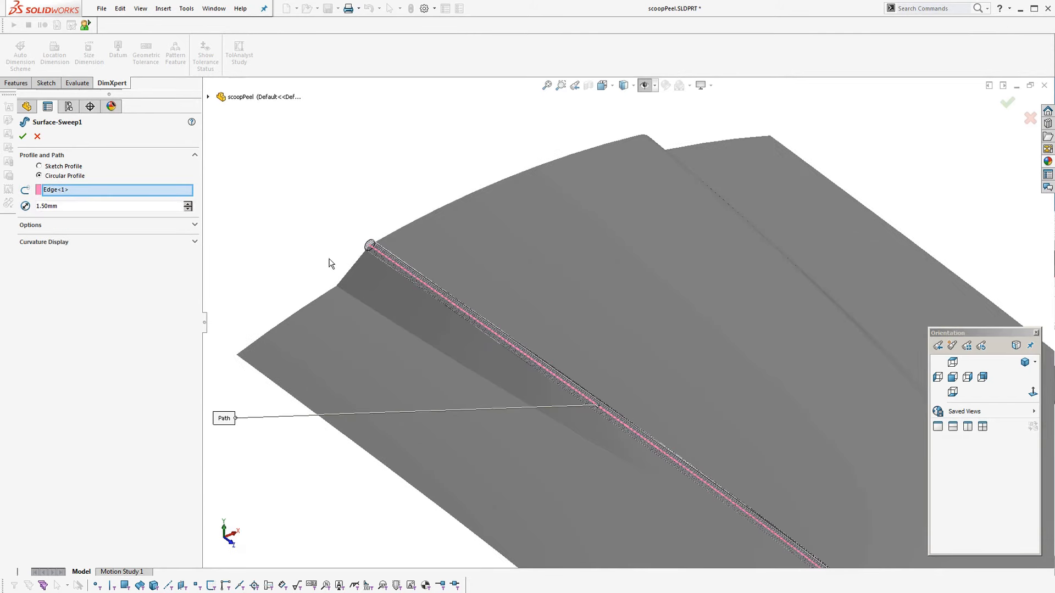
mouse_move(67, 208)
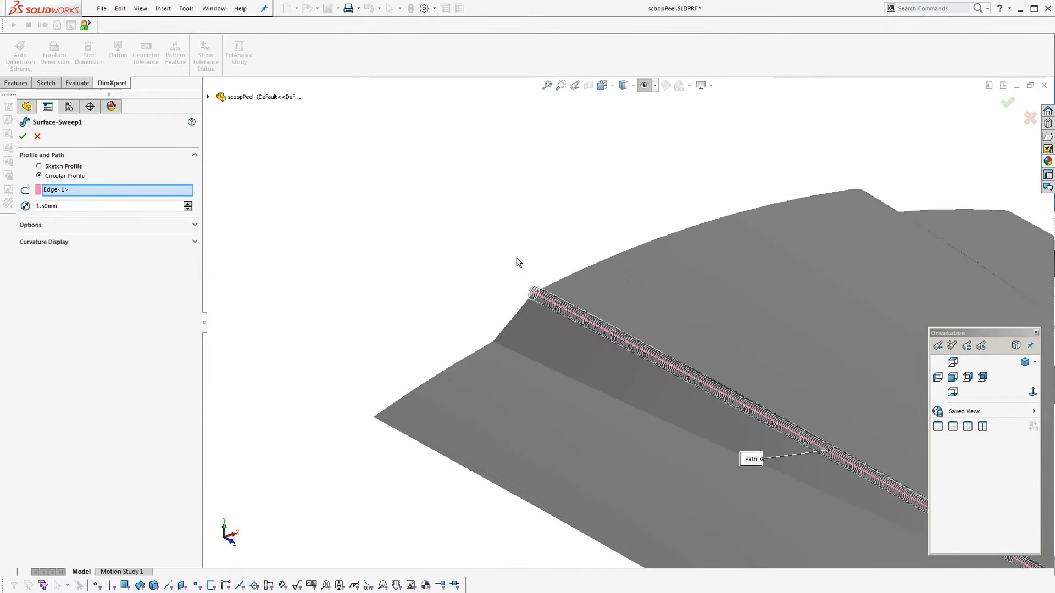
click(22, 136)
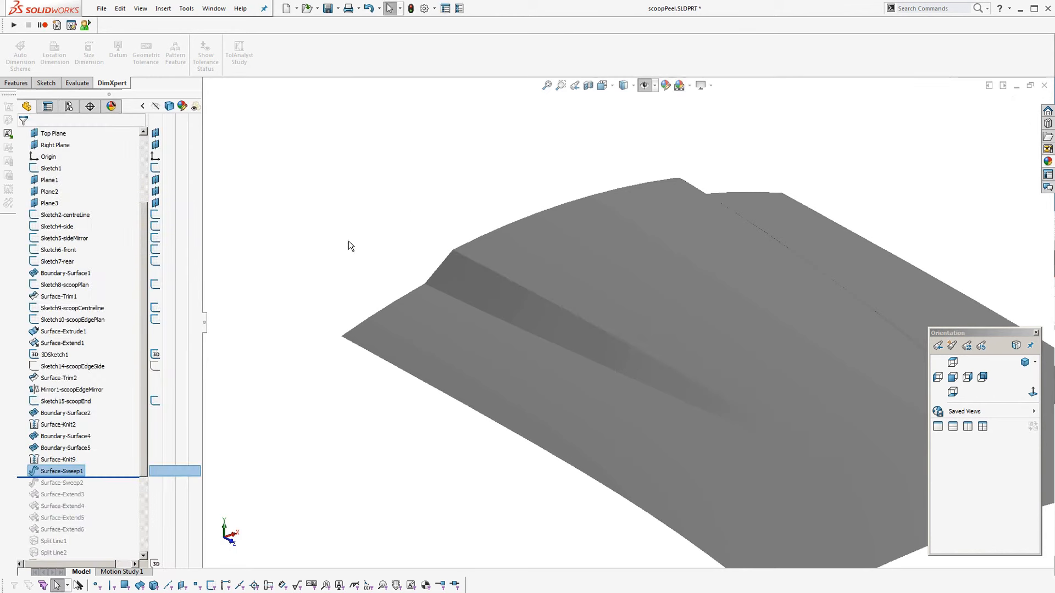
click(64, 483)
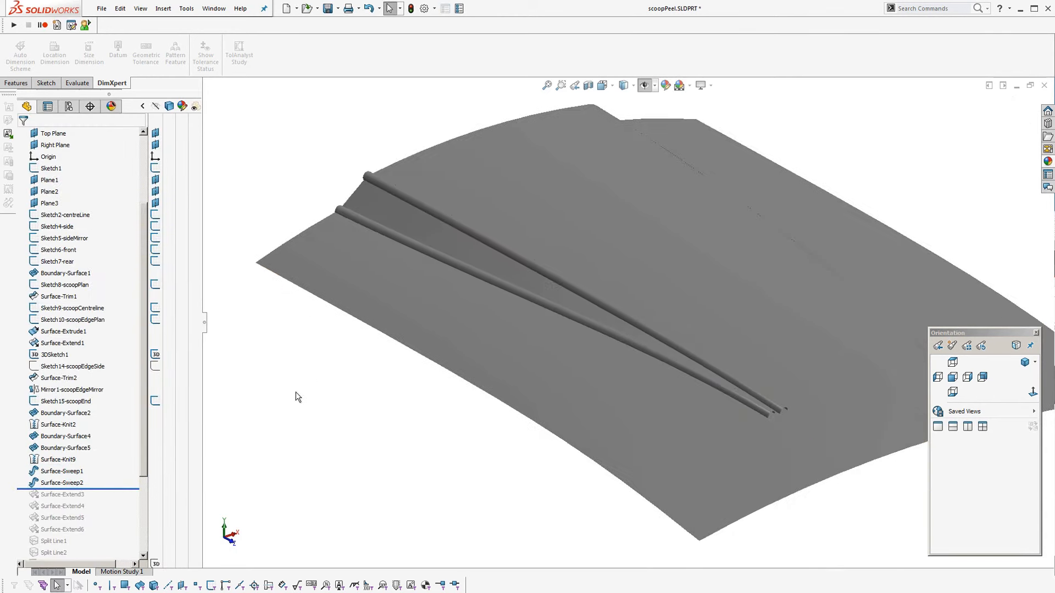
click(51, 133)
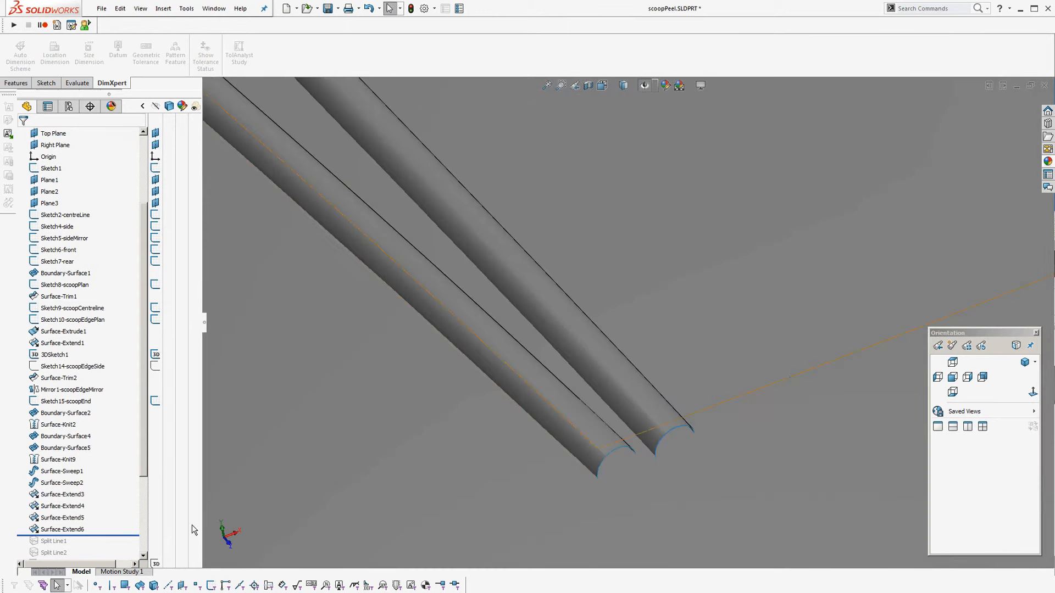
Accept Split Line1 and Split Line2, splitting the panel faces with the extended tube surfaces
scroll(down, 3)
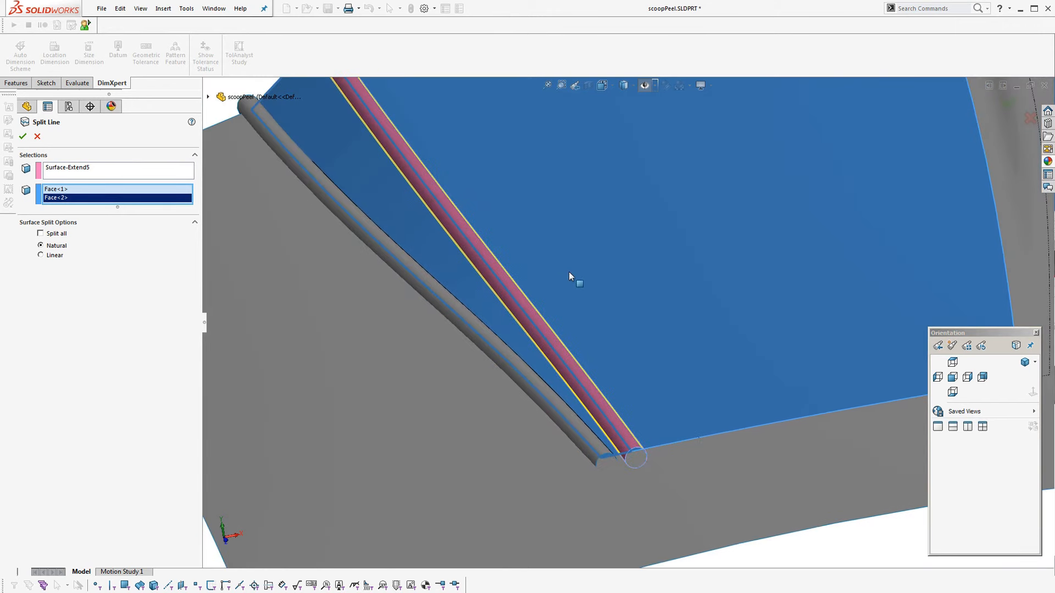
click(22, 137)
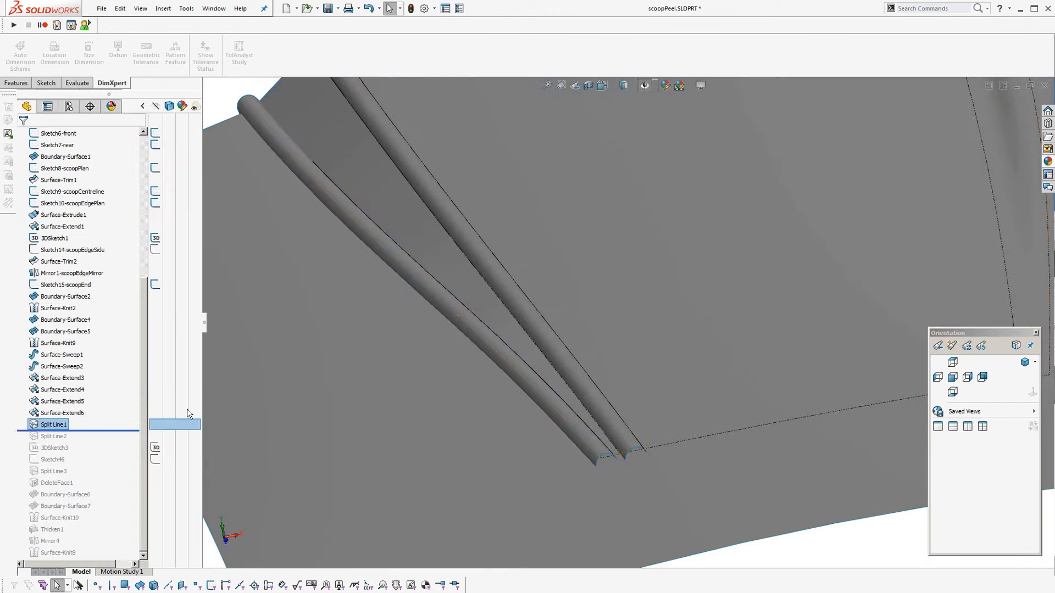
click(61, 355)
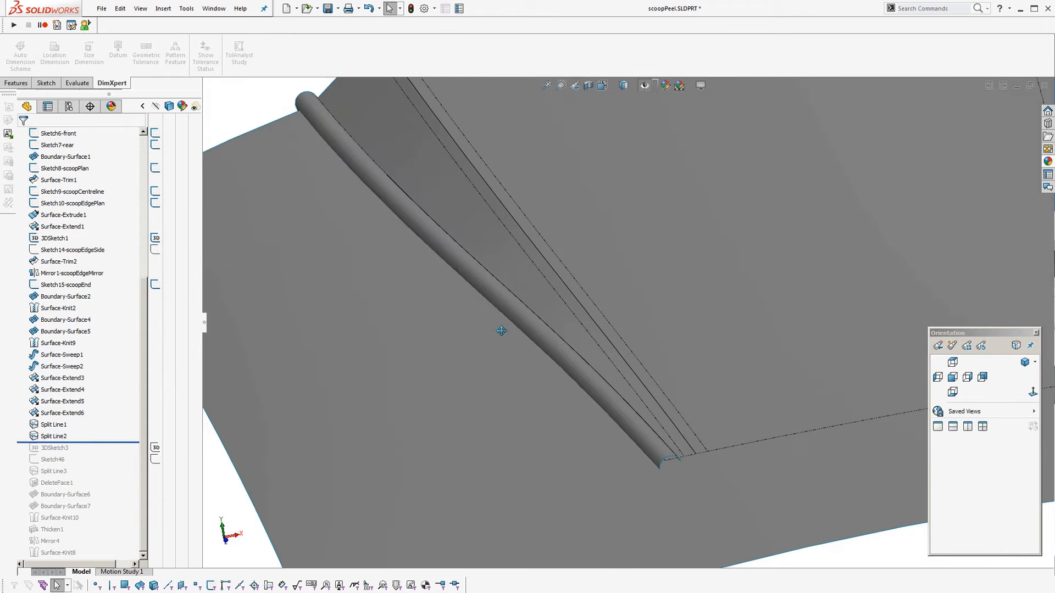
click(54, 436)
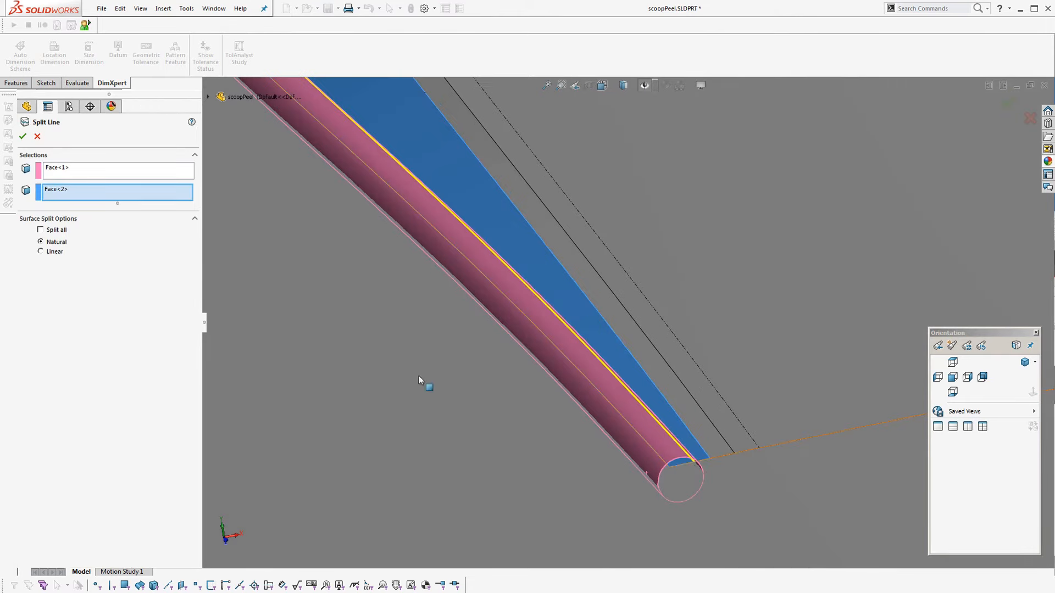
mouse_move(676, 480)
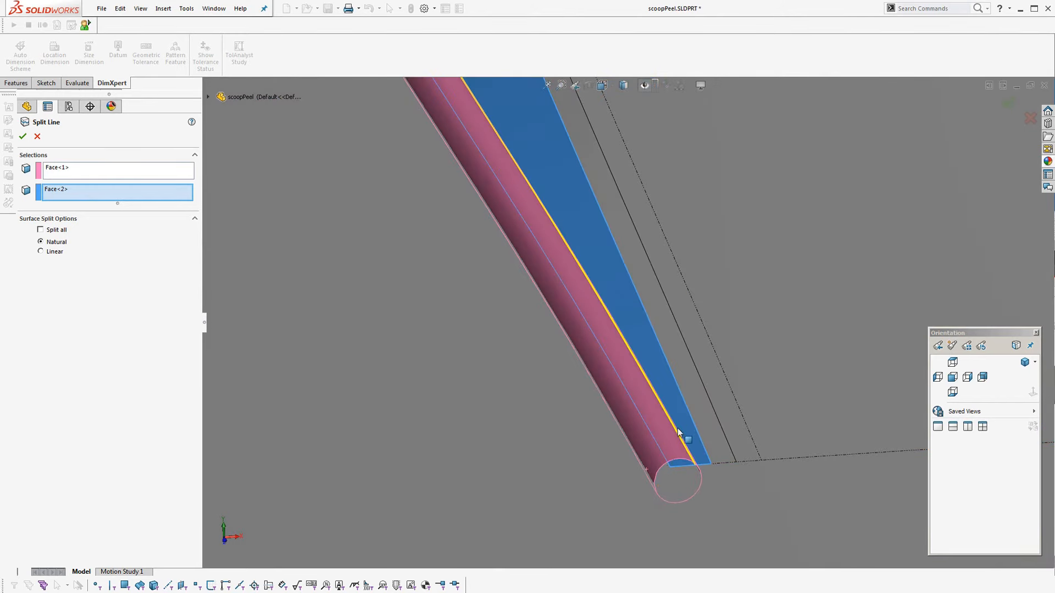
click(22, 136)
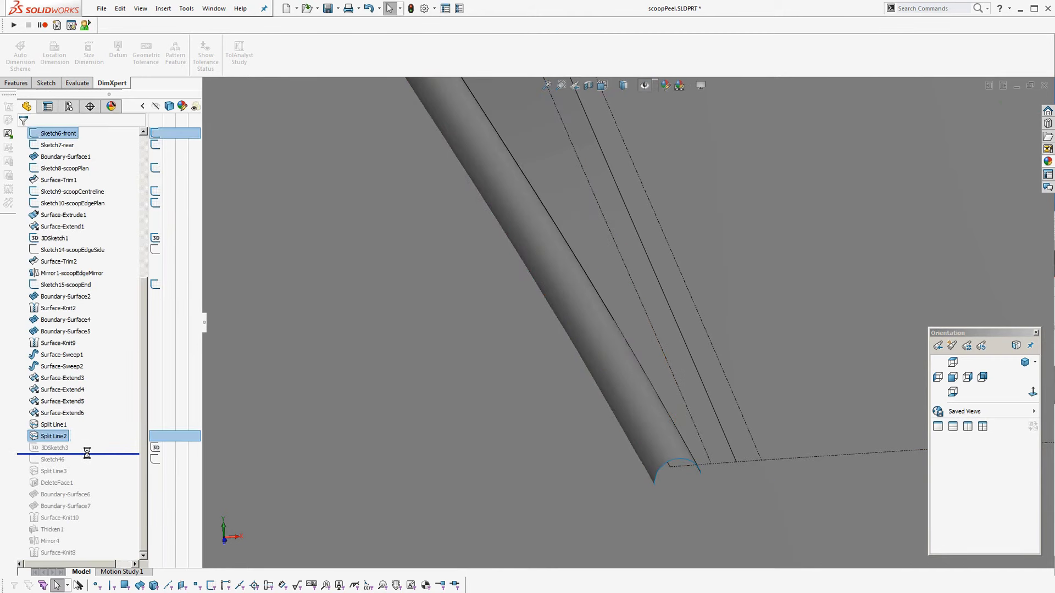
Review 3DSketch3, roll forward and start editing Sketch46
double_click(53, 447)
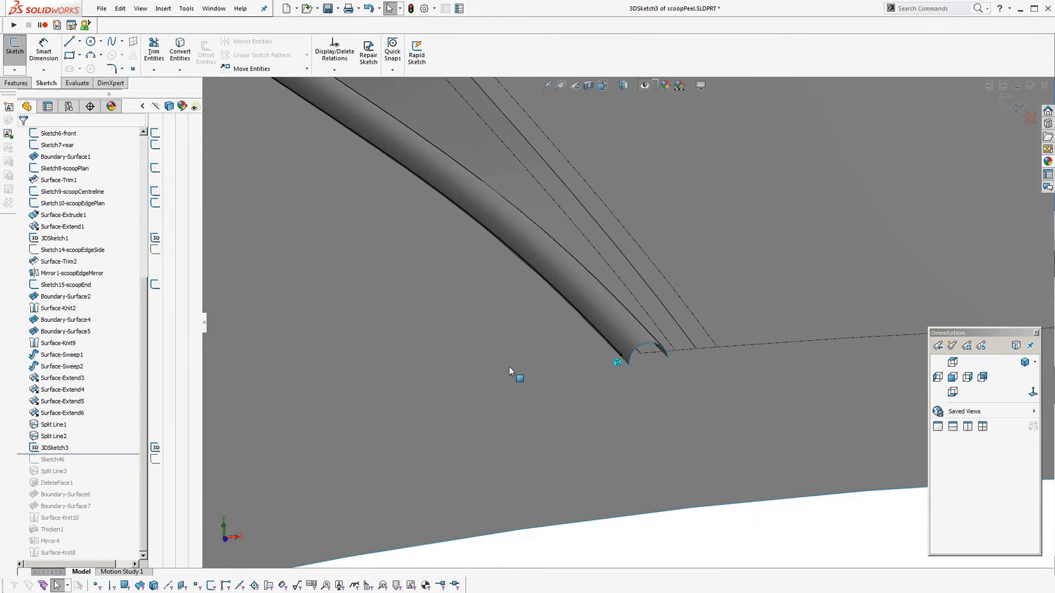
click(65, 156)
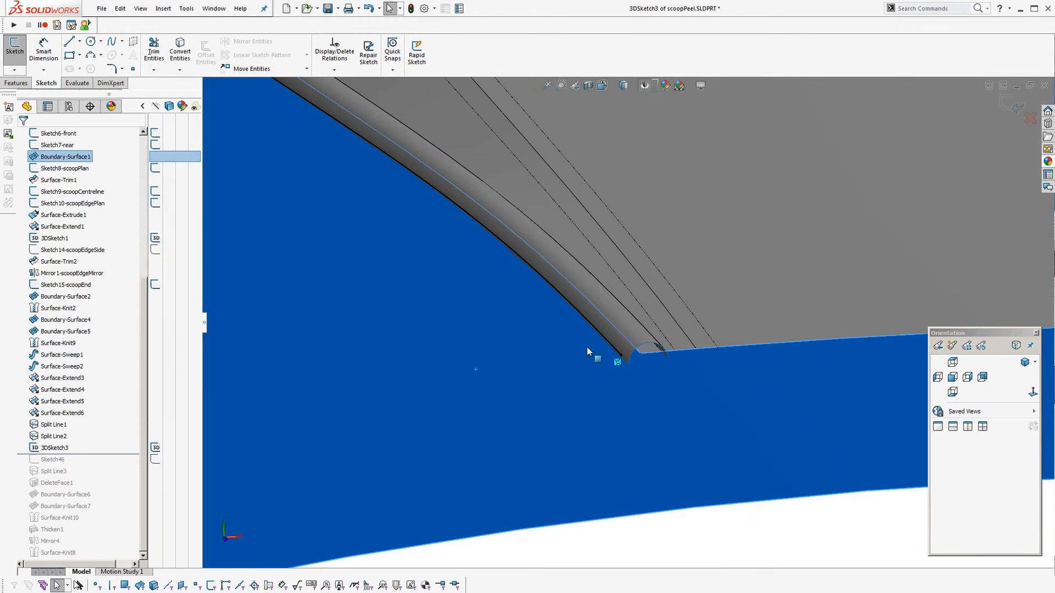
click(63, 366)
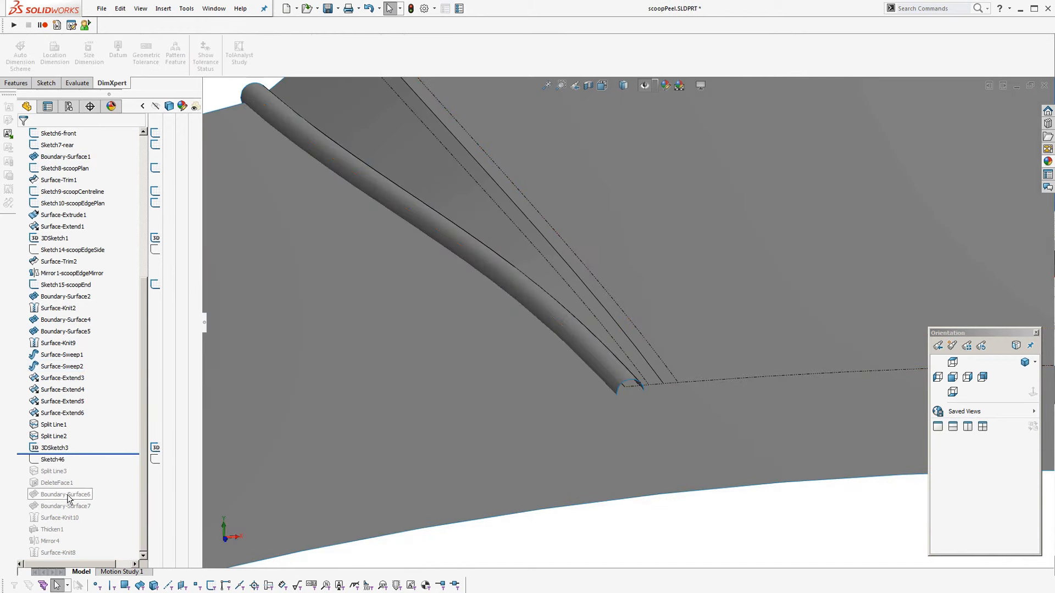
click(52, 459)
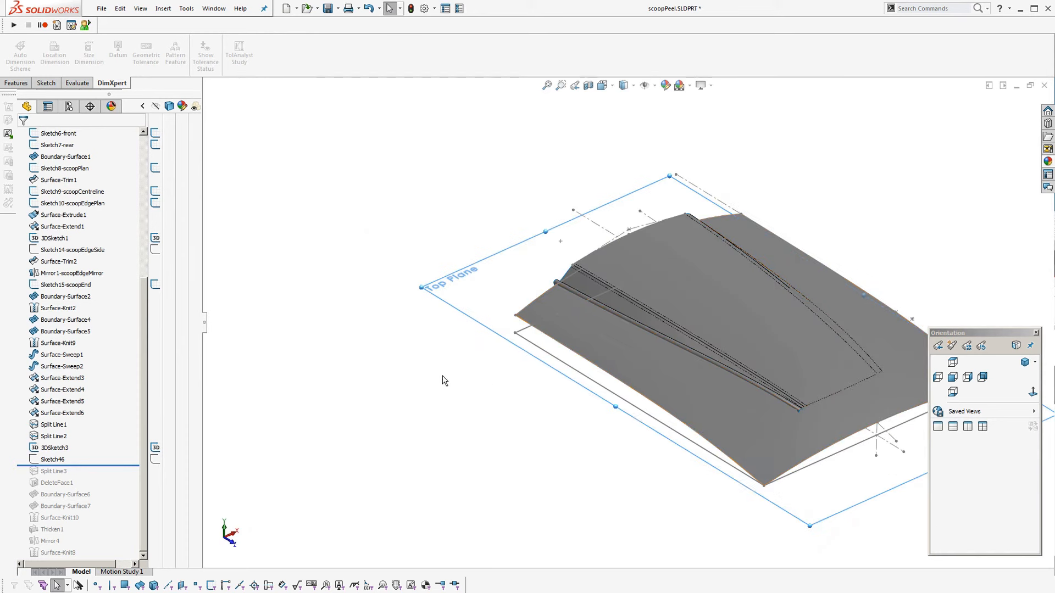
double_click(51, 459)
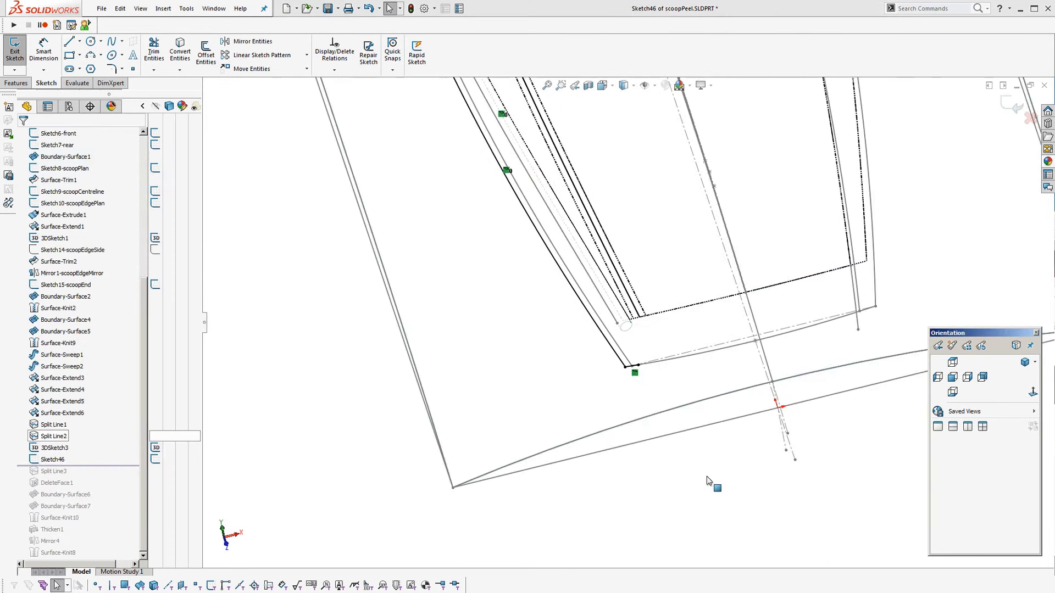
Fix the short spline's endpoint on the tube edge and trim the lines to a clean corner
click(952, 361)
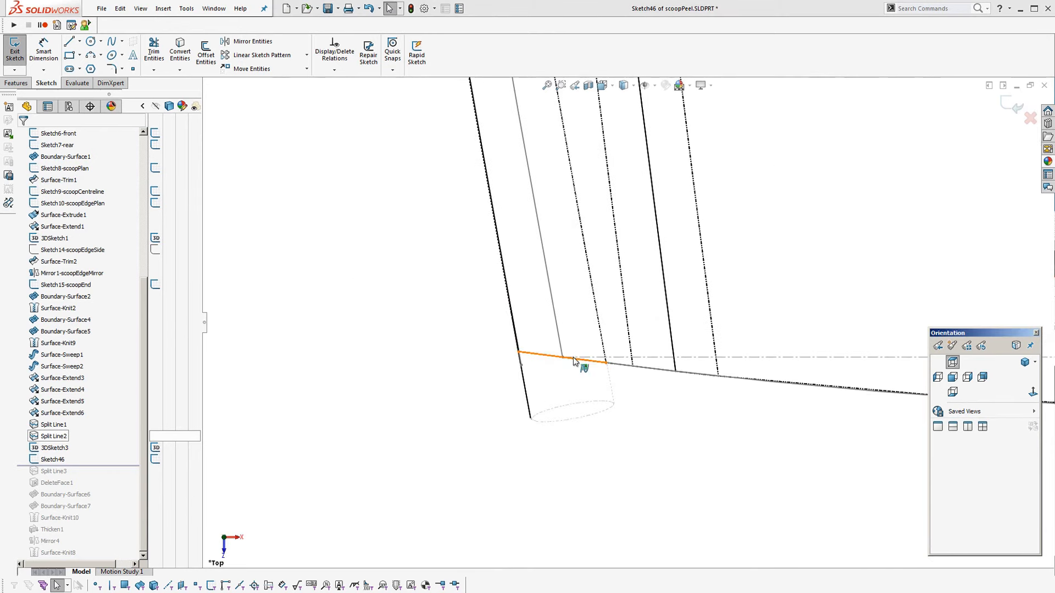
click(574, 360)
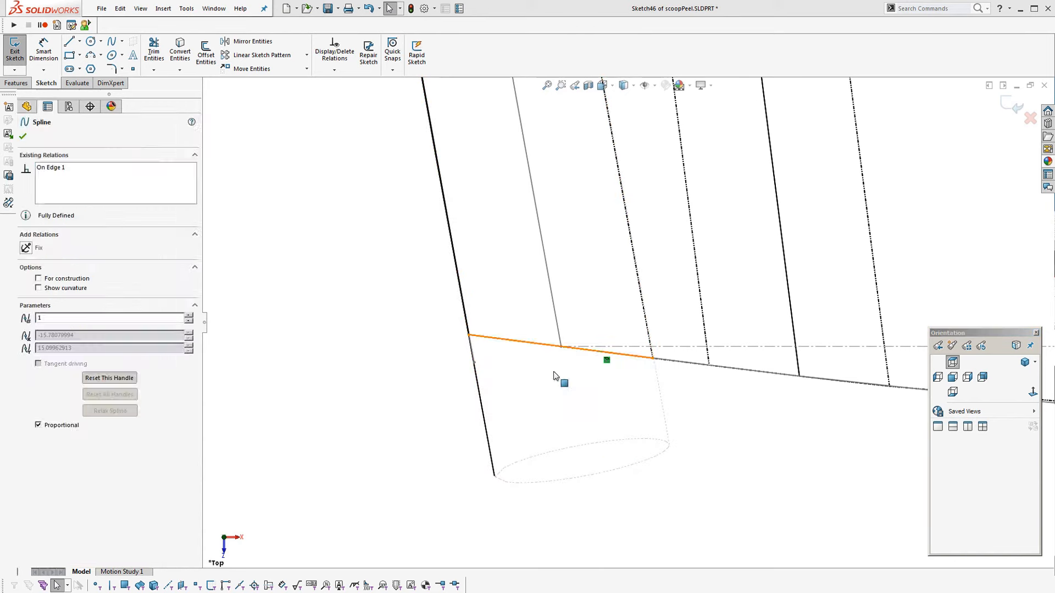
click(8, 106)
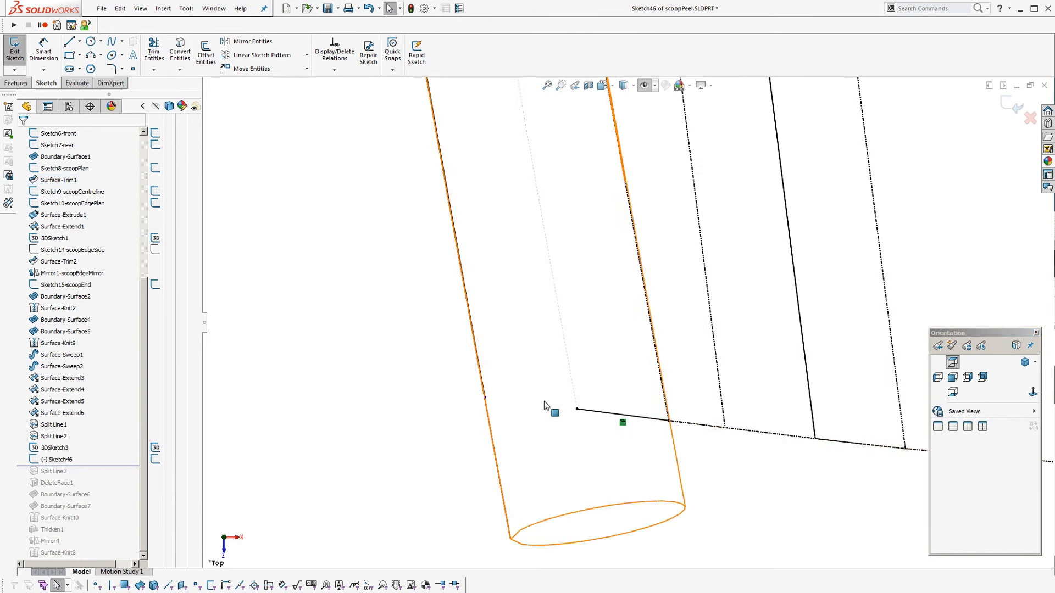
click(64, 156)
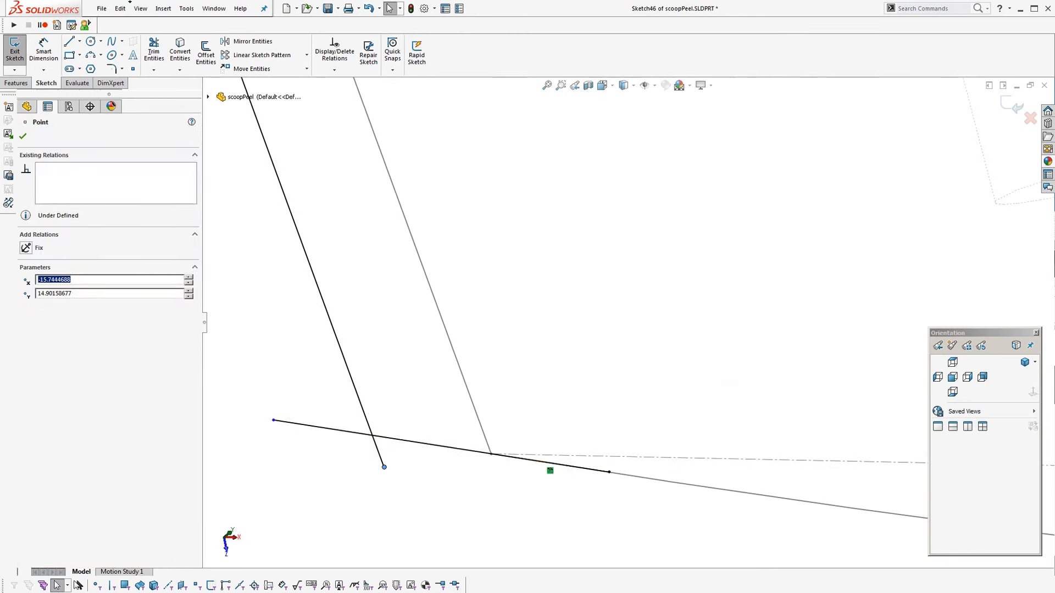
click(153, 50)
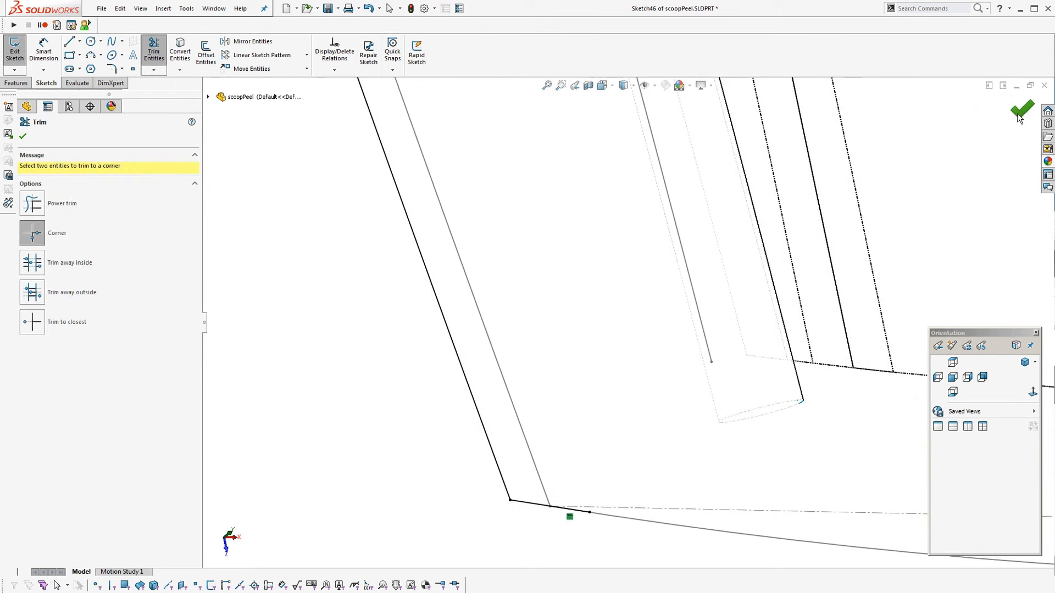
click(1021, 110)
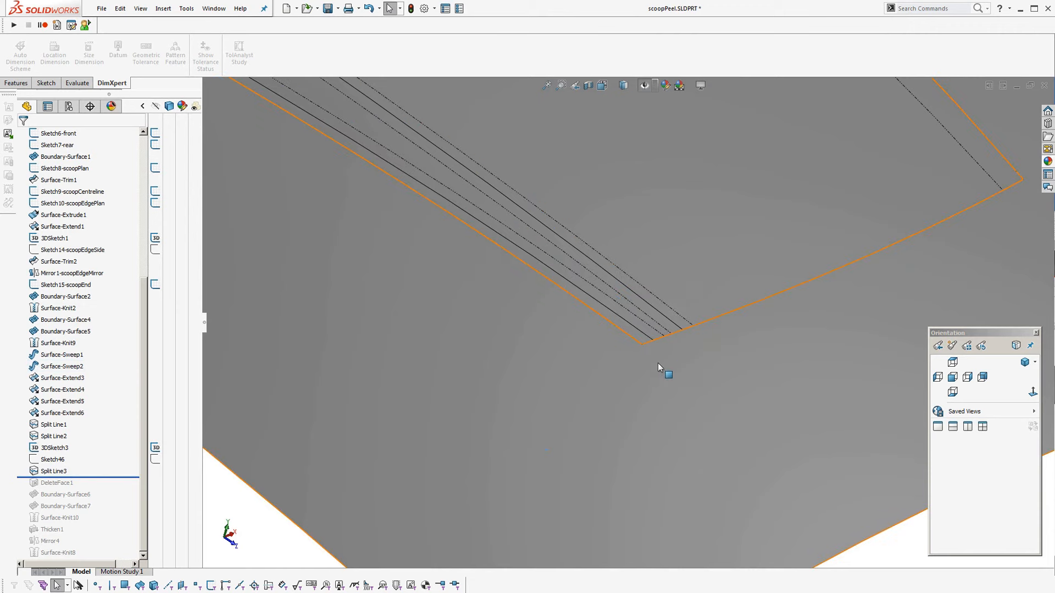
Restore DeleteFace1 removing Face<1> to Face<4>, the split-off tube strips
click(53, 472)
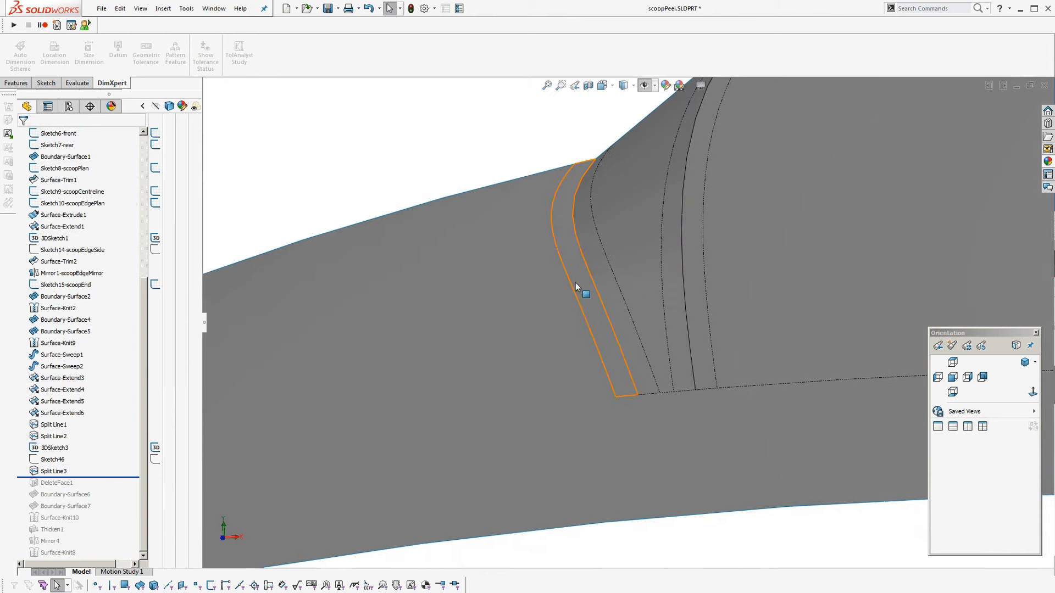
click(57, 133)
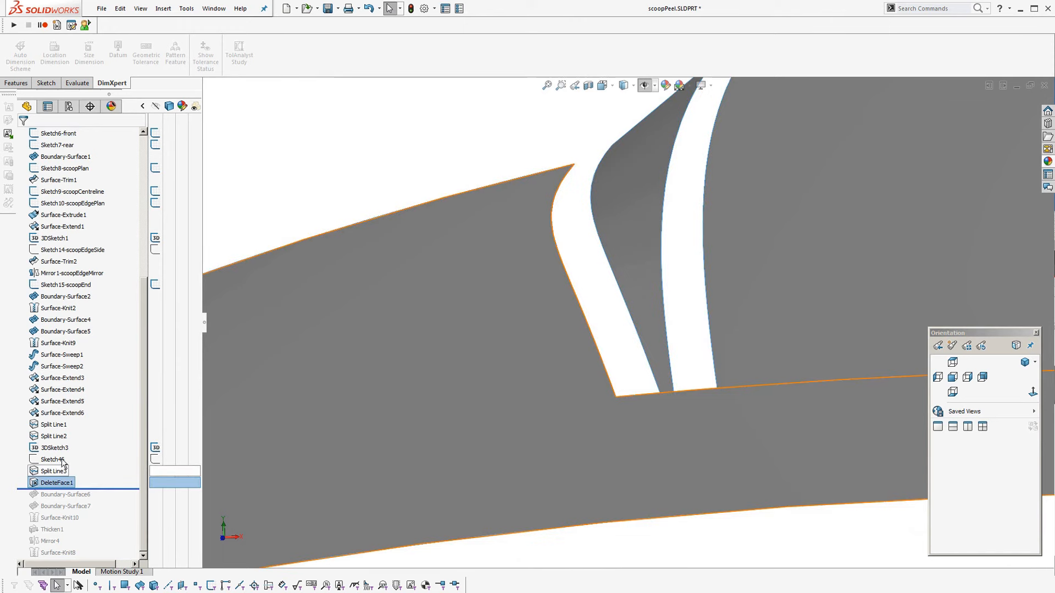
double_click(56, 482)
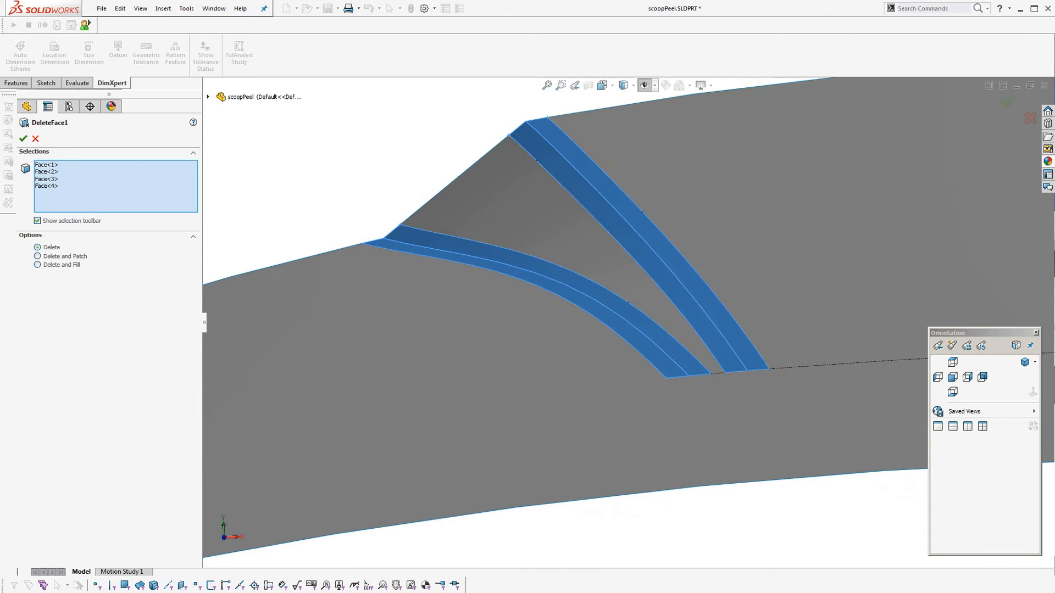
click(24, 139)
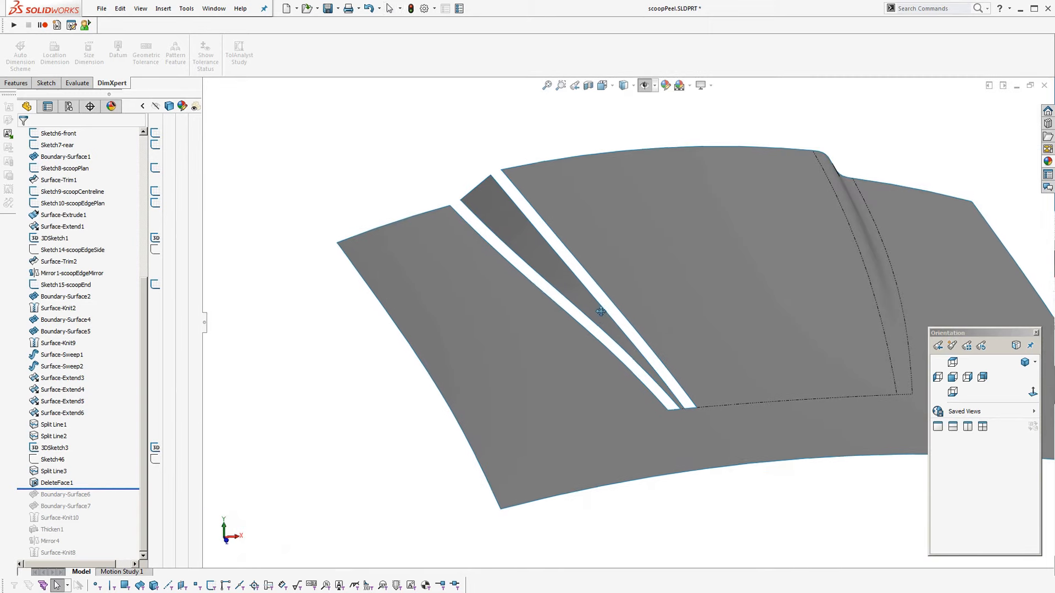
Set Boundary-Surface6 to Curvature To Face with tangent influence 1.30 and confirm the first slot fill
click(64, 495)
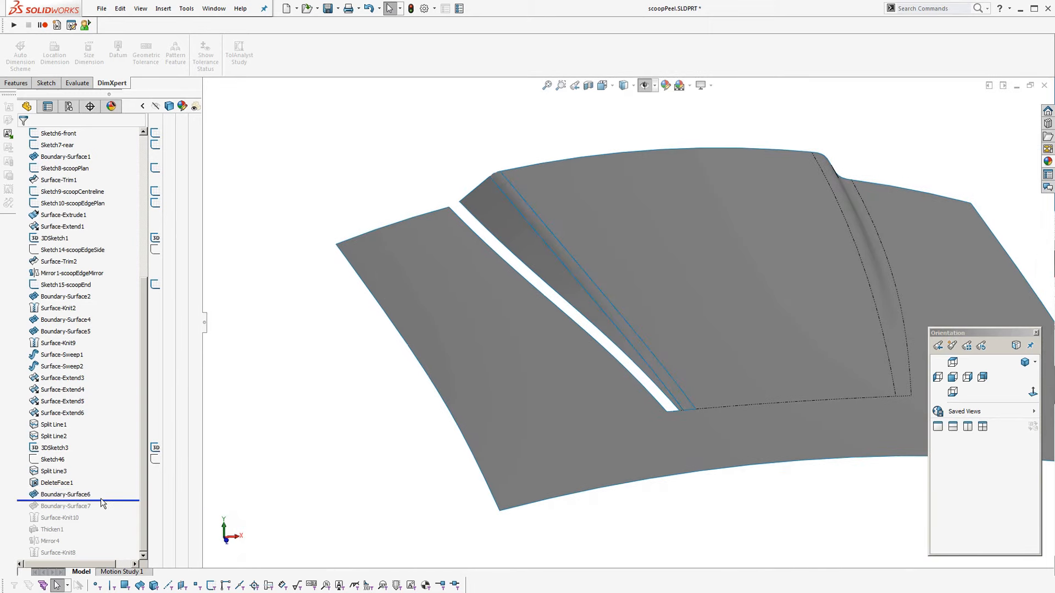
click(66, 506)
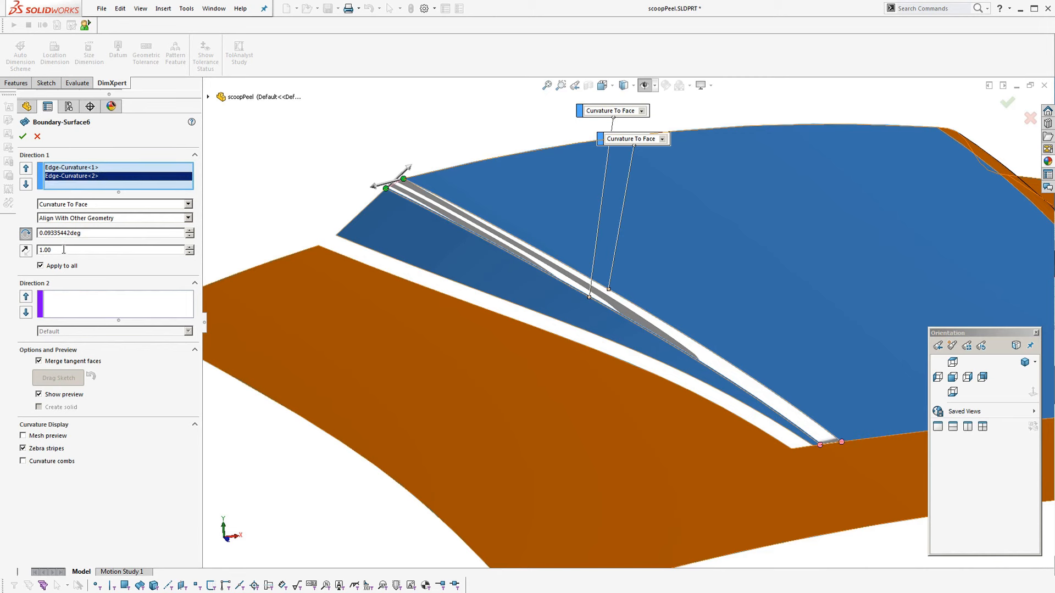
click(190, 245)
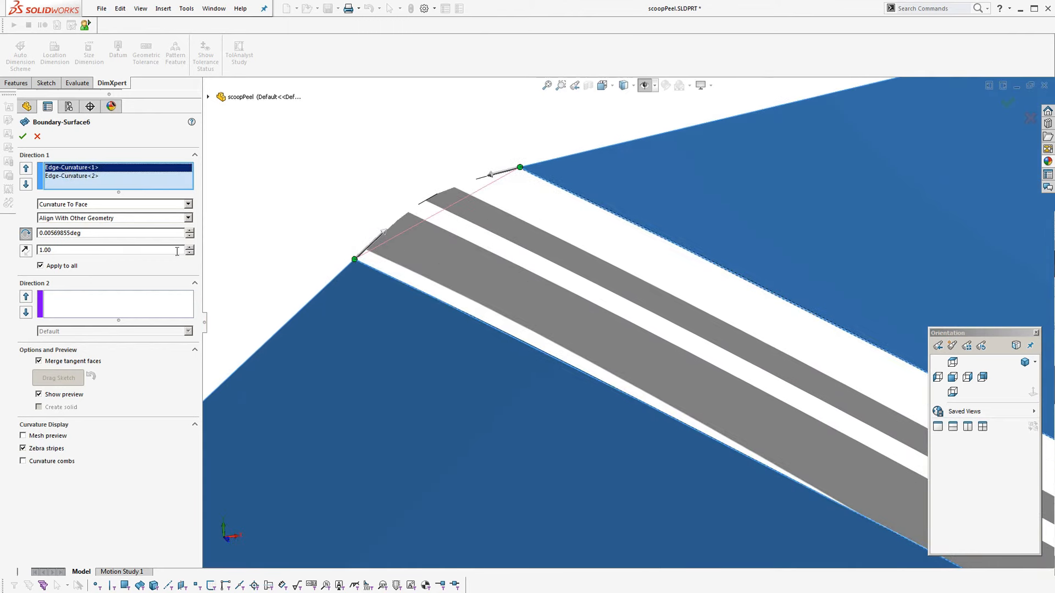
click(190, 247)
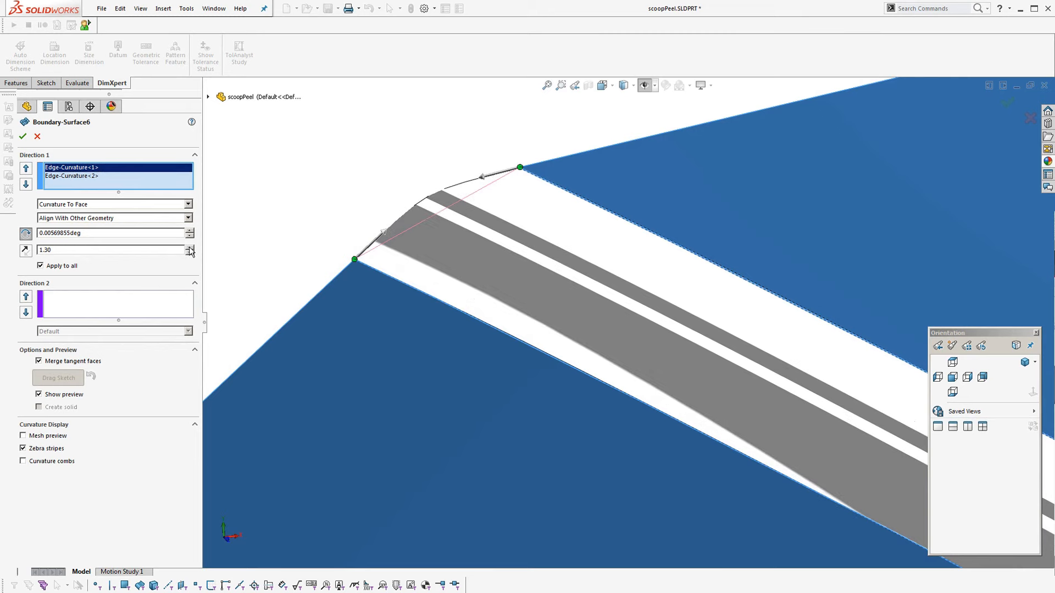
click(23, 136)
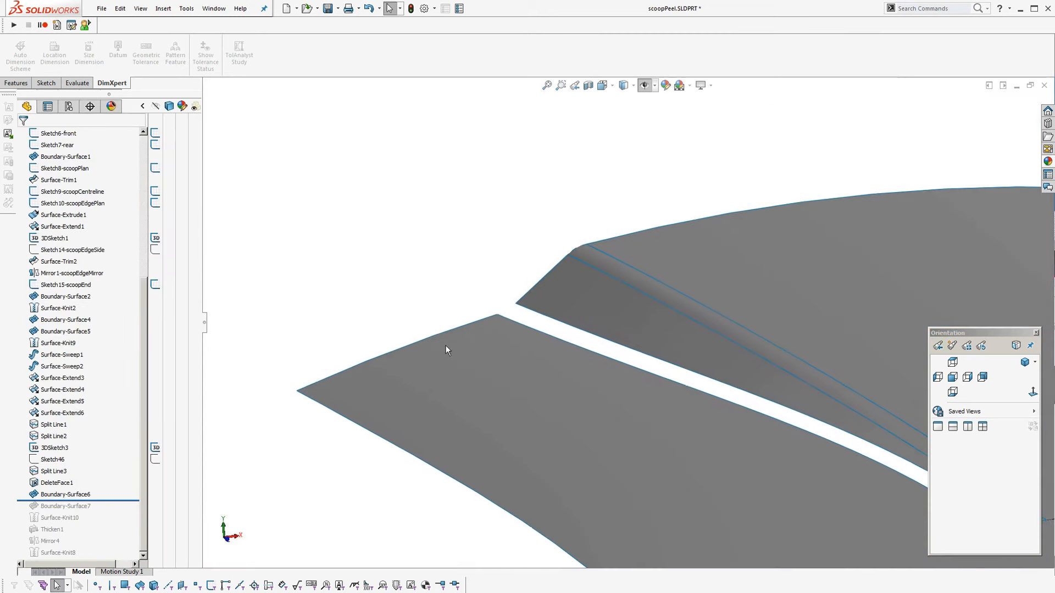
click(63, 506)
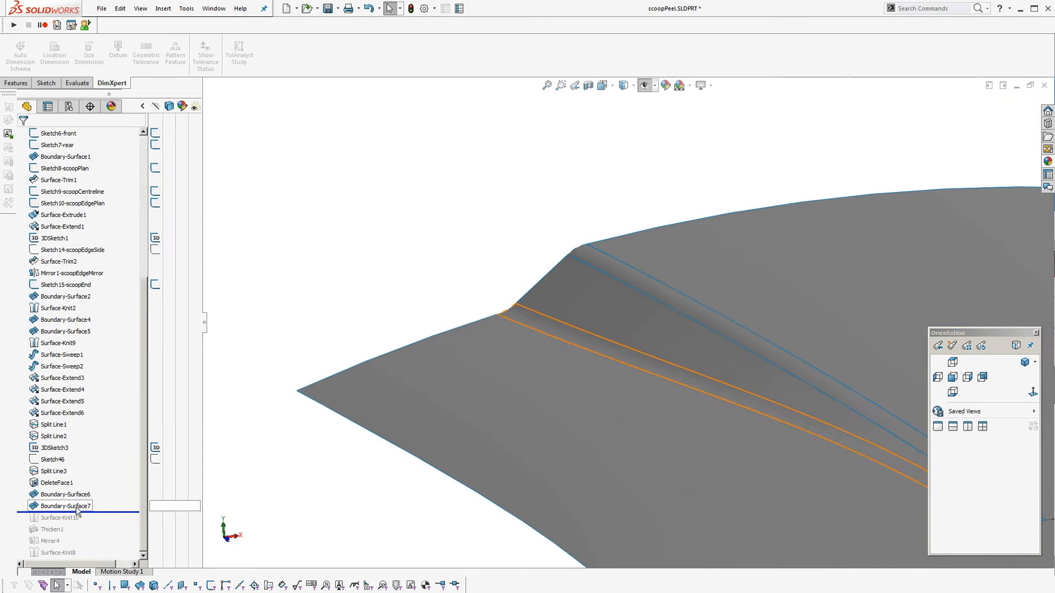
Confirm Boundary-Surface7 filling the second slot
double_click(65, 506)
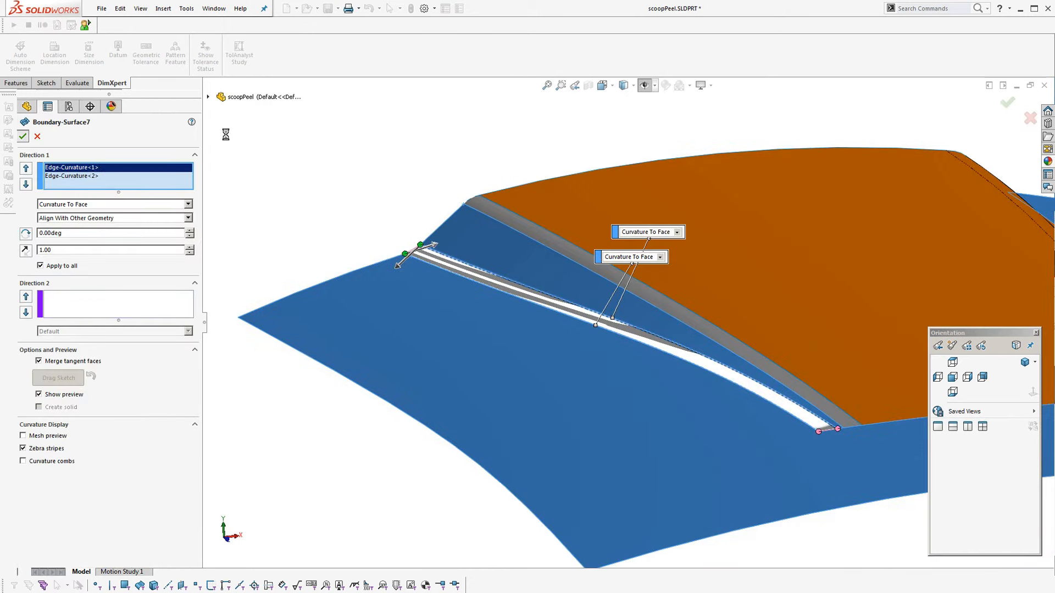
click(23, 136)
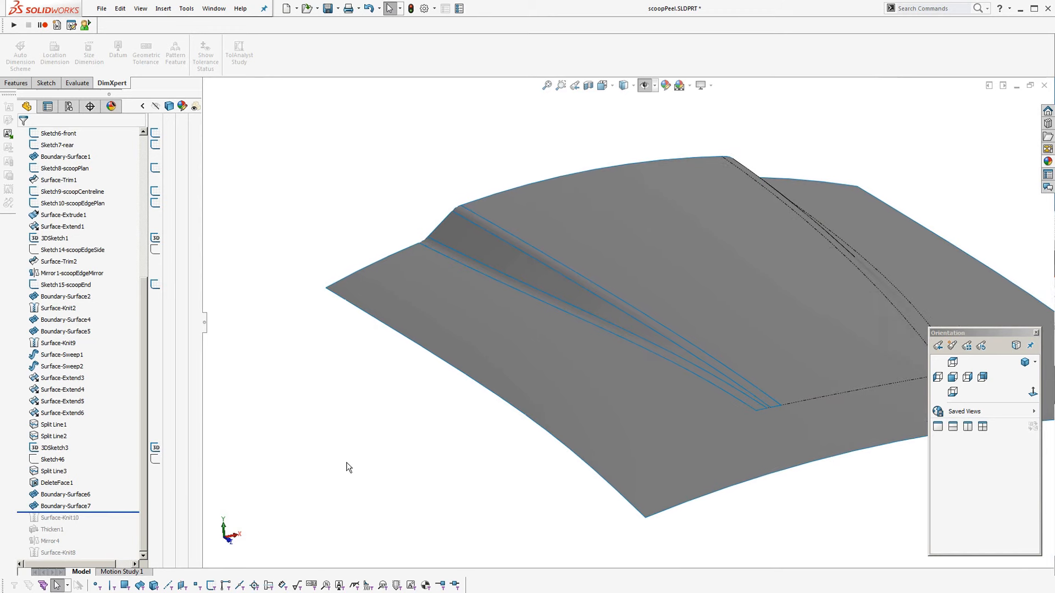
Restore Surface-Knit10 and Thicken1 to make the knitted panel a solid
click(56, 133)
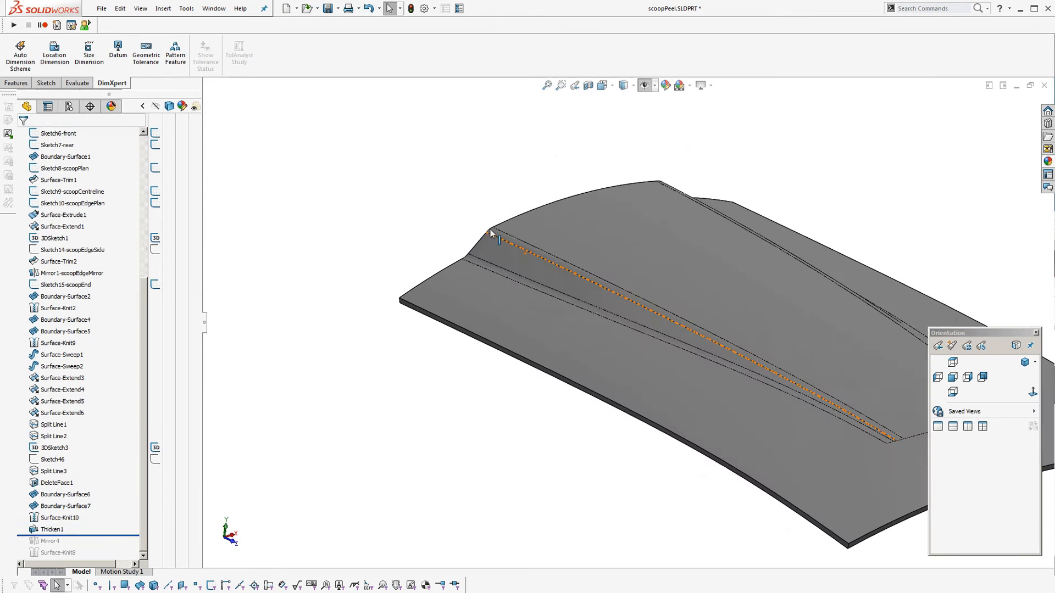
click(52, 530)
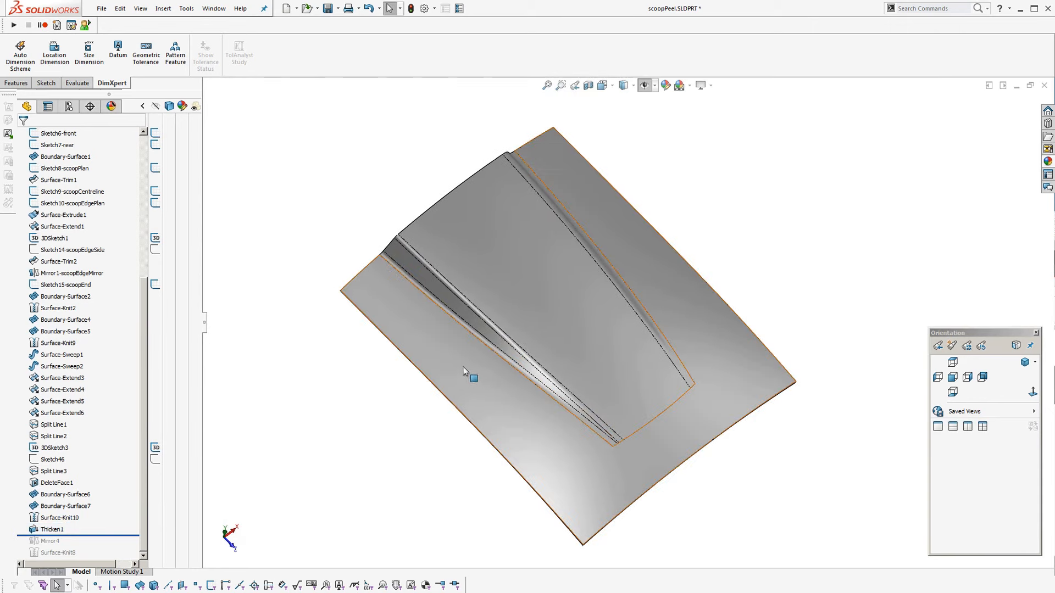
click(187, 8)
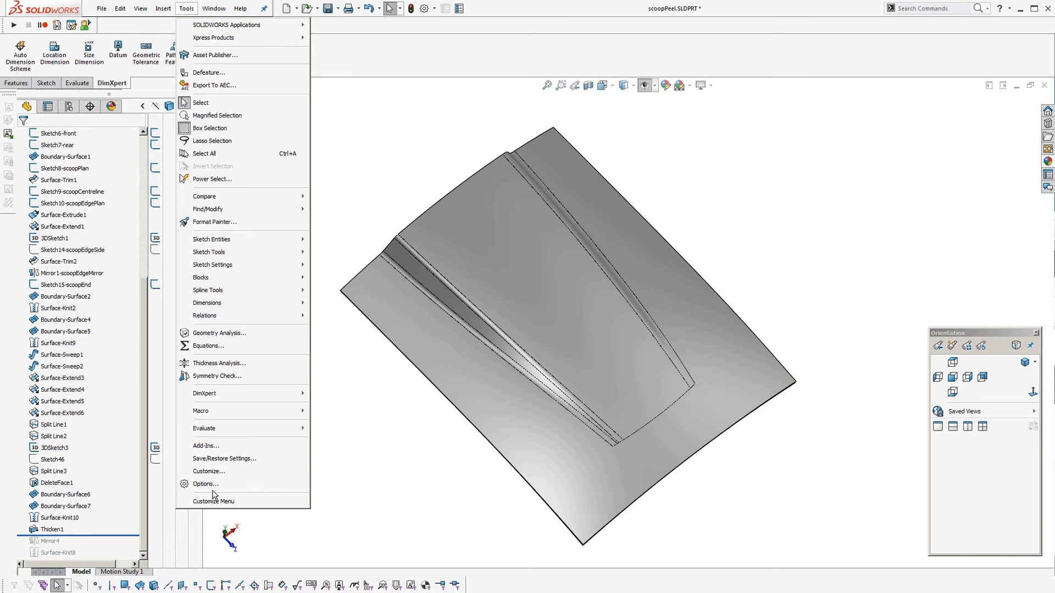
click(206, 484)
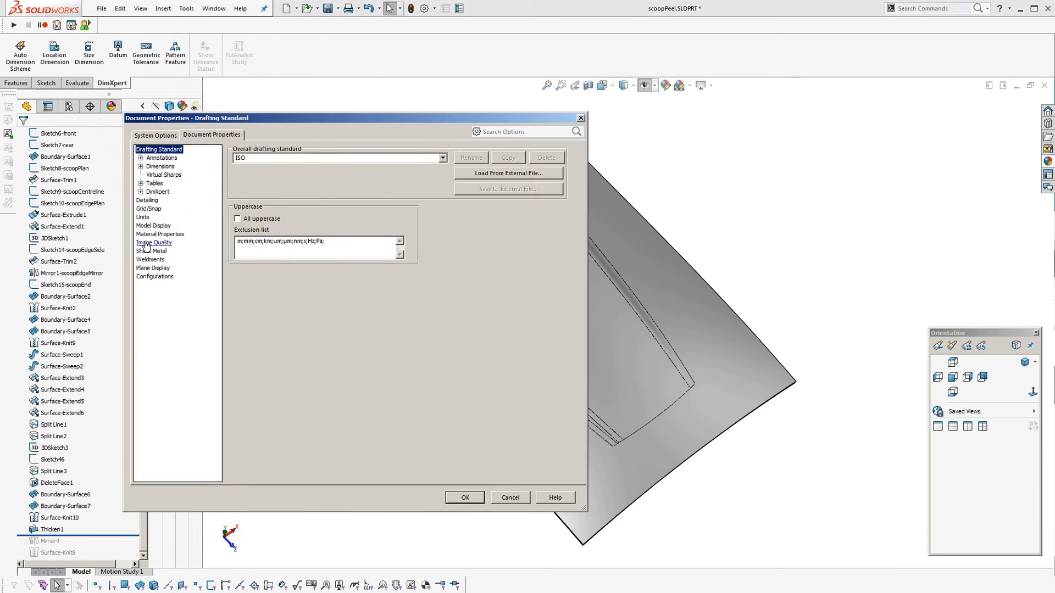
click(153, 243)
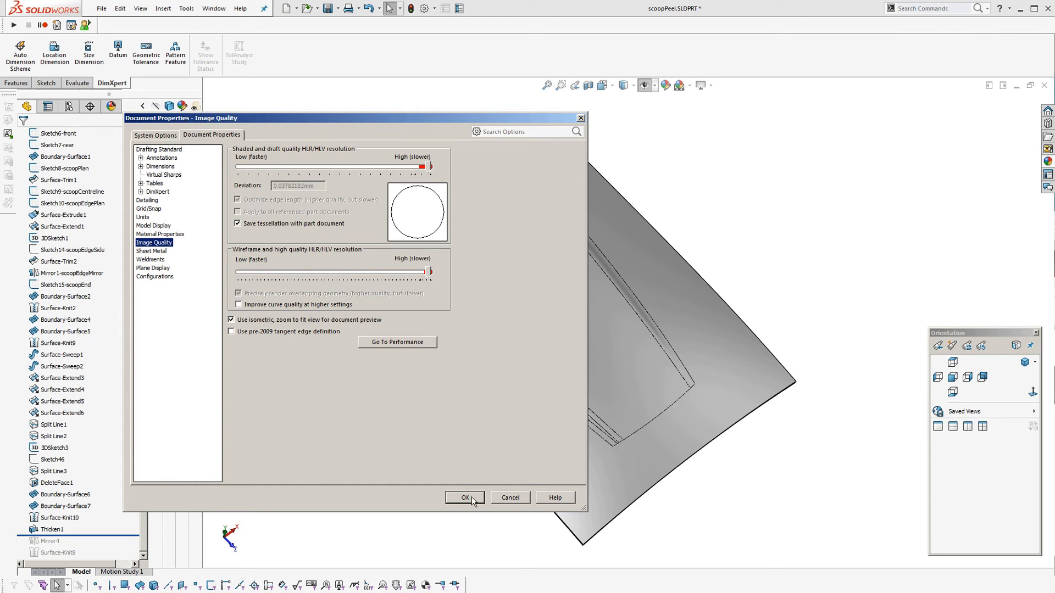
mouse_move(400, 152)
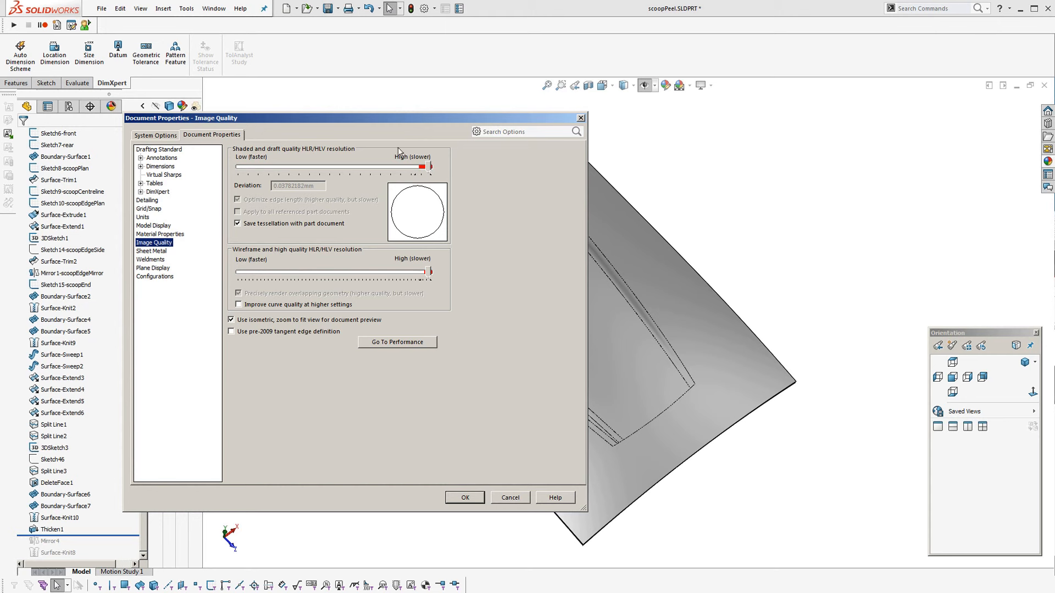
mouse_move(440, 394)
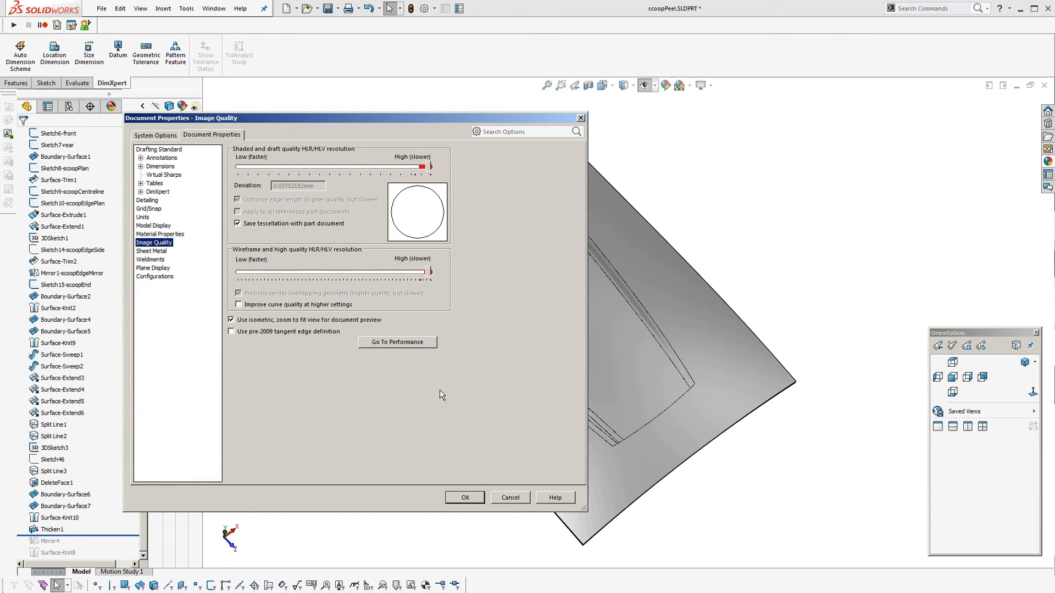
click(463, 497)
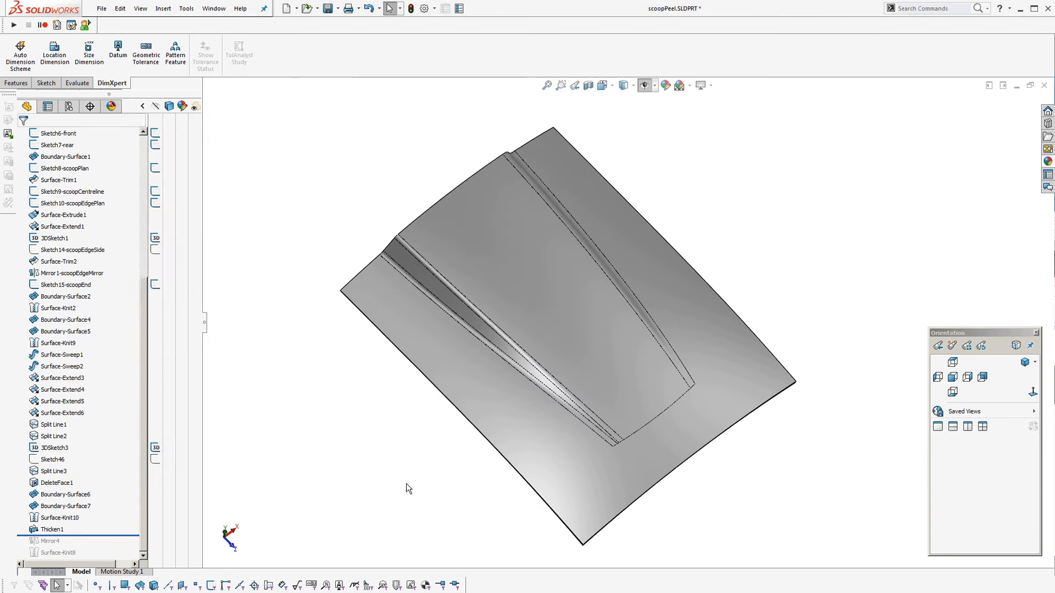
scroll(up, 3)
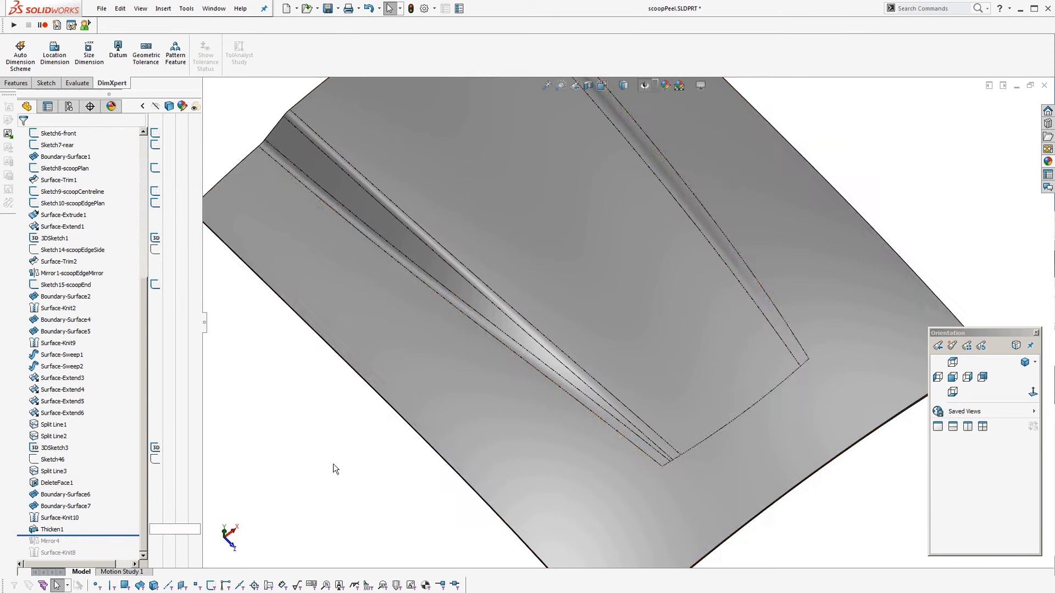
click(624, 85)
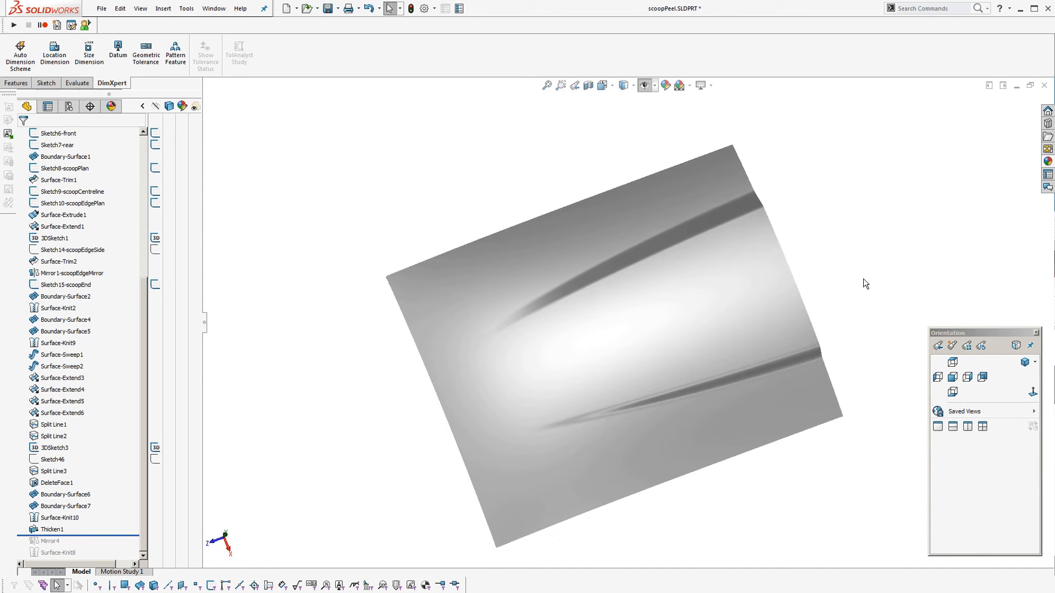
mouse_move(820, 251)
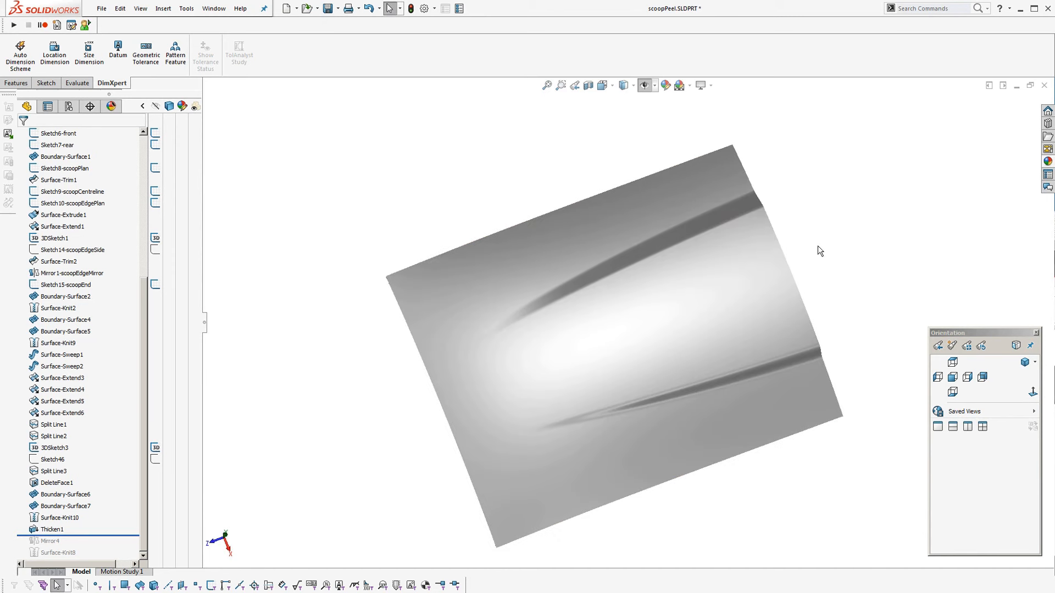
click(718, 413)
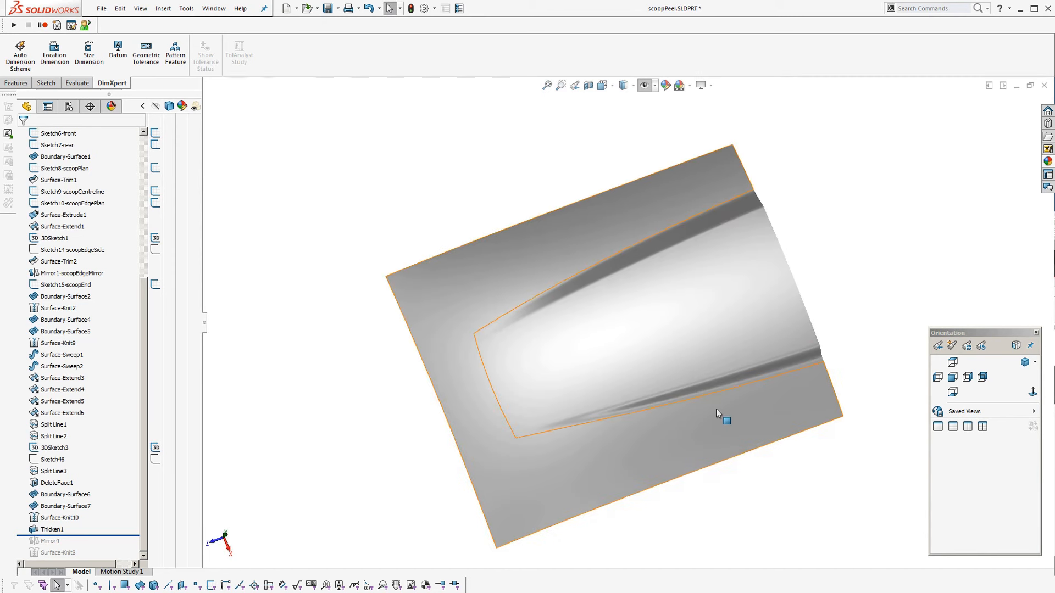